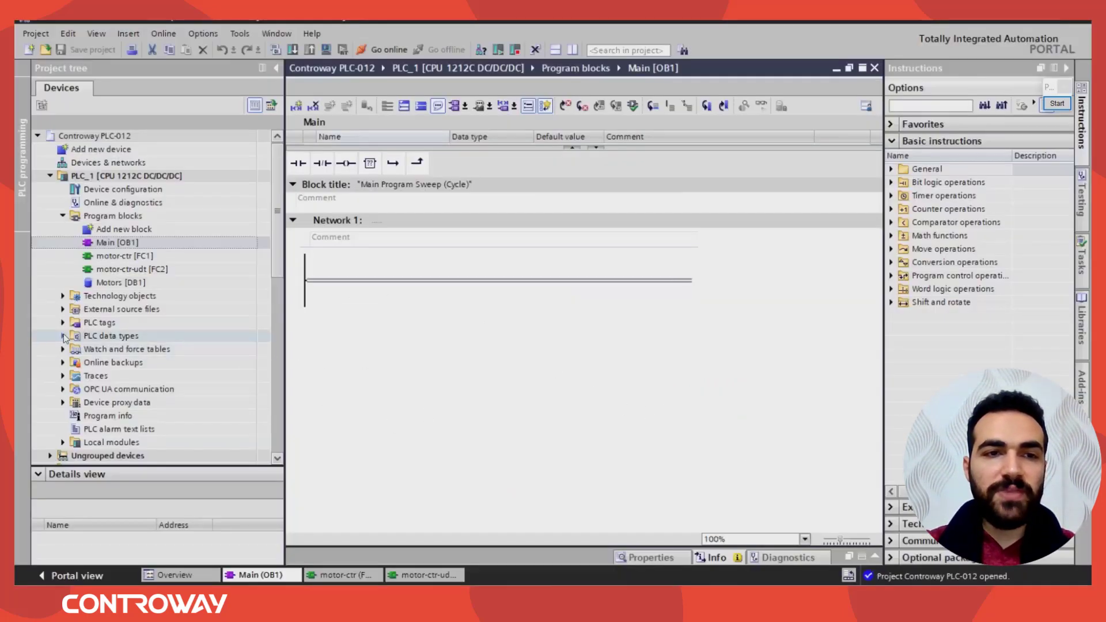
# - Open UDT_motor, expand its state and CMD structs, then open the Motors [DB1] data block
pyautogui.click(99, 322)
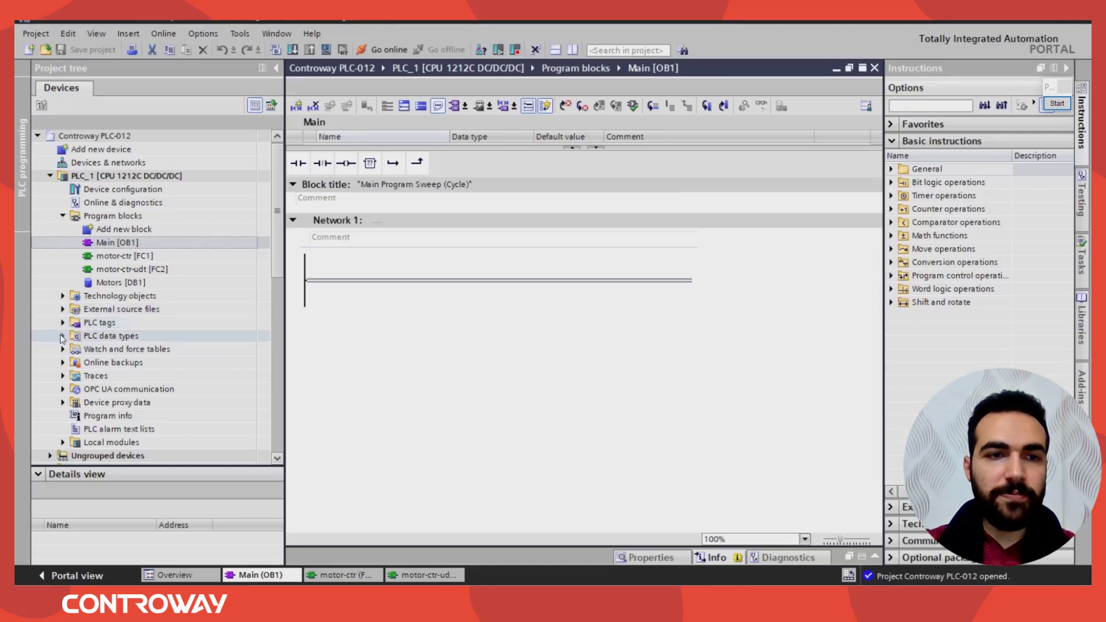
pyautogui.click(62, 335)
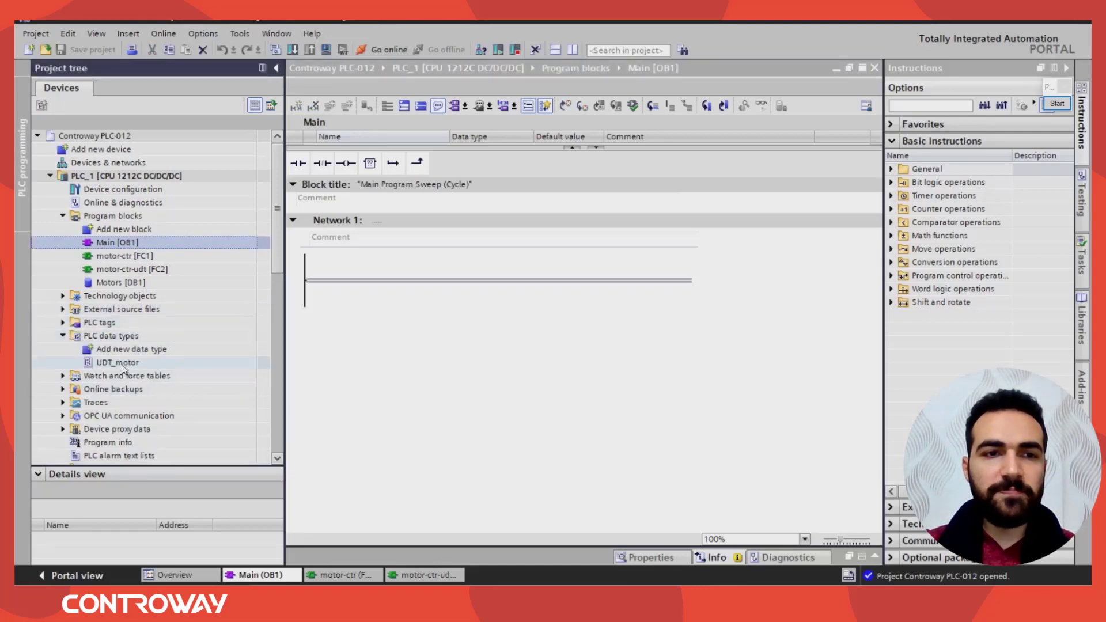
pyautogui.doubleClick(117, 362)
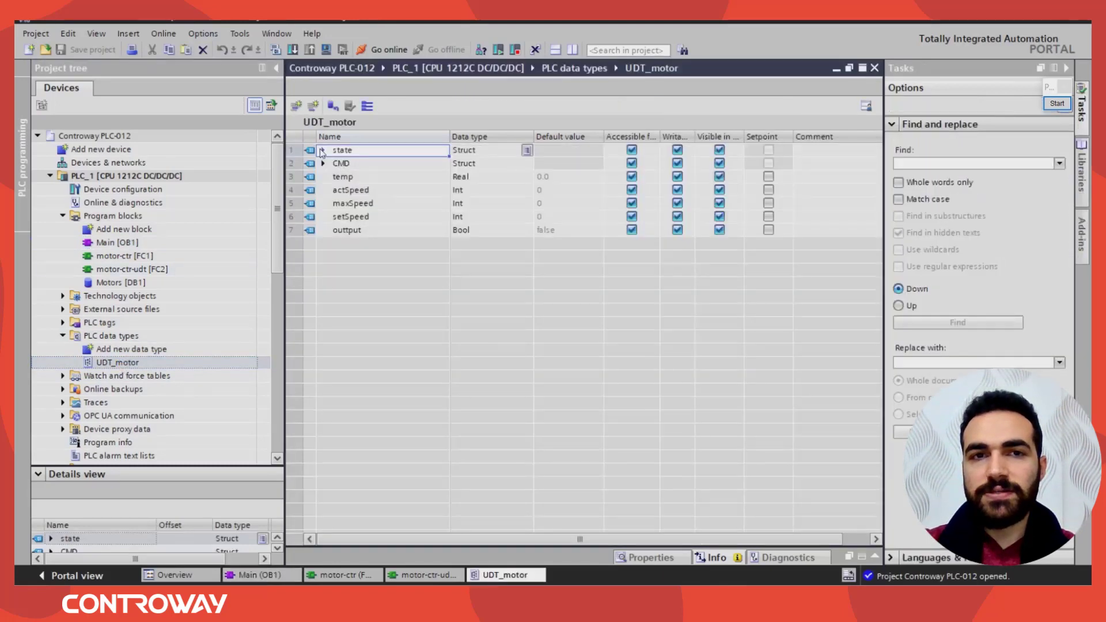
pyautogui.click(322, 150)
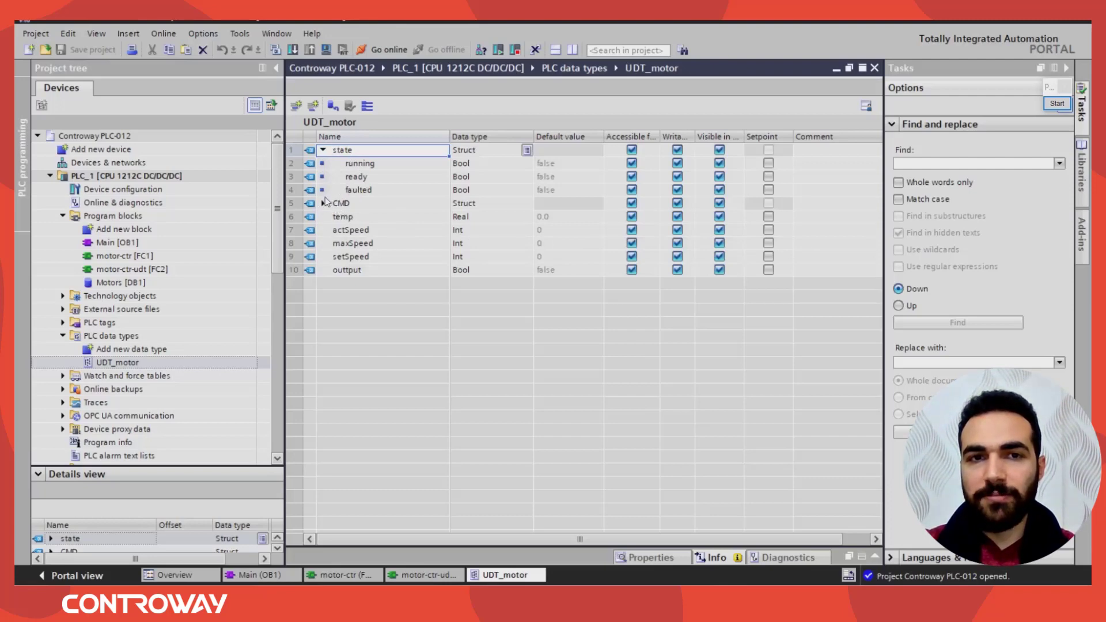
pyautogui.click(322, 203)
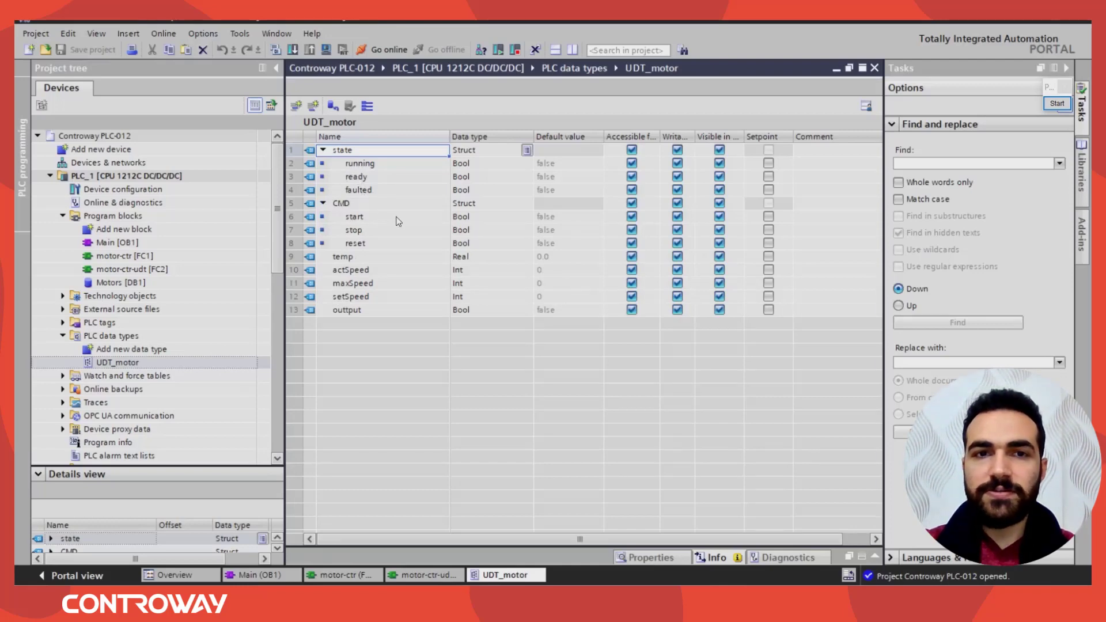
pyautogui.moveTo(338, 257)
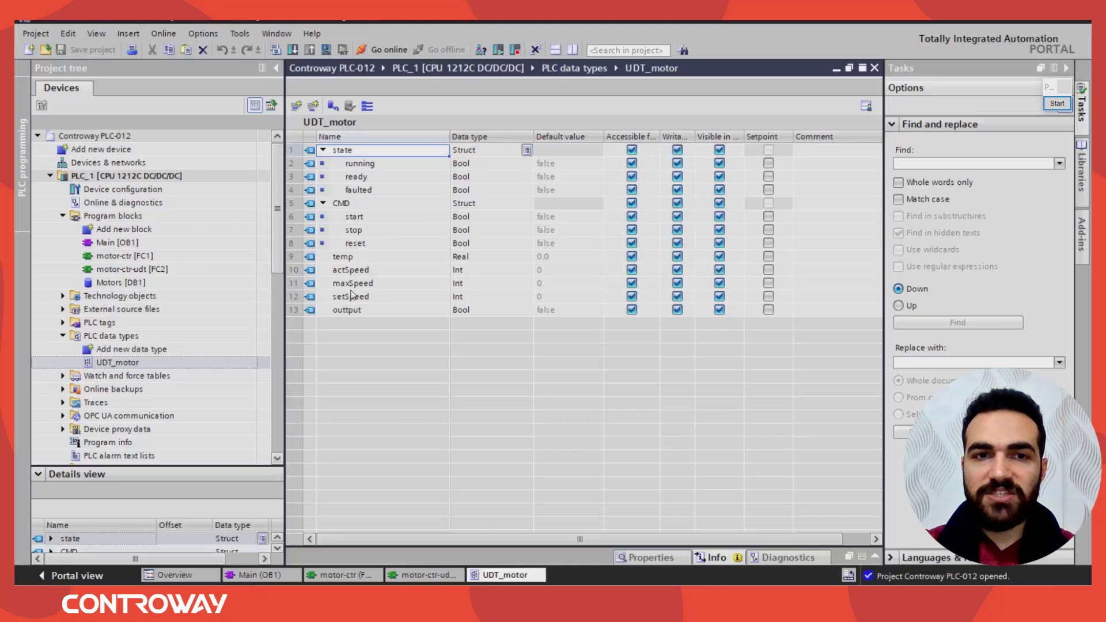
pyautogui.click(356, 310)
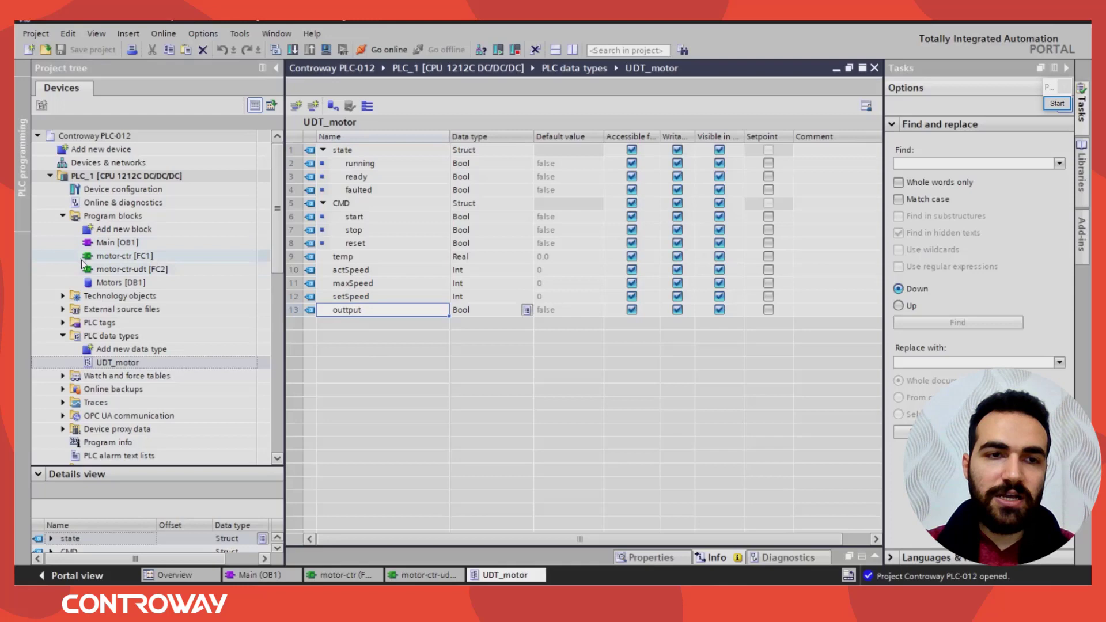
pyautogui.doubleClick(119, 282)
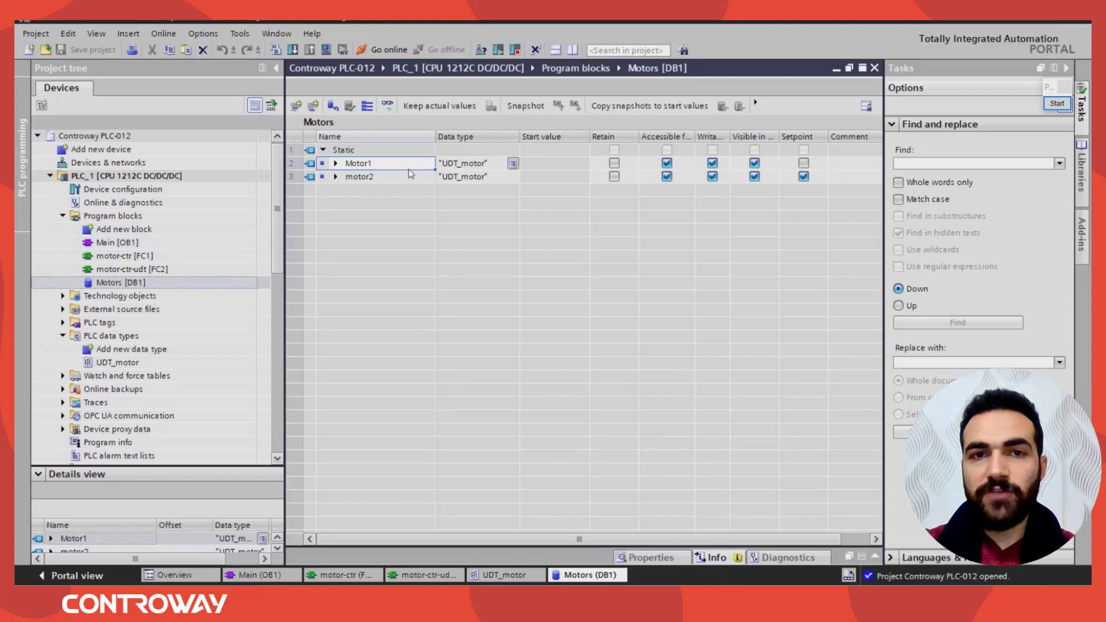
# - Add Mixer1_motor and mixer2_motor entries of type UDT_motor to the Motors data block
pyautogui.click(359, 176)
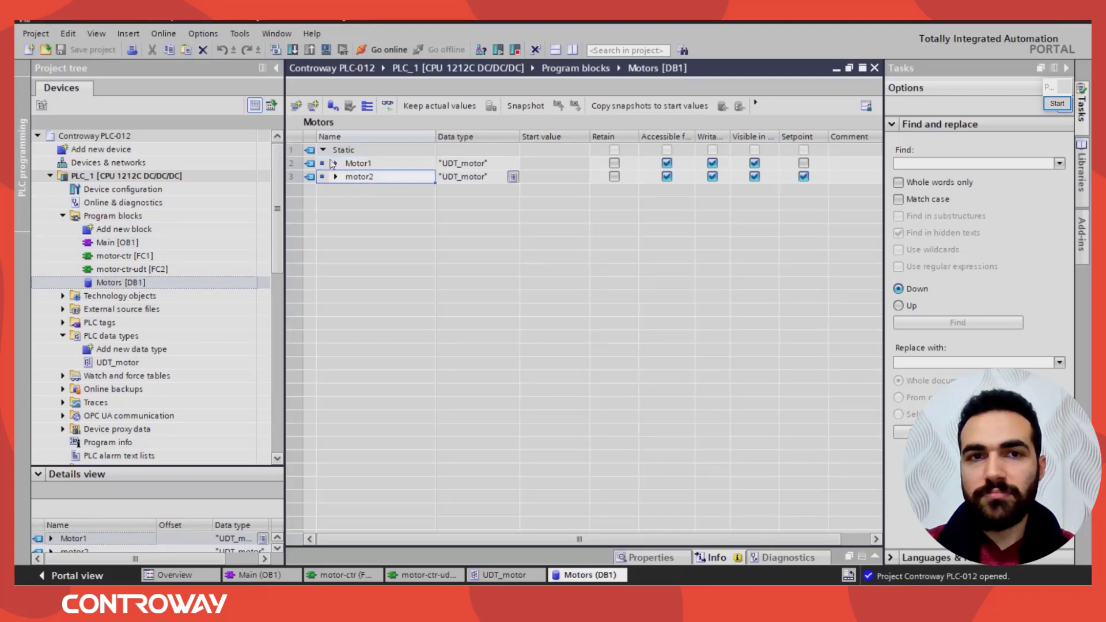
pyautogui.click(364, 189)
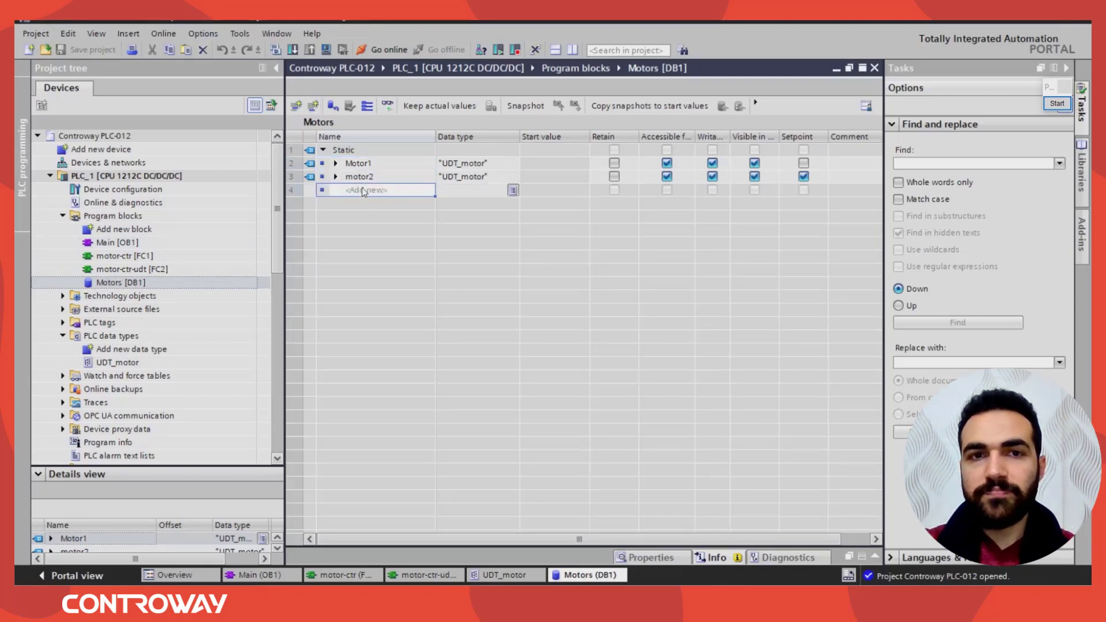
pyautogui.write('M')
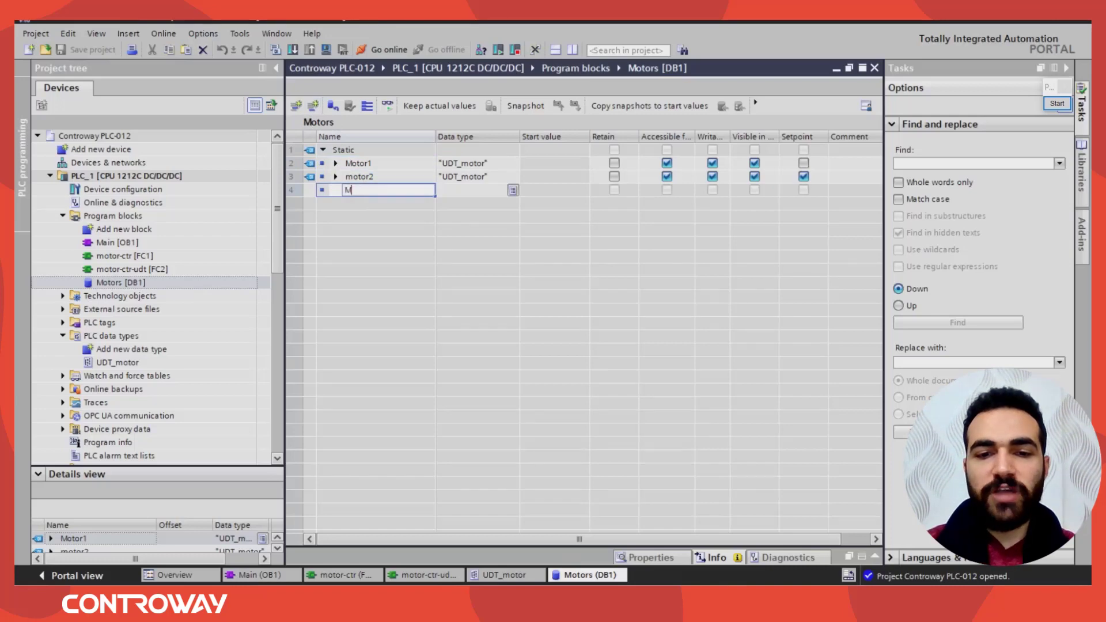
pyautogui.write('ixer1_motor')
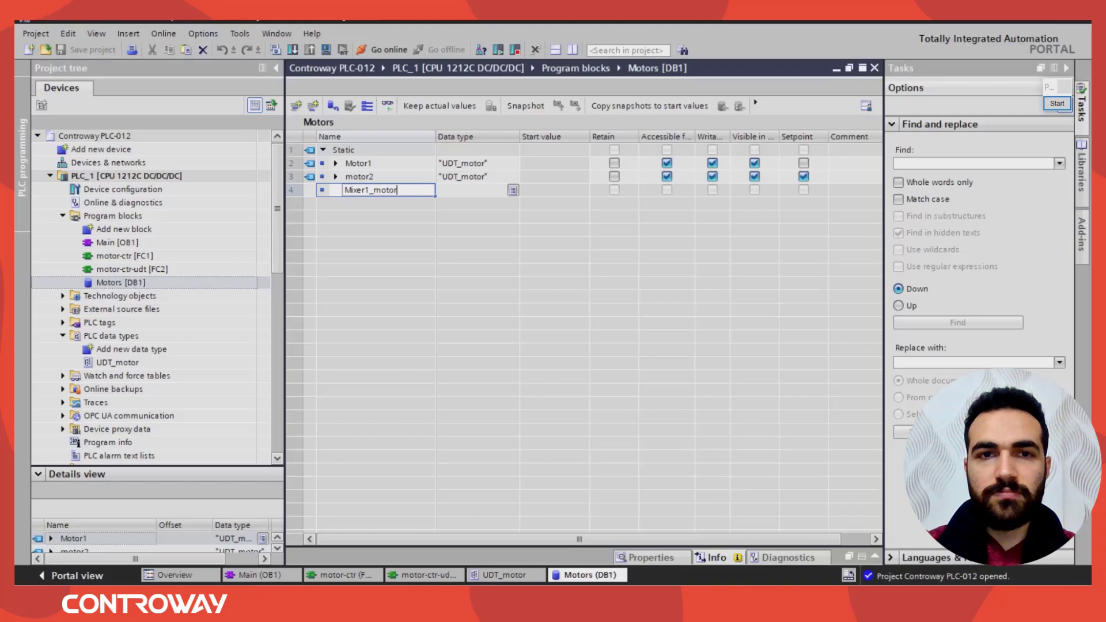
pyautogui.press('Return')
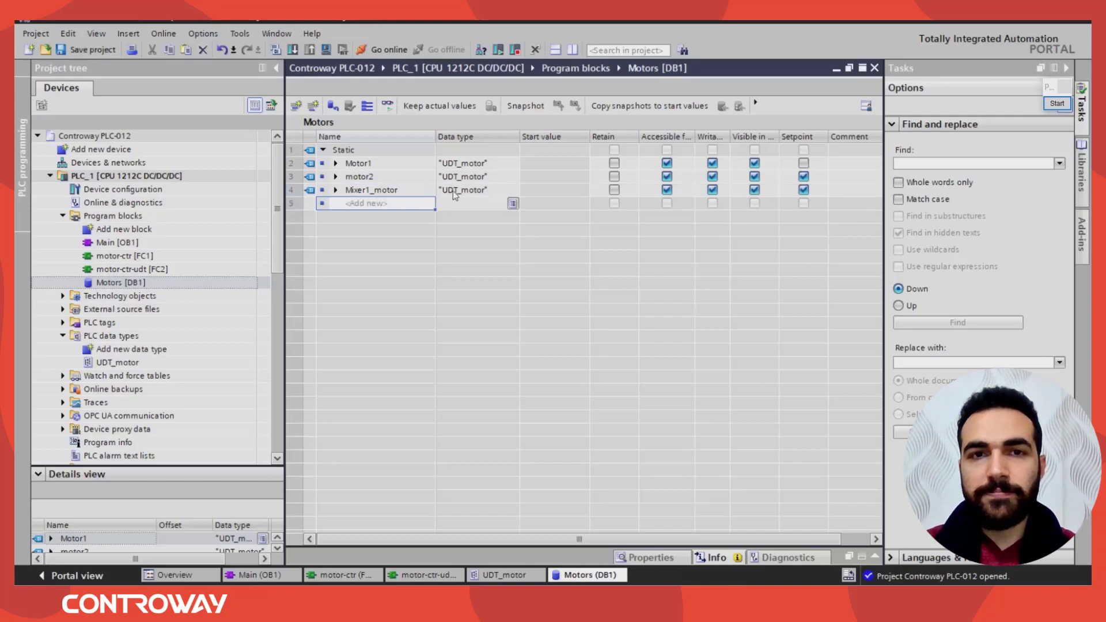
pyautogui.click(512, 190)
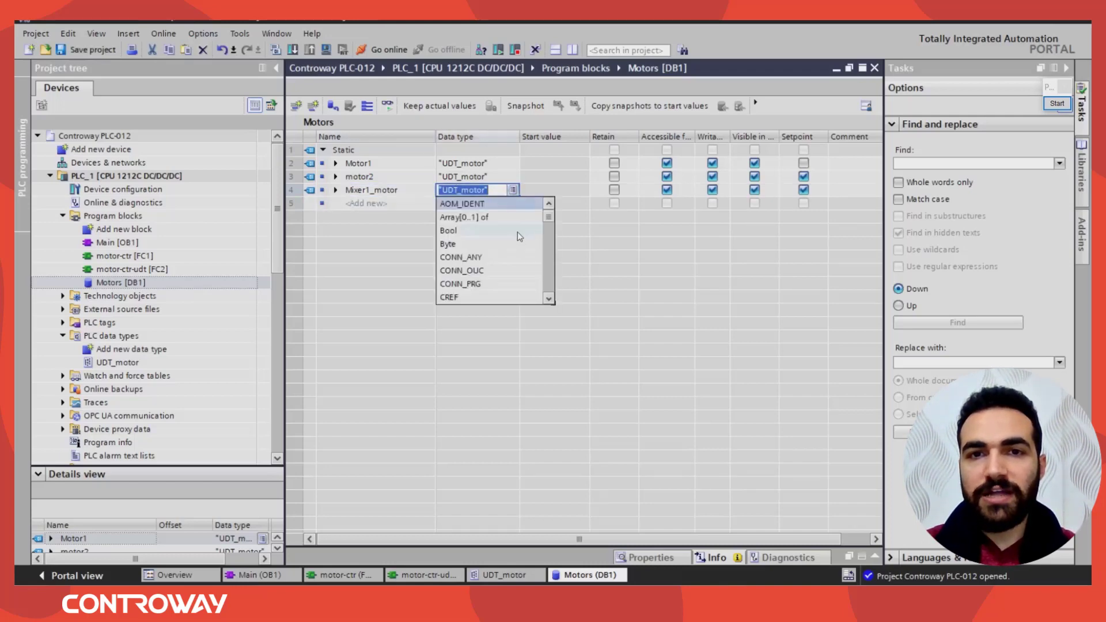
pyautogui.scroll(-3)
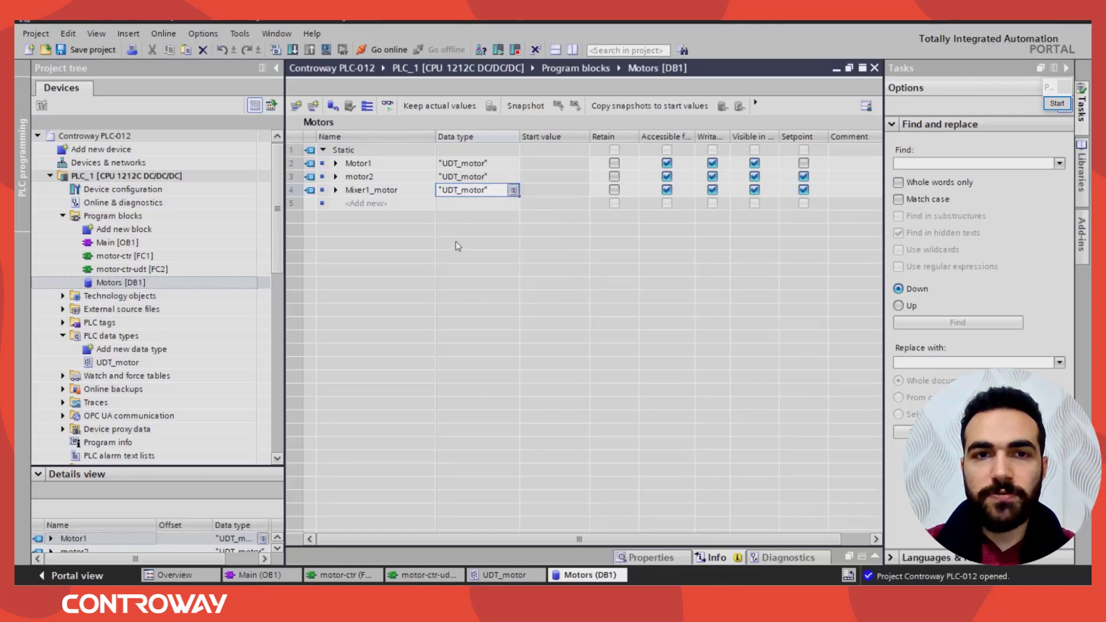
pyautogui.write('mixer2_')
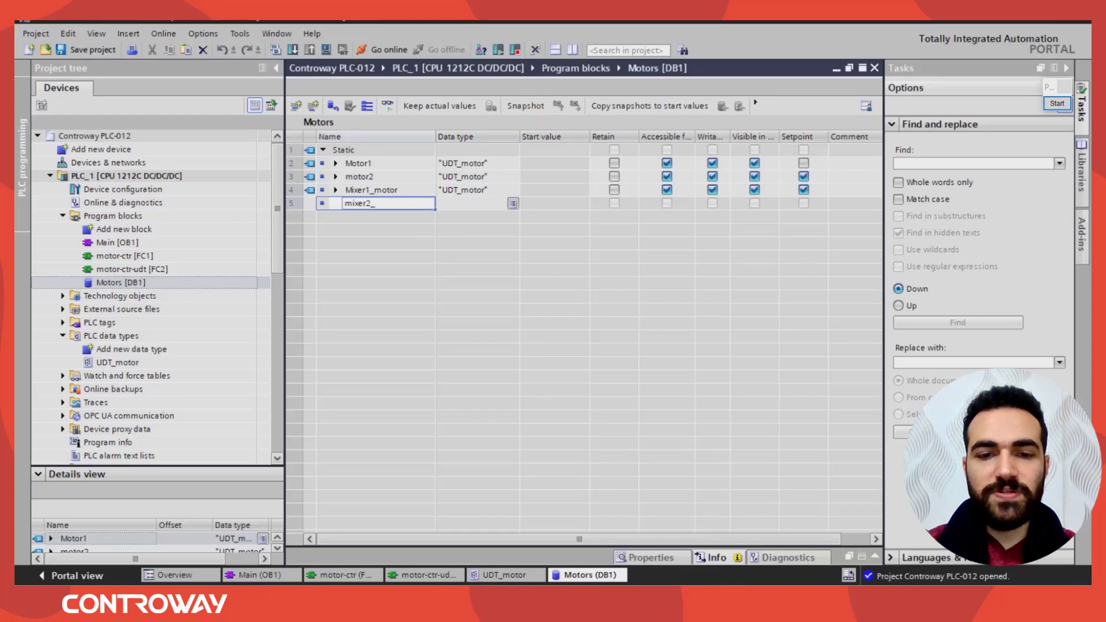
pyautogui.write('motor')
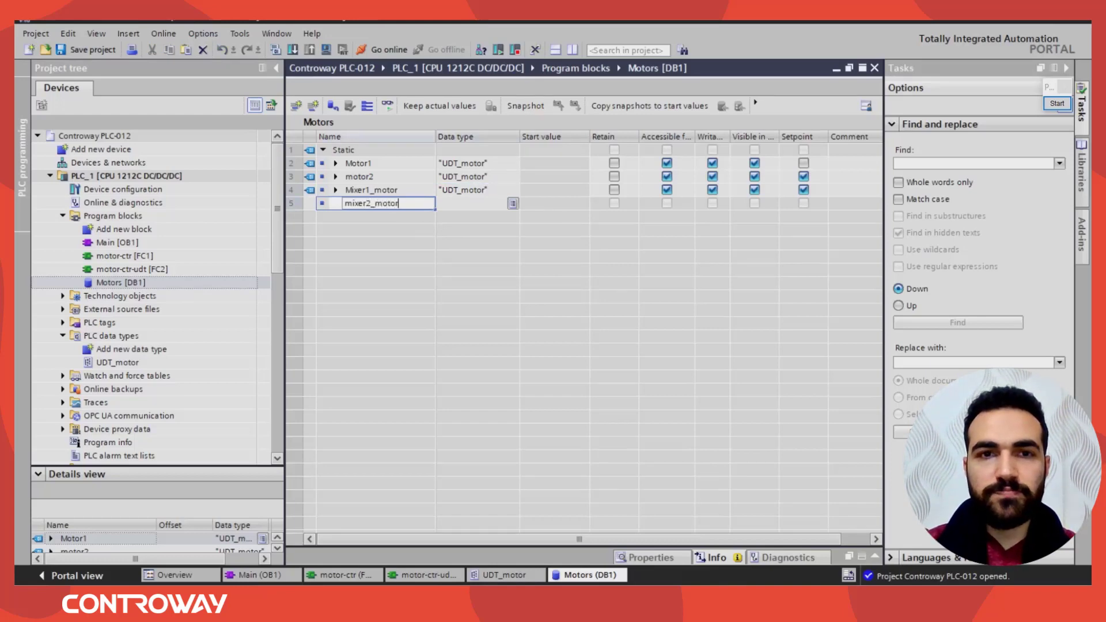
pyautogui.press('Return')
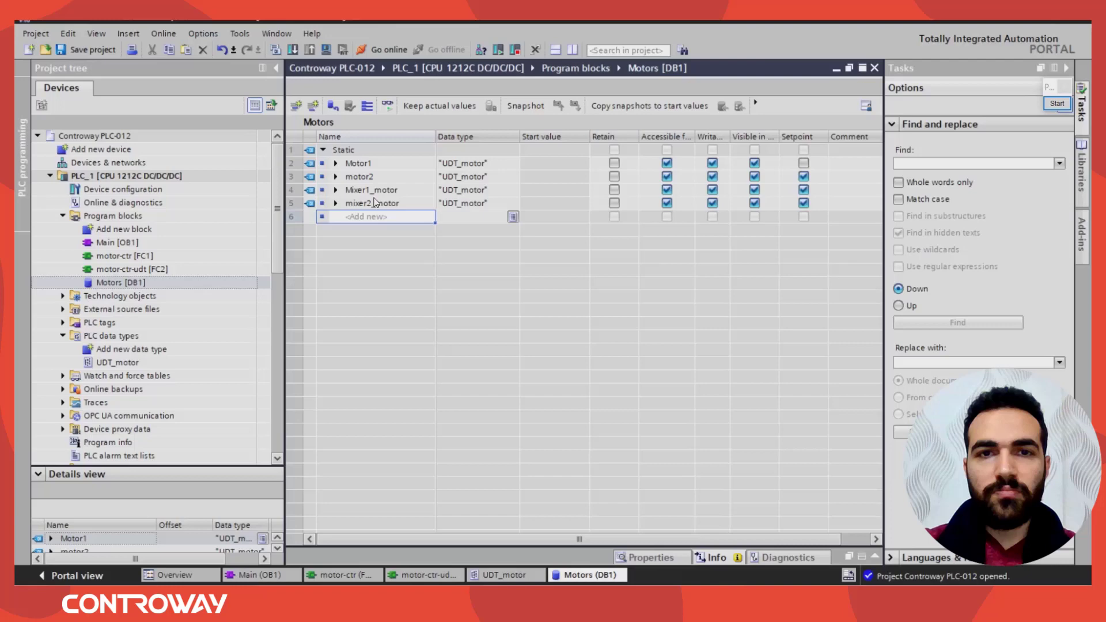
# - Expand Mixer1_motor to check its state and CMD members, then return to Main [OB1]
pyautogui.click(472, 204)
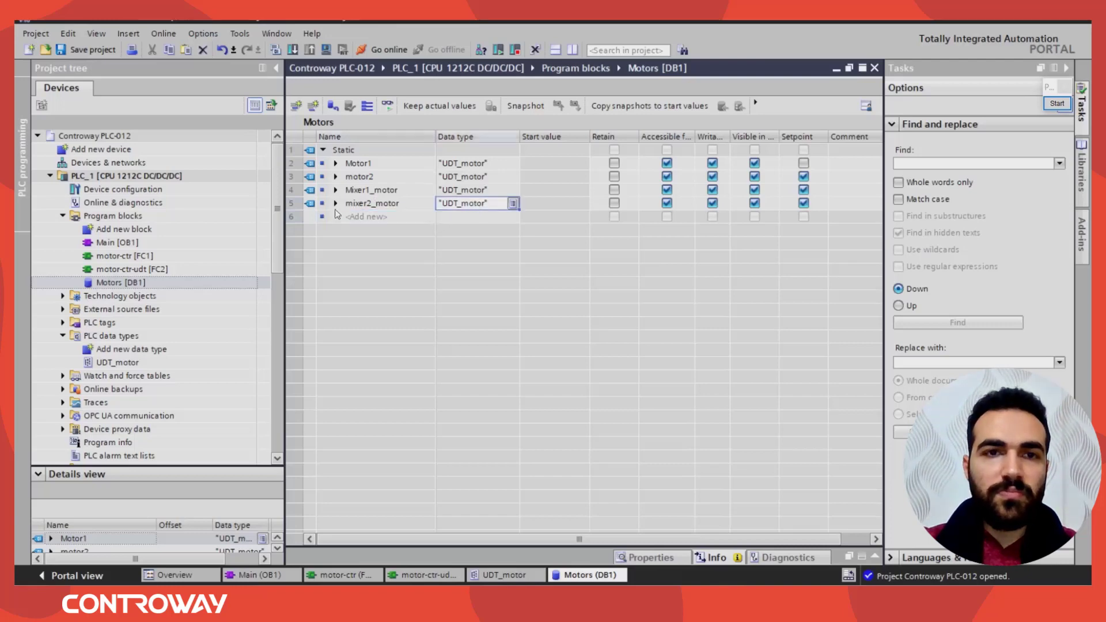
pyautogui.click(336, 188)
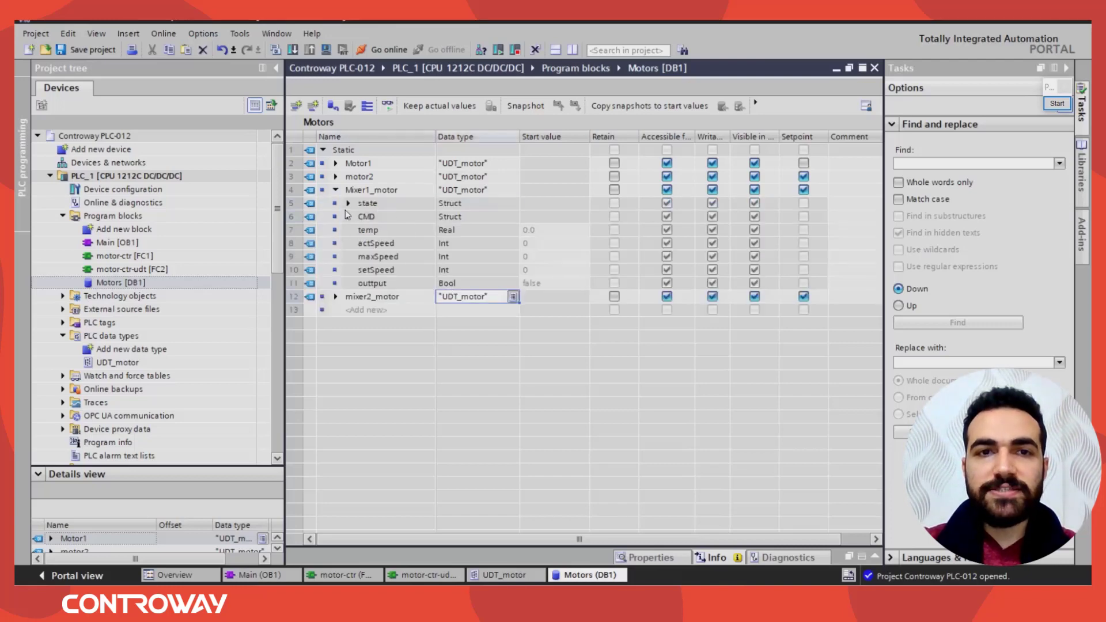
pyautogui.click(346, 203)
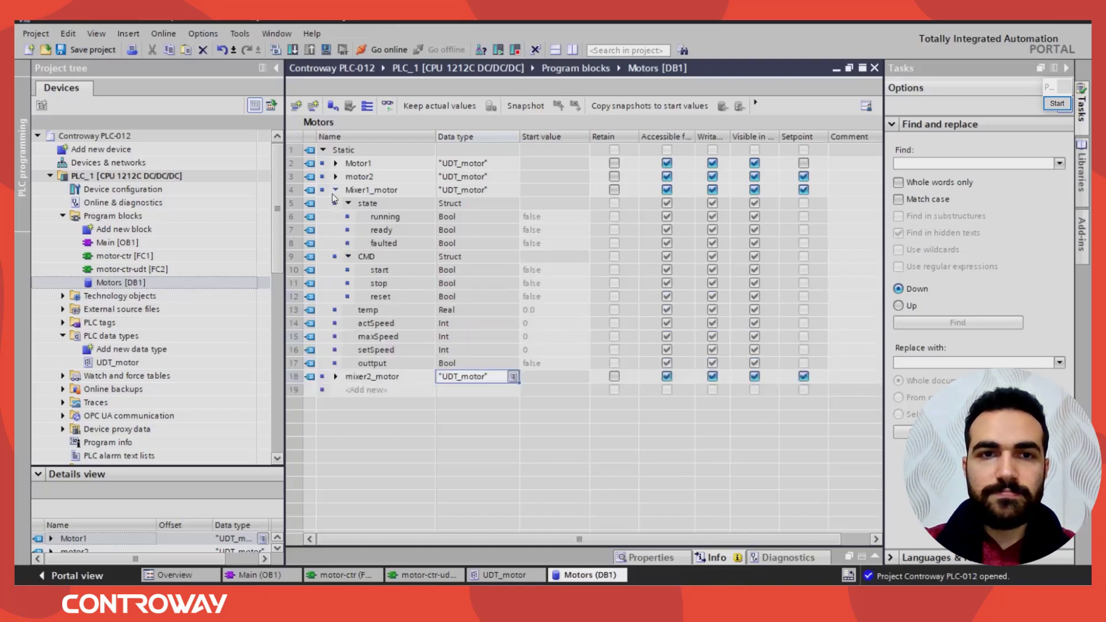
pyautogui.click(336, 189)
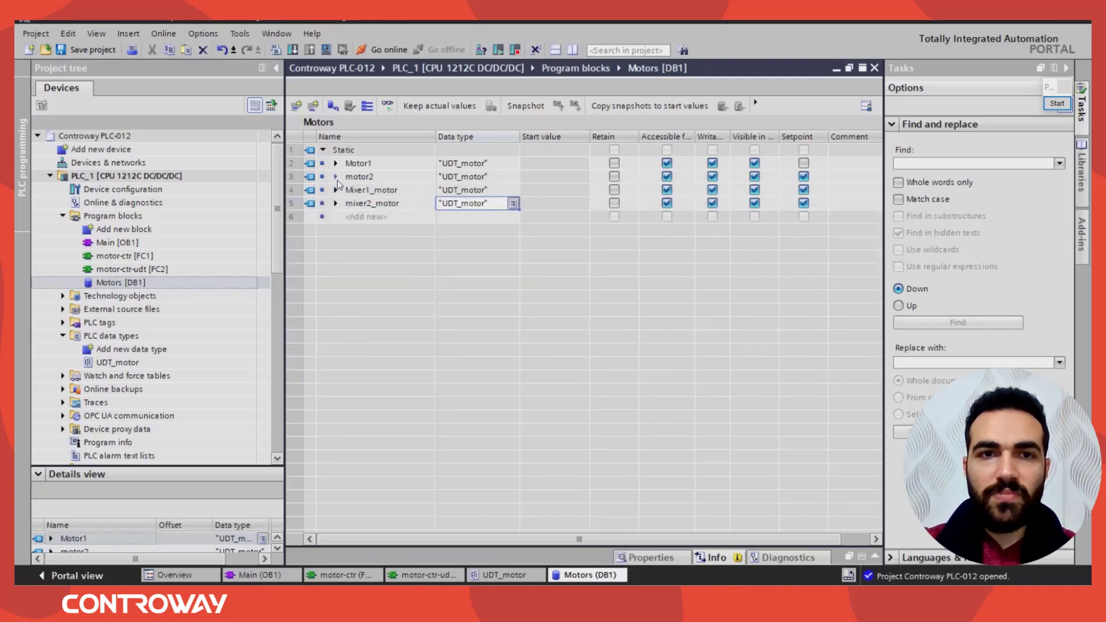
pyautogui.click(336, 190)
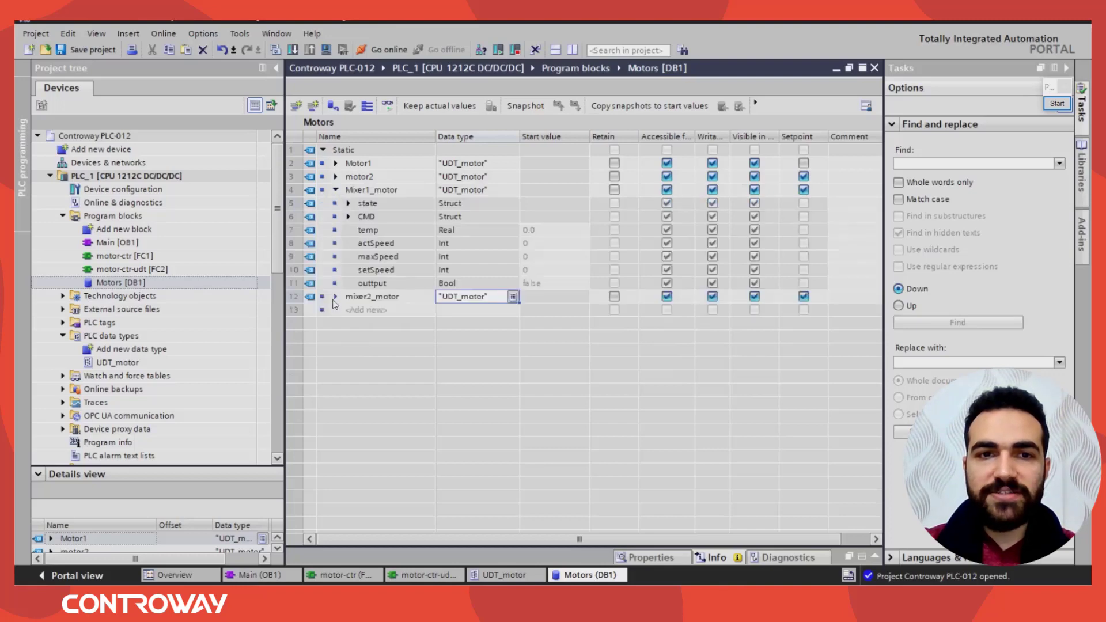
pyautogui.click(336, 296)
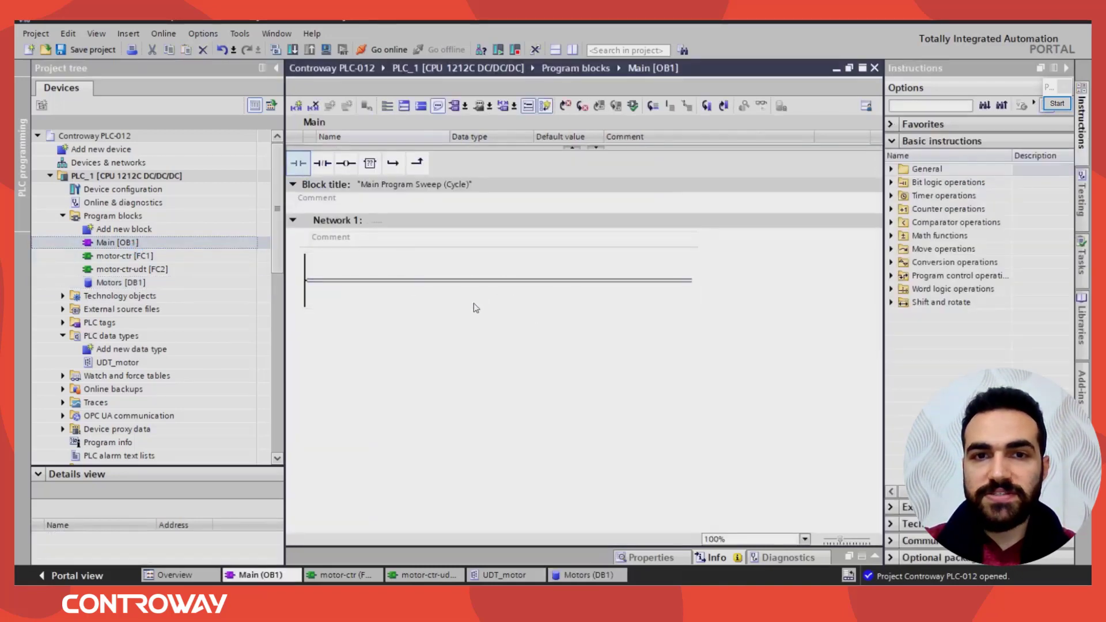
# - Remove a trial normally open contact from Network 1 and take motor-ctr [FC1] from Program blocks
pyautogui.click(297, 163)
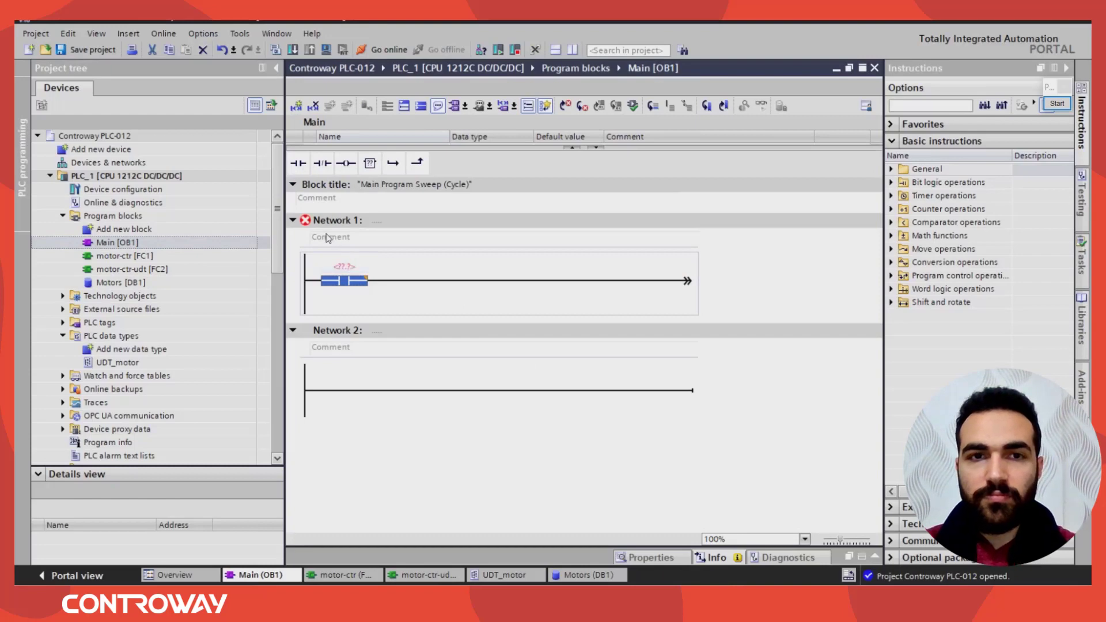
pyautogui.click(336, 220)
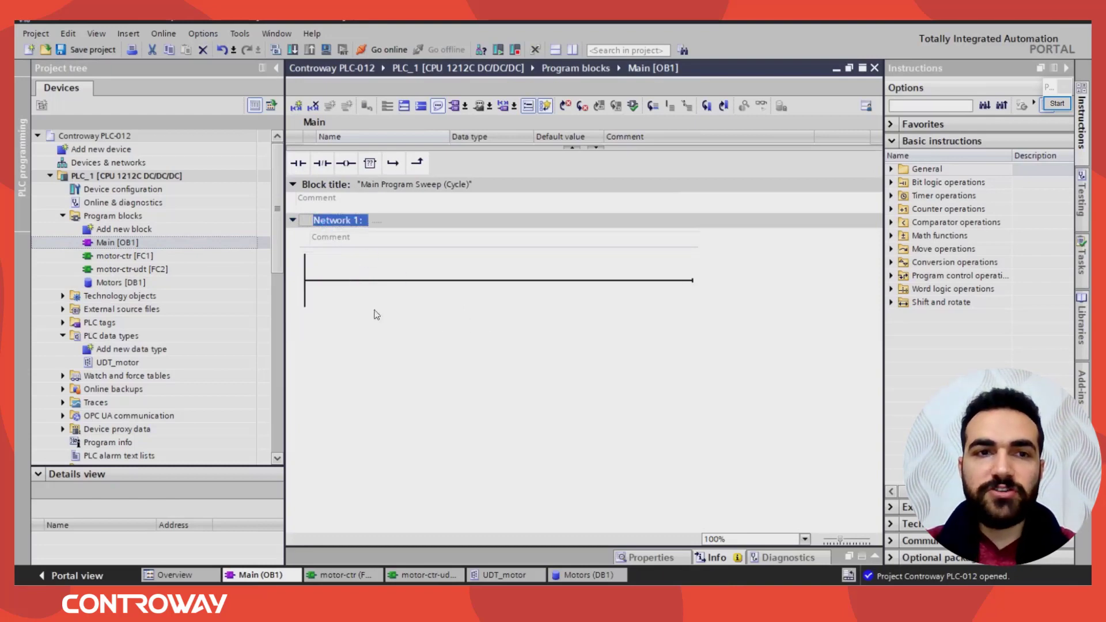
pyautogui.click(125, 255)
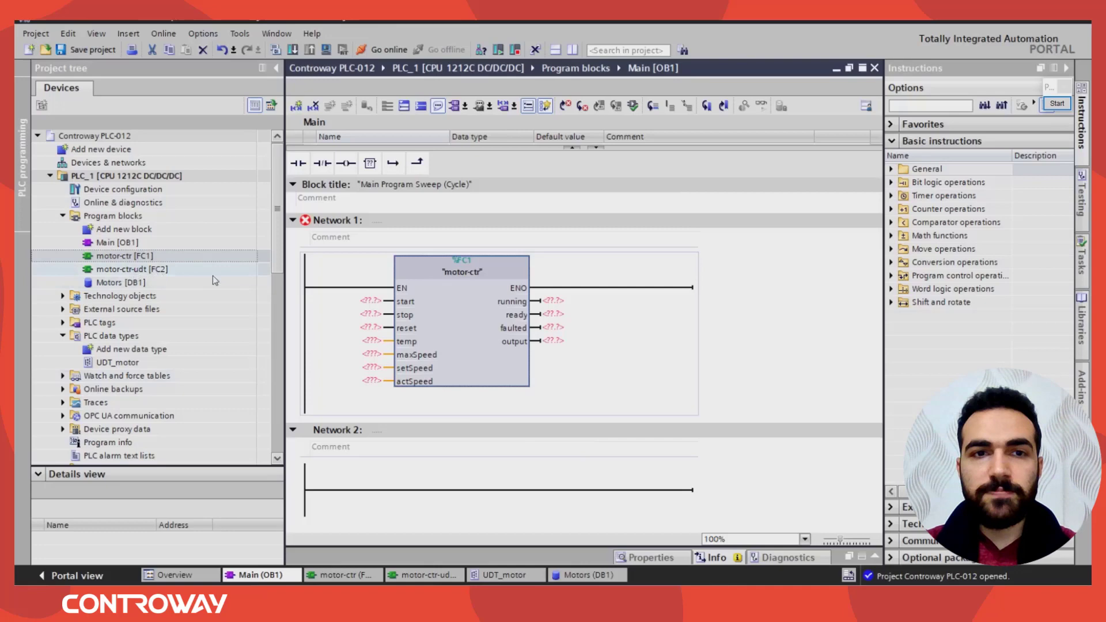
pyautogui.moveTo(471, 286)
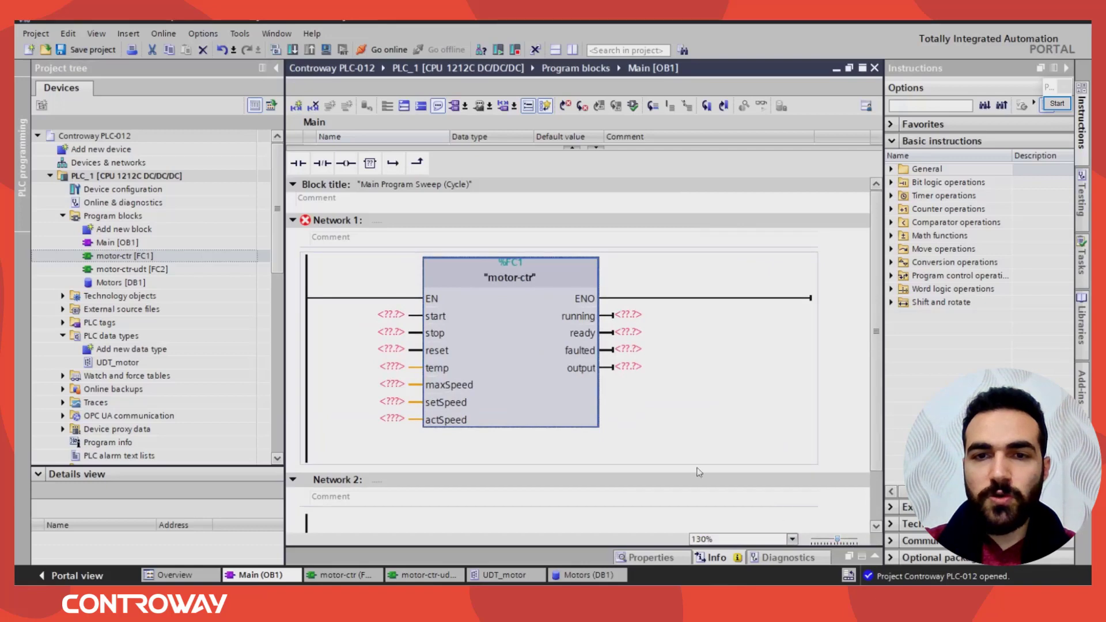
pyautogui.moveTo(444, 332)
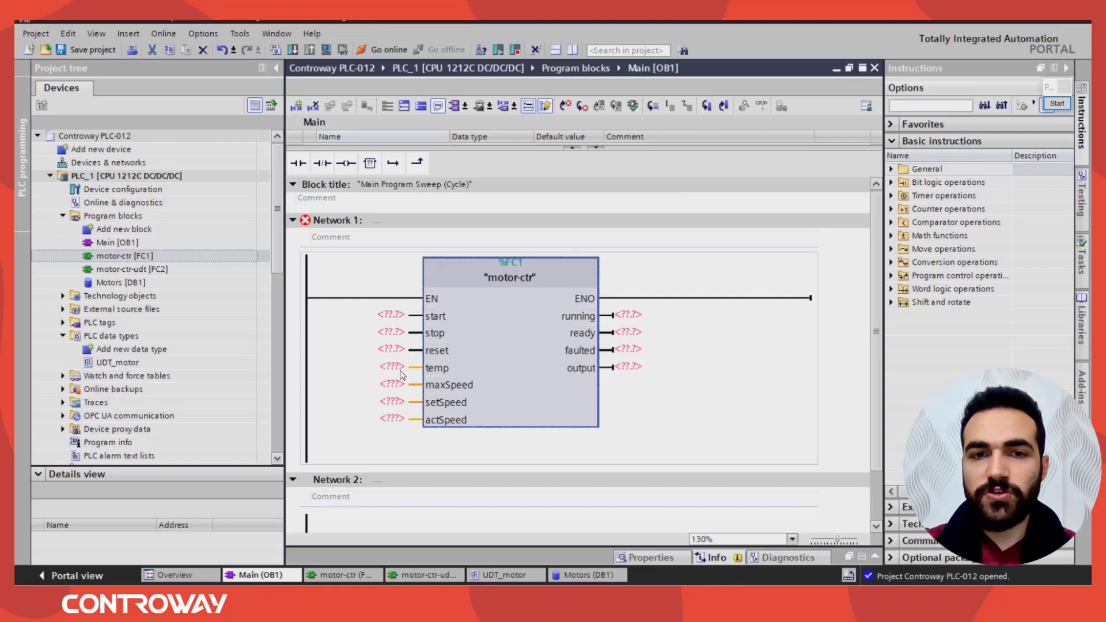
pyautogui.moveTo(422, 417)
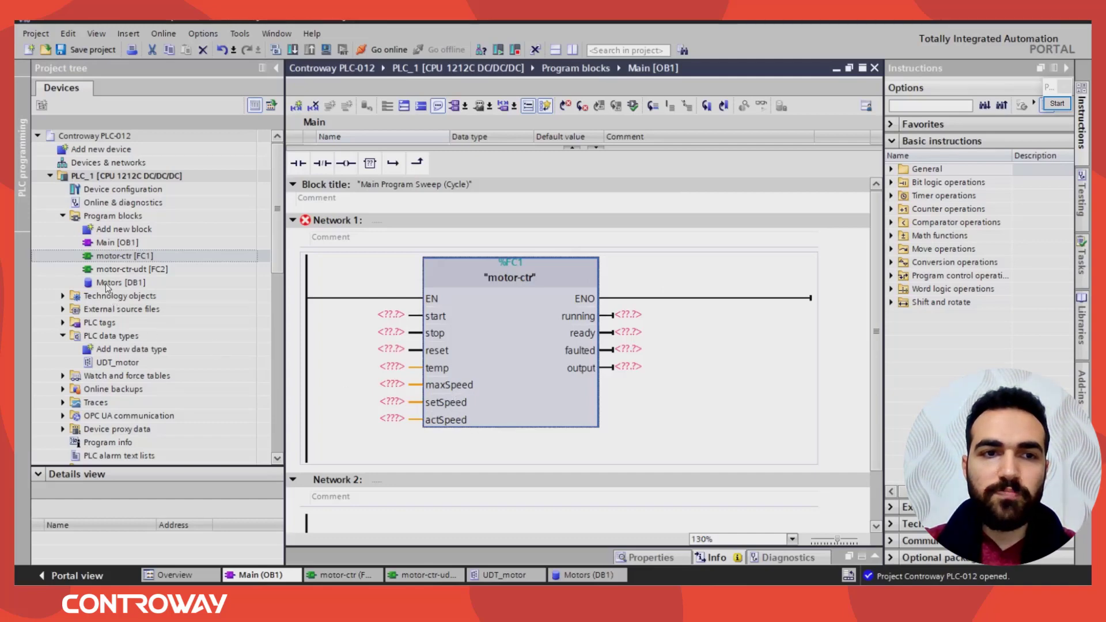
# - Assign "Motors".Mixer1_motor.CMD start and stop to motor-ctr's inputs and reopen Motors [DB1]
pyautogui.click(390, 315)
pyautogui.write('"Motors".Mixer1_motor.CMD.')
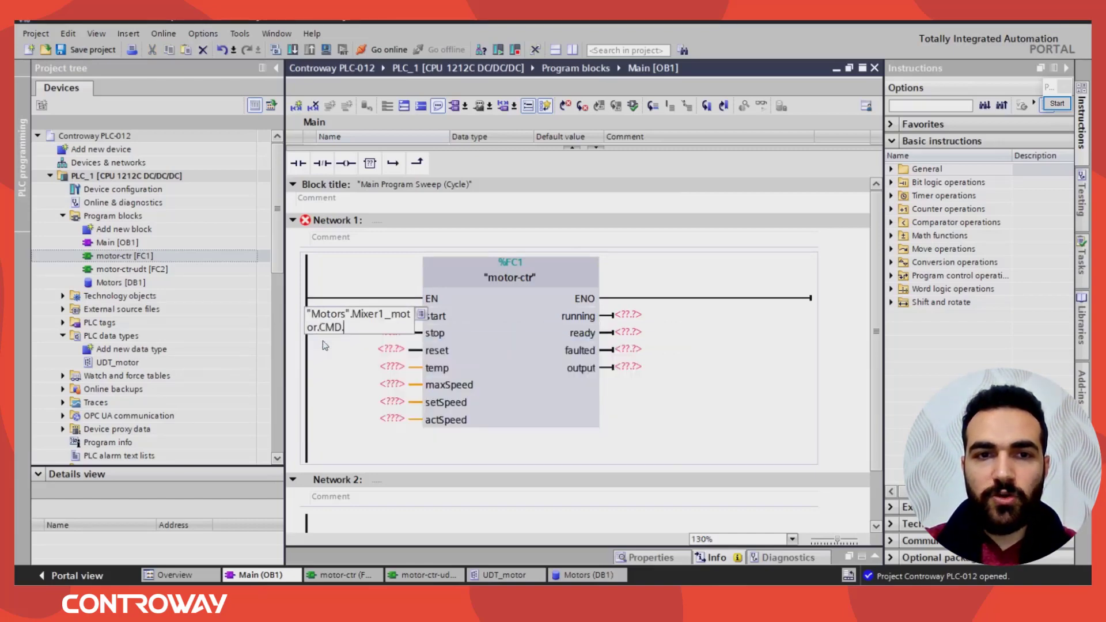
pyautogui.write('start')
pyautogui.click(384, 333)
pyautogui.write('"Motors".Mixer1_motor.CMD.stop')
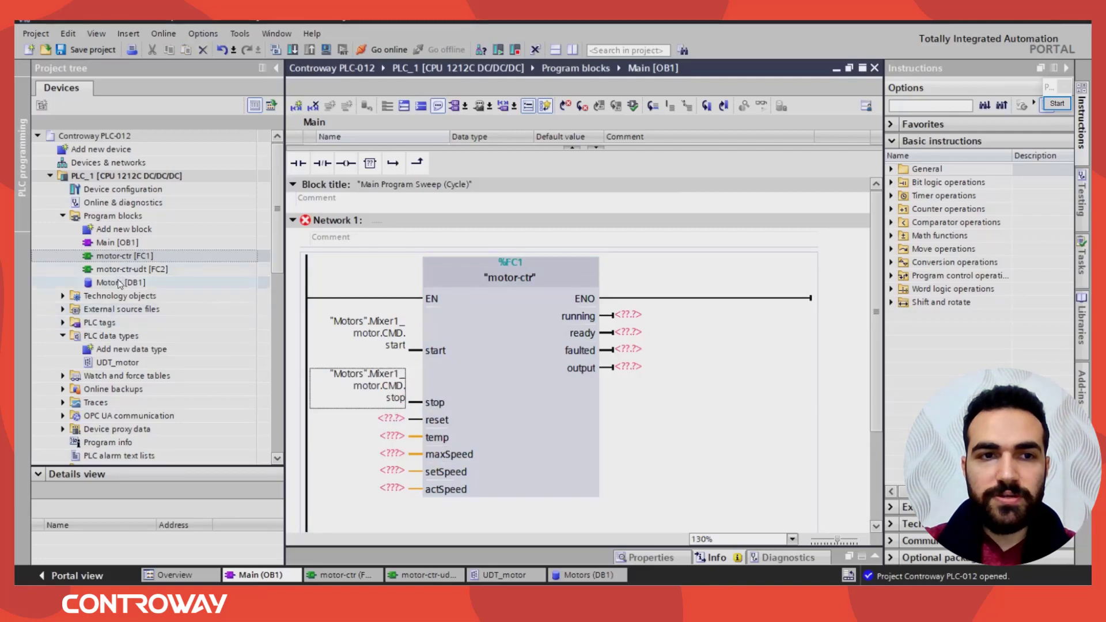
pyautogui.doubleClick(120, 282)
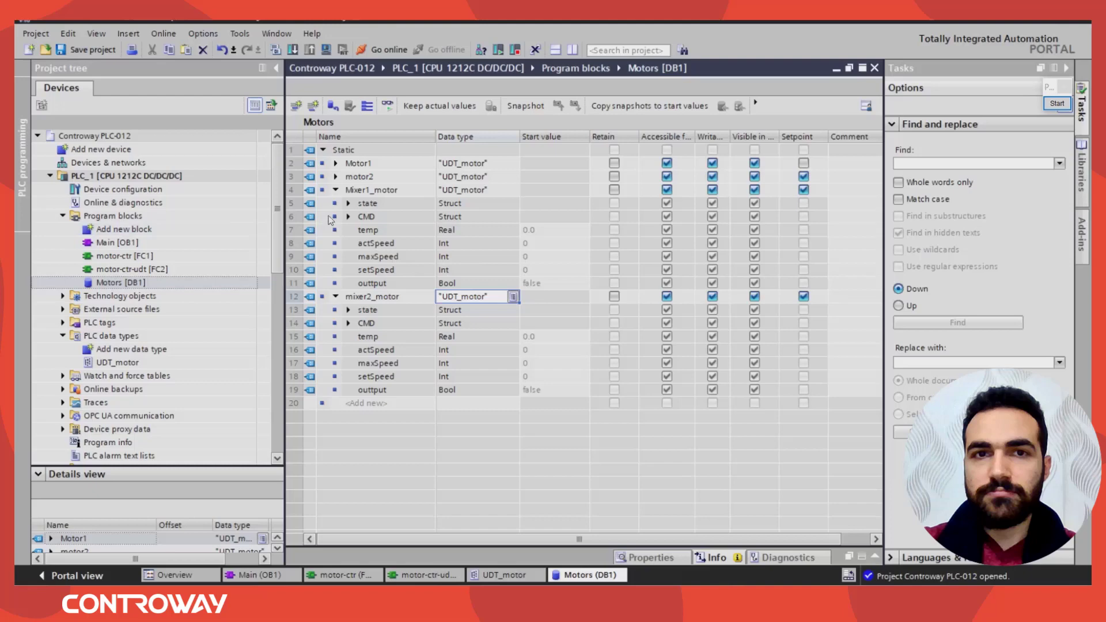
pyautogui.moveTo(848, 68)
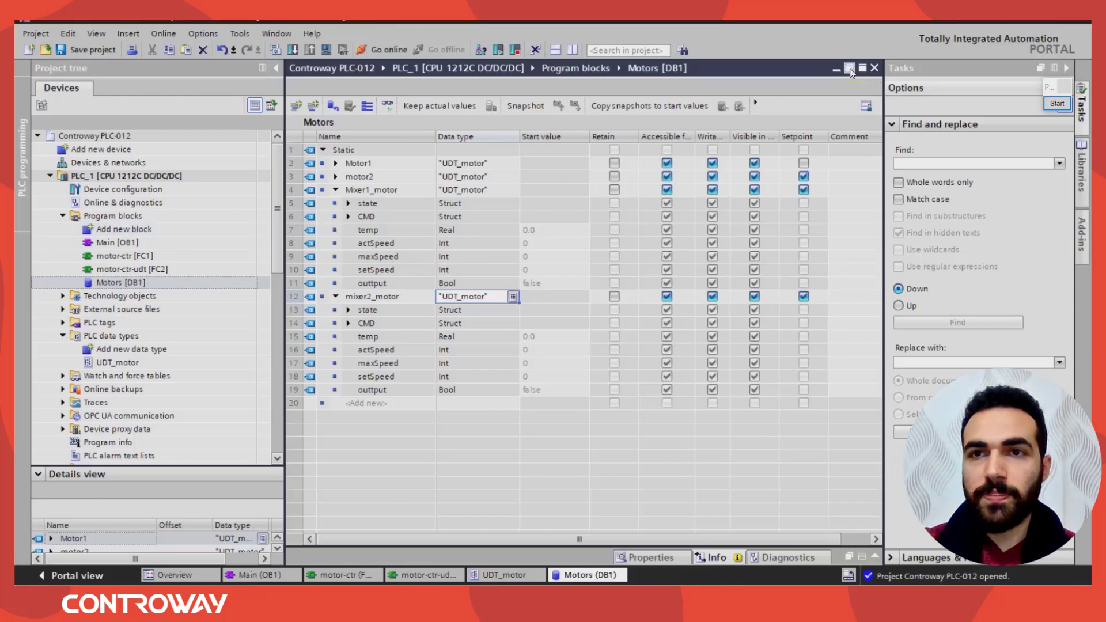
# - Float the Motors DB over Main and wire Mixer1_motor's state faulted and CMD reset tags
pyautogui.click(849, 68)
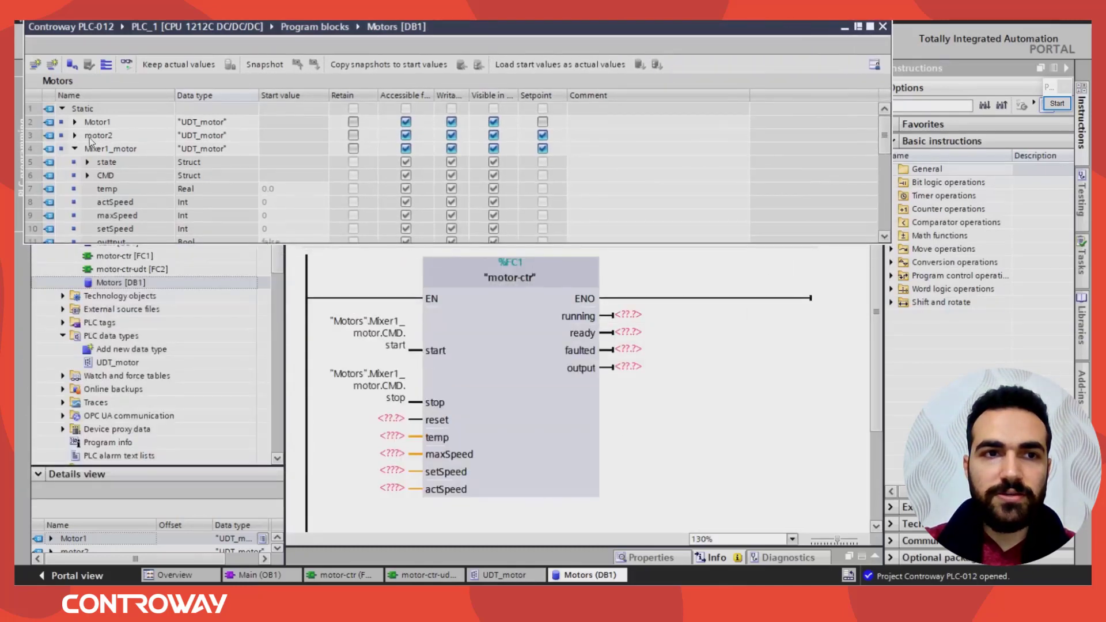
pyautogui.click(73, 148)
pyautogui.write('mixer2_motor')
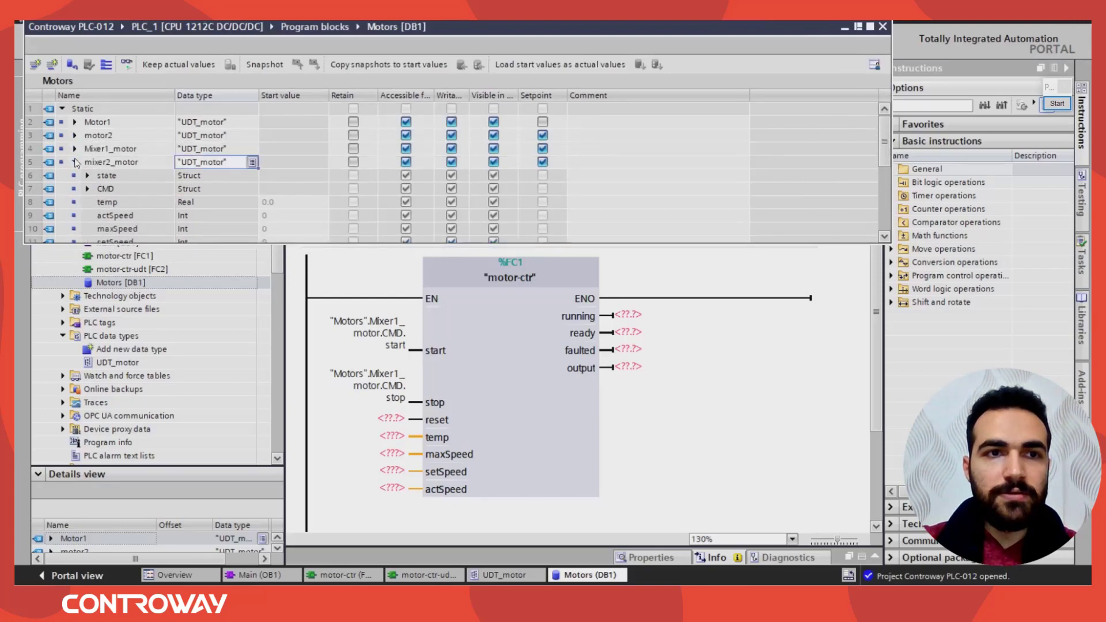
pyautogui.click(75, 161)
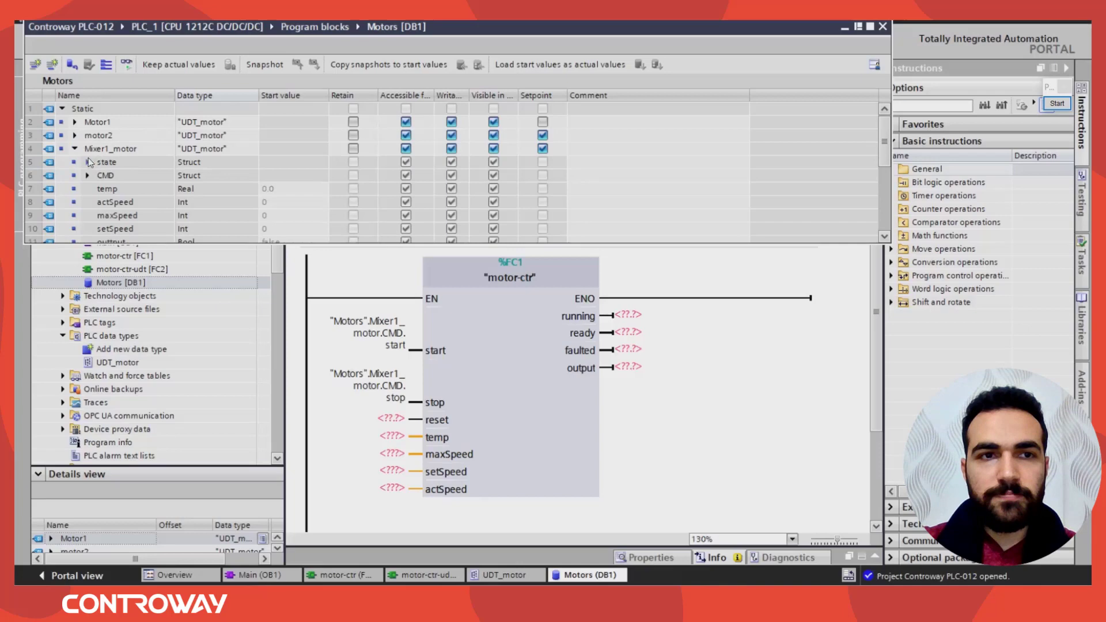
pyautogui.click(86, 161)
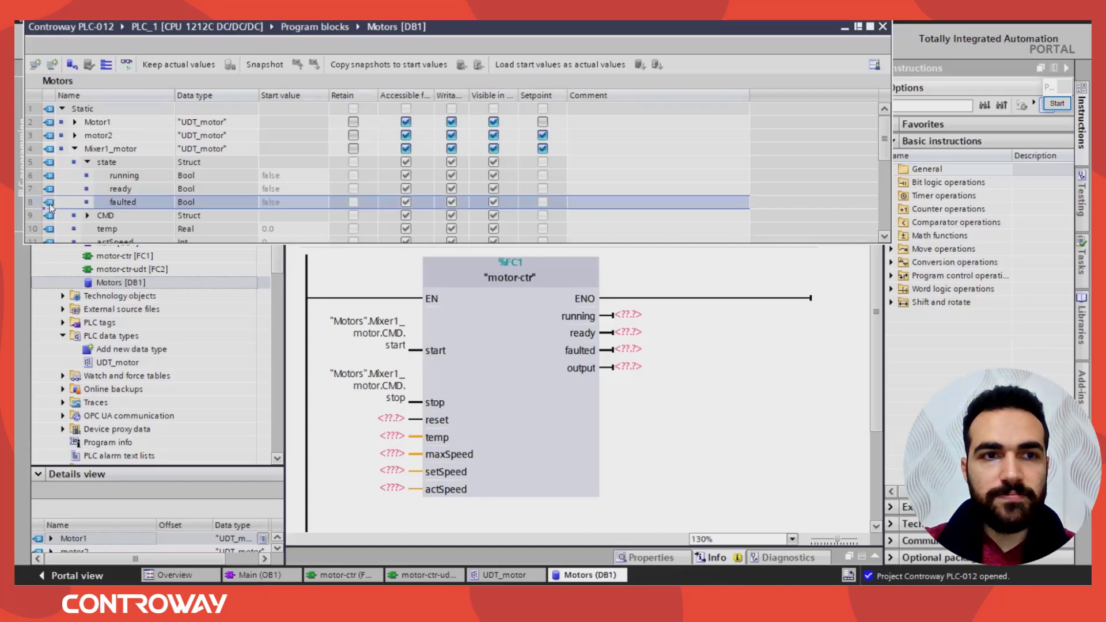
pyautogui.click(392, 420)
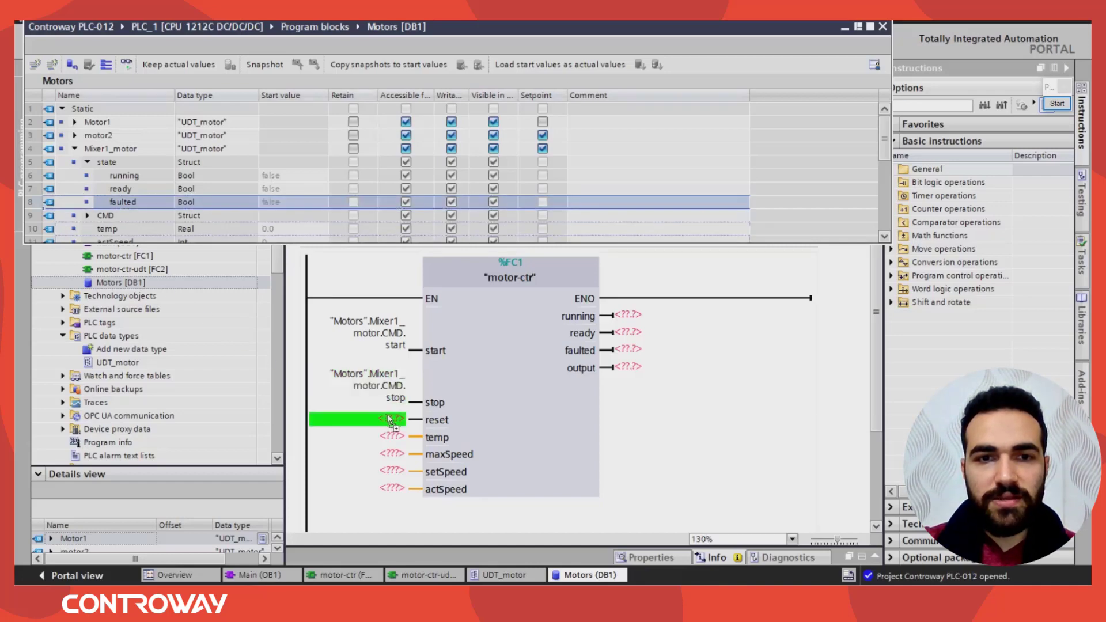
pyautogui.scroll(-3)
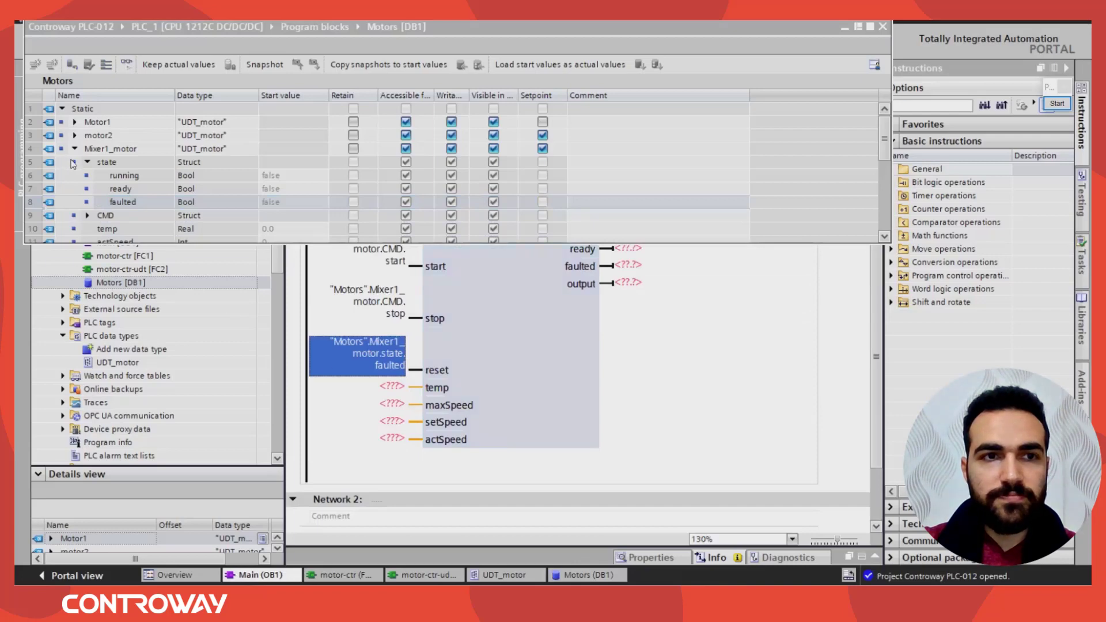
pyautogui.click(87, 161)
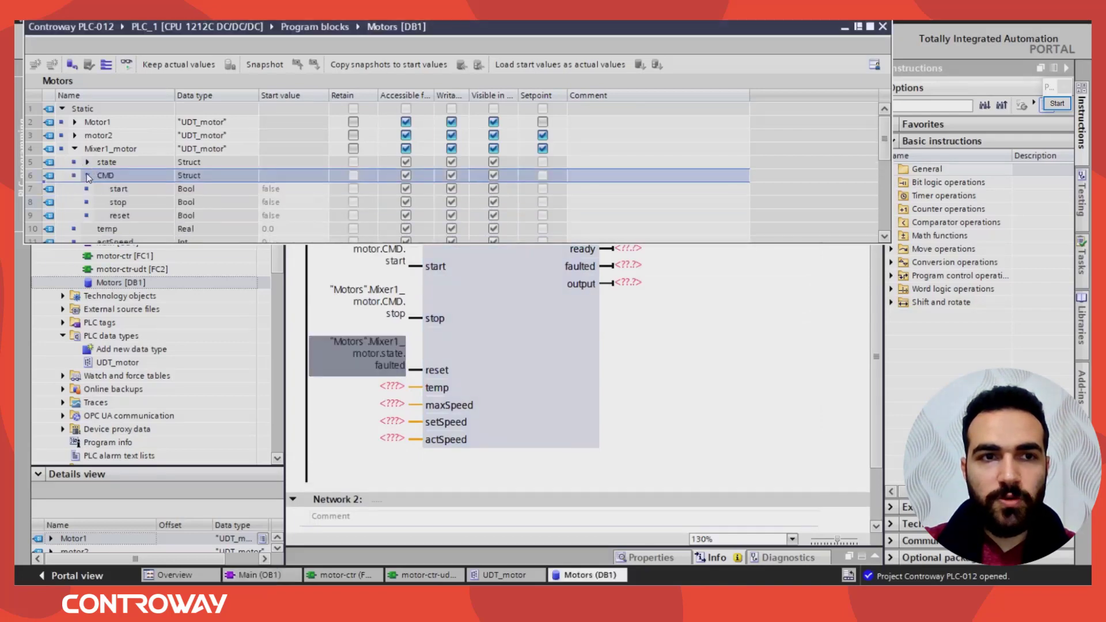
pyautogui.click(86, 175)
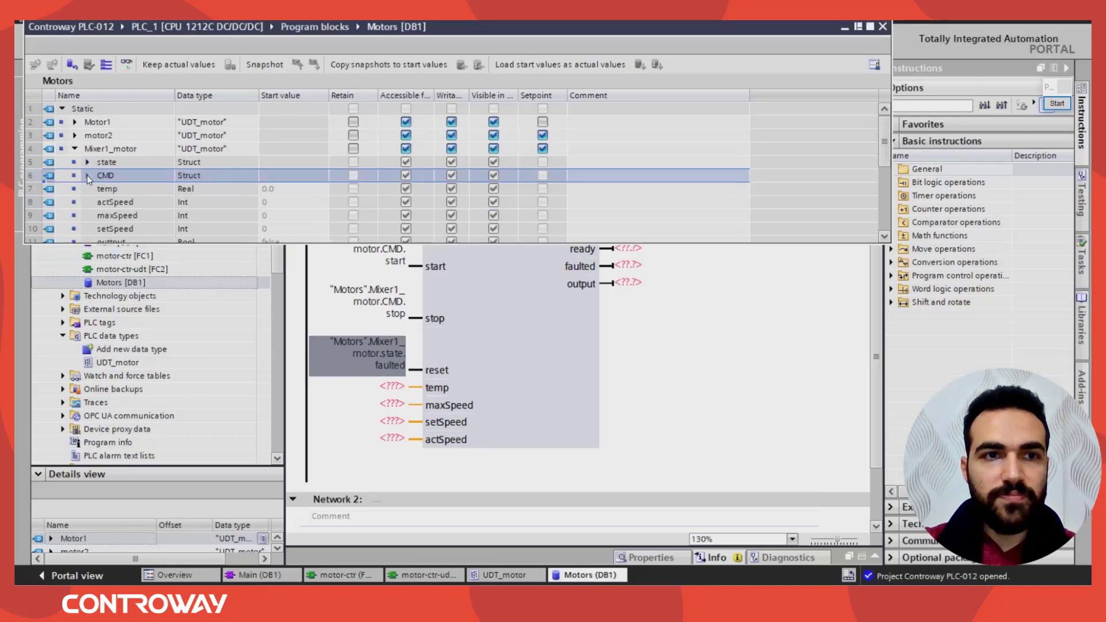
pyautogui.click(88, 175)
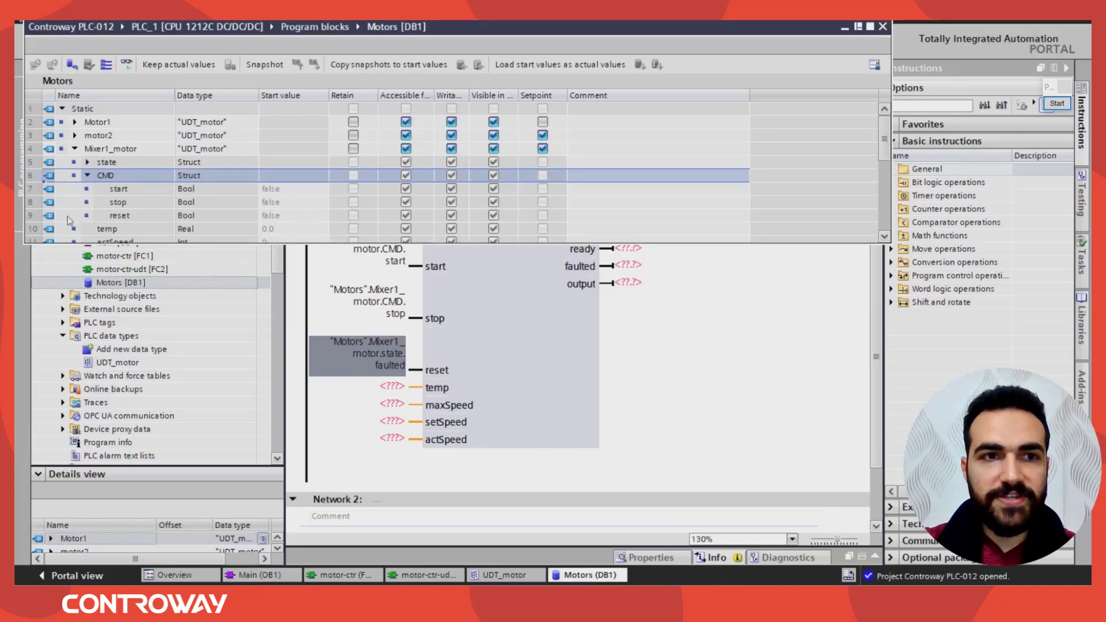
pyautogui.click(360, 355)
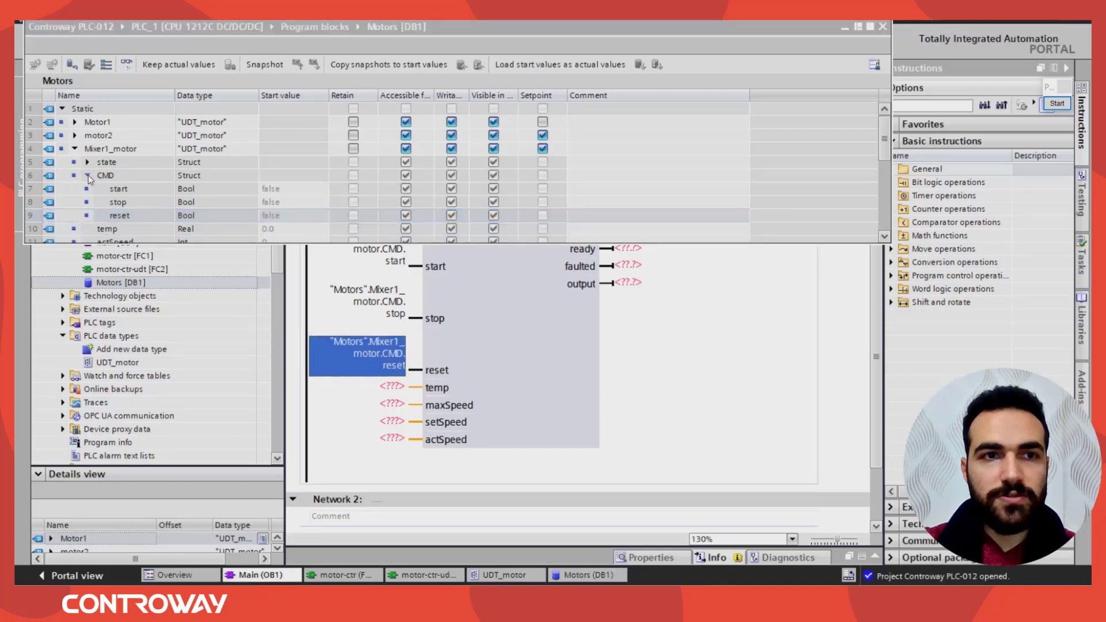
pyautogui.click(86, 175)
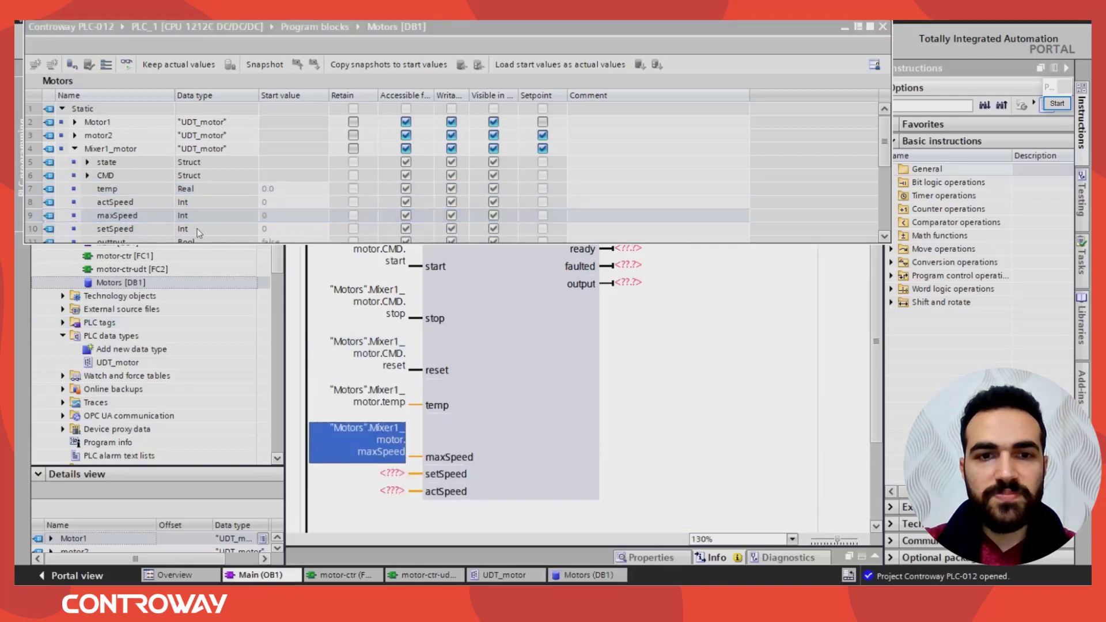
# - Wire the setSpeed, output and state running tags to their pins, then close the Motors DB
pyautogui.click(114, 228)
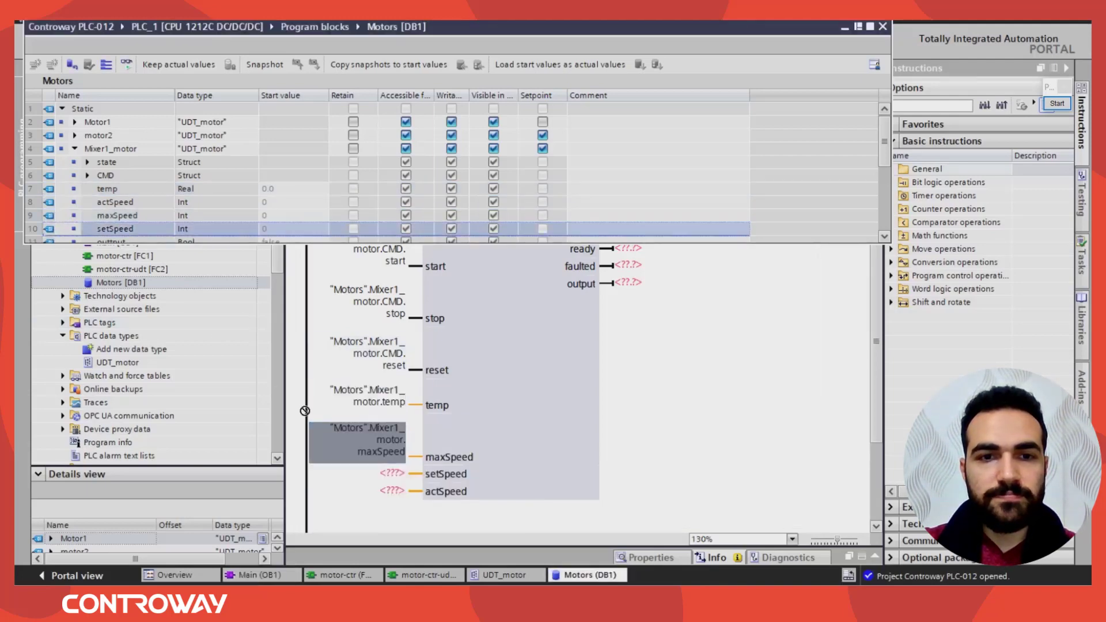
pyautogui.click(367, 486)
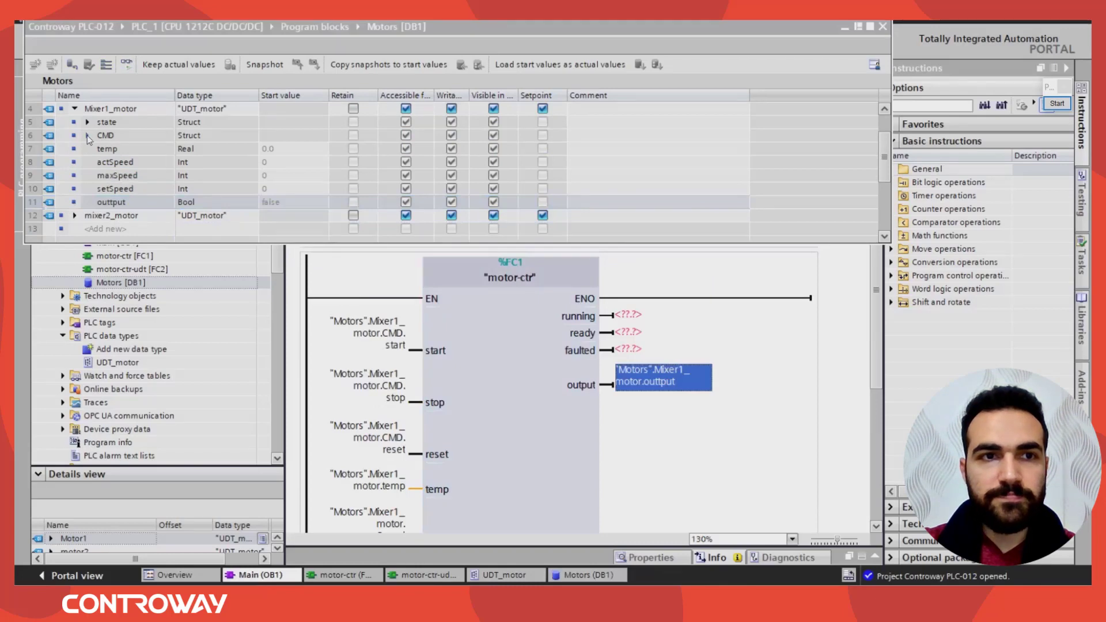
pyautogui.click(111, 202)
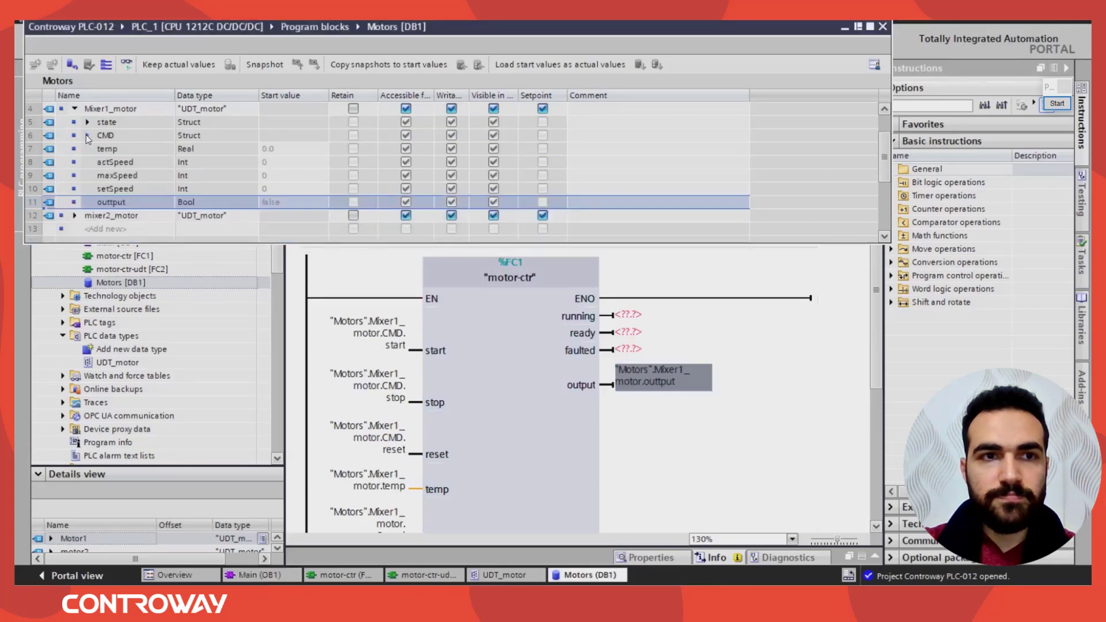
pyautogui.click(86, 122)
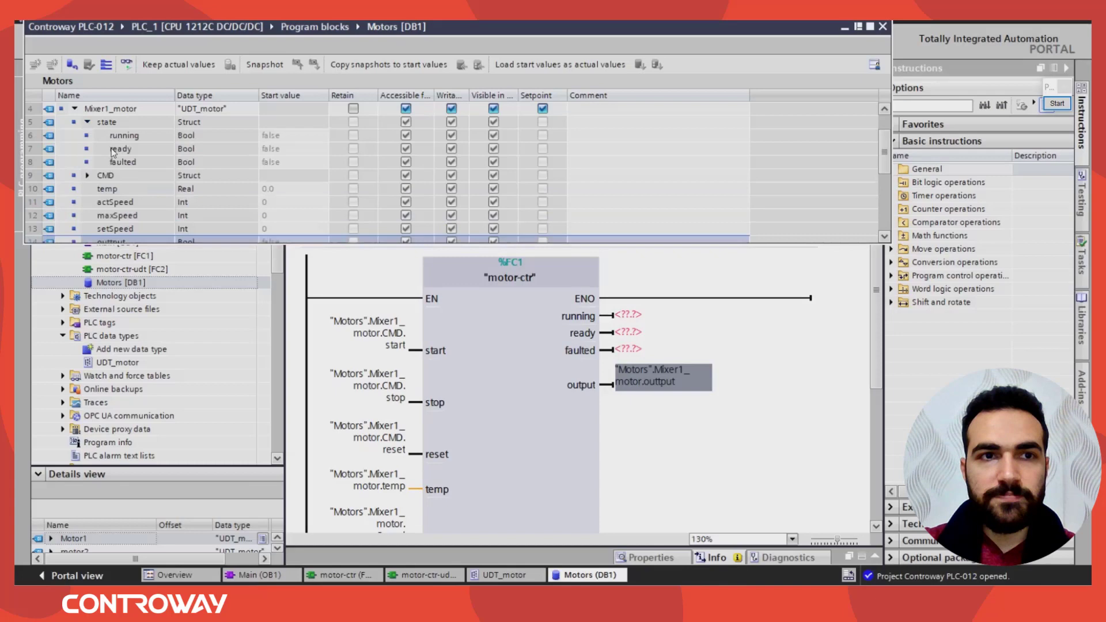
pyautogui.click(123, 161)
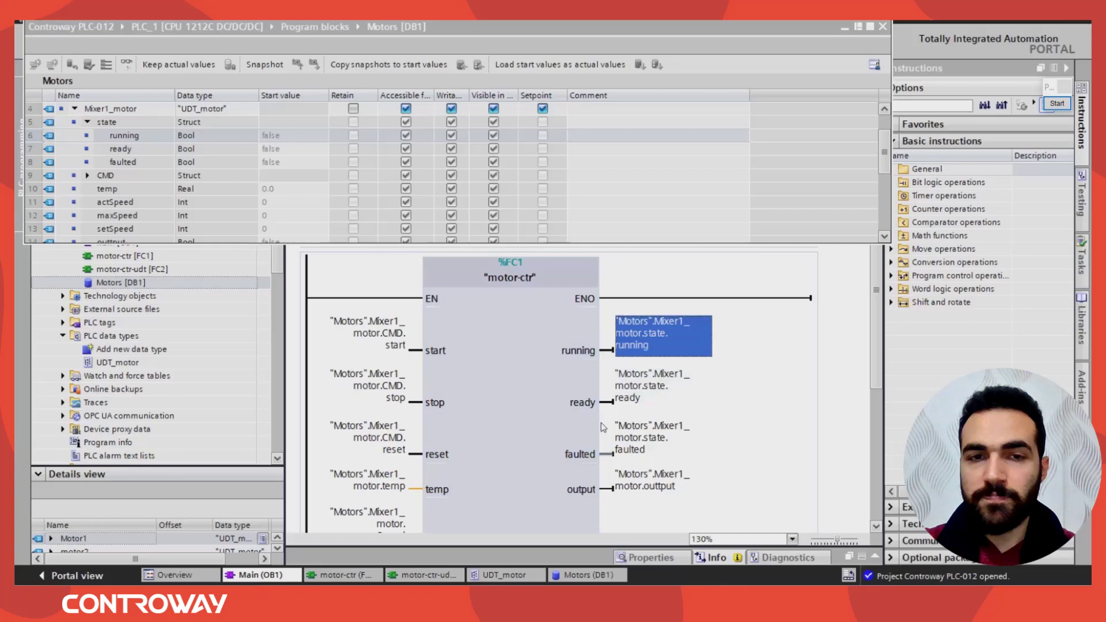
pyautogui.scroll(-3)
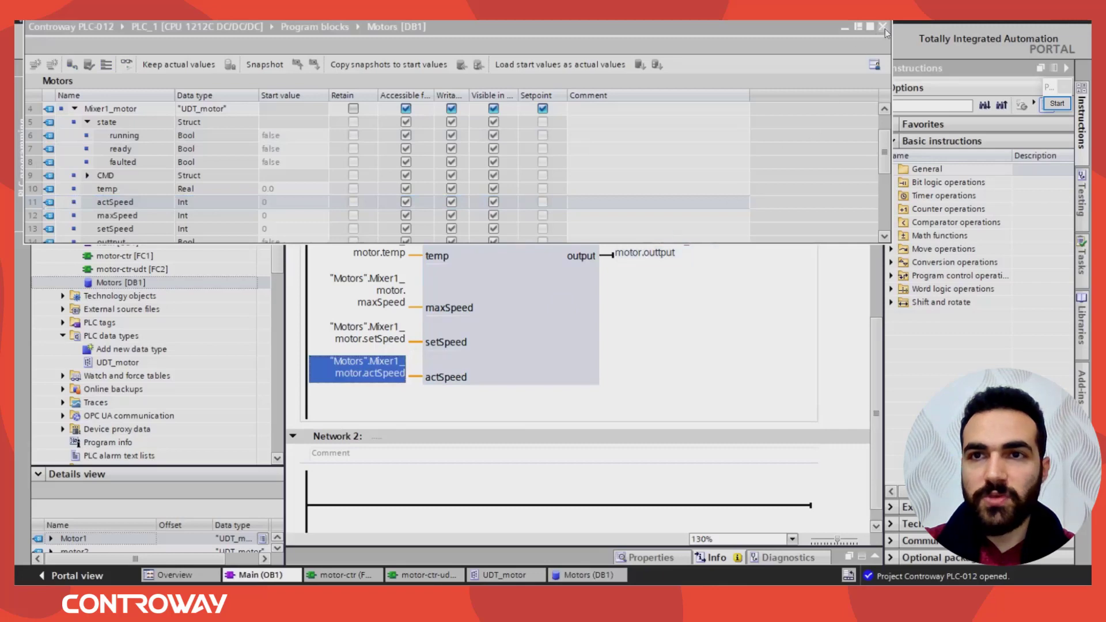
pyautogui.click(882, 27)
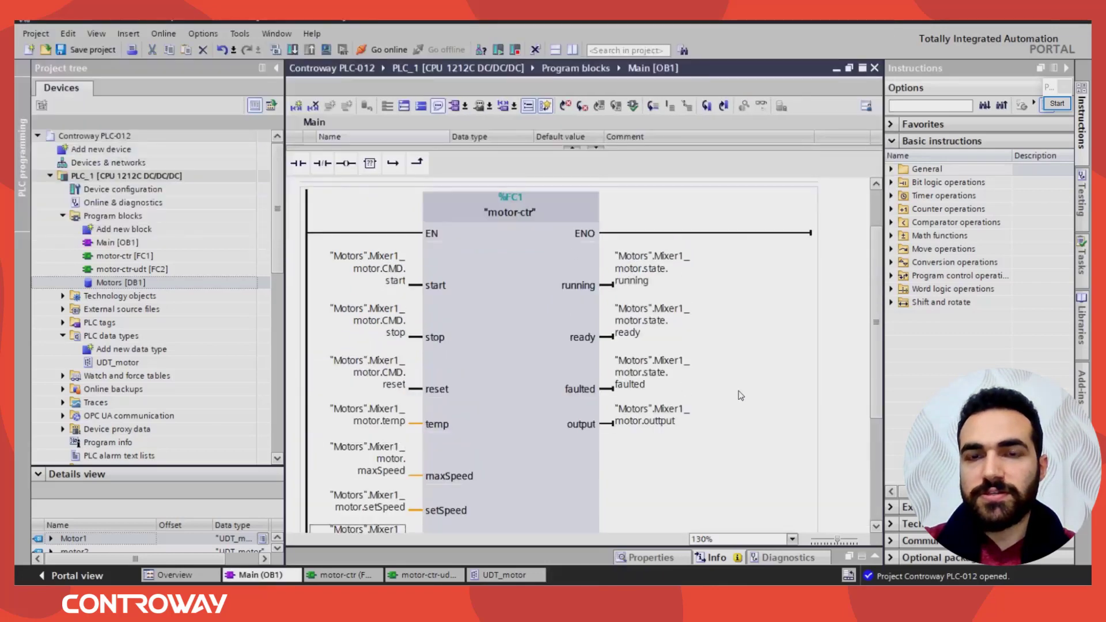
# - Review motor-ctr's running output and actSpeed in-out, then select the output row for insertion
pyautogui.scroll(-3)
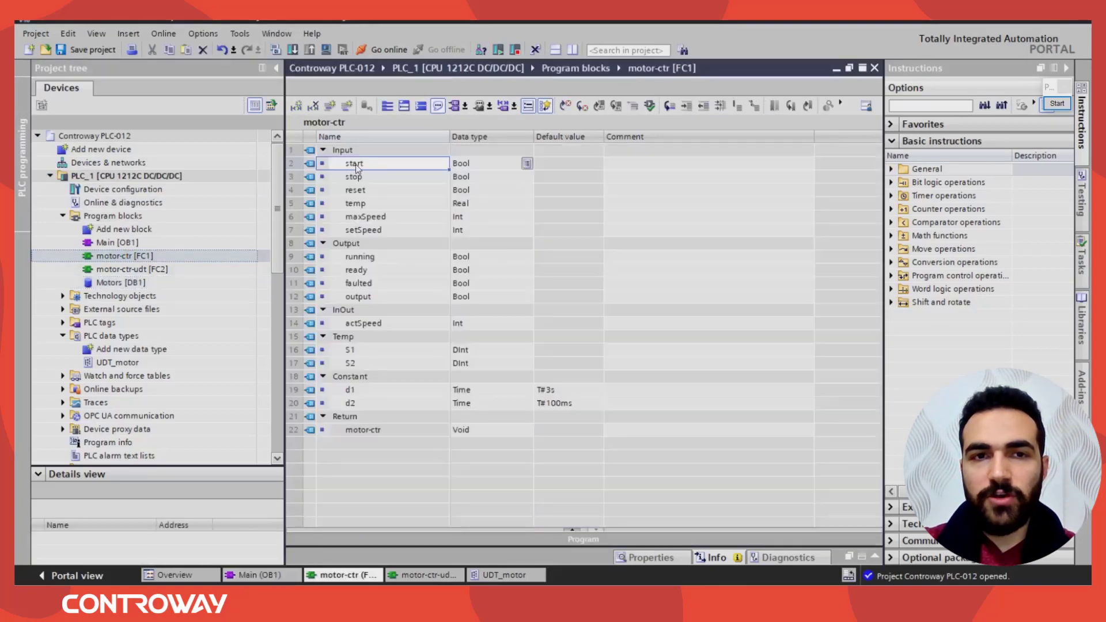
pyautogui.click(360, 256)
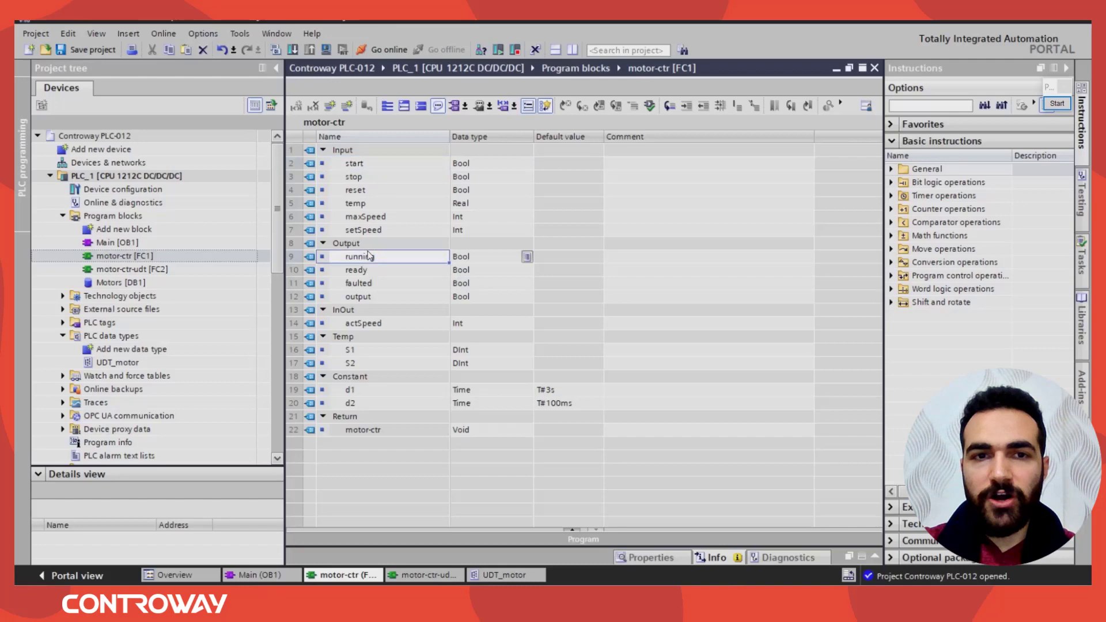
pyautogui.moveTo(365, 329)
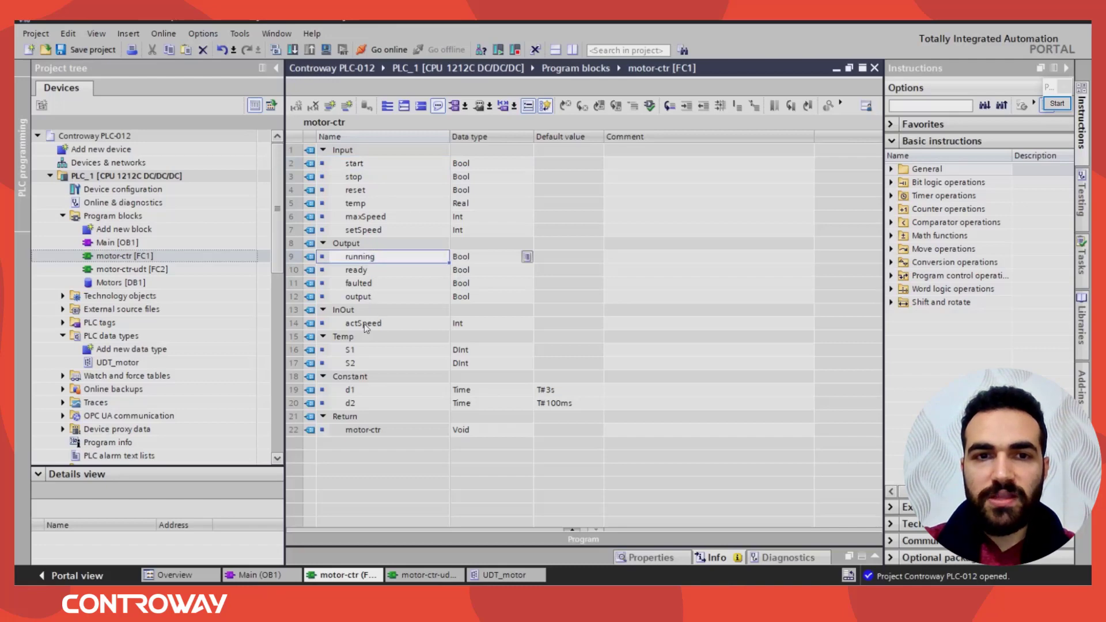
pyautogui.click(362, 324)
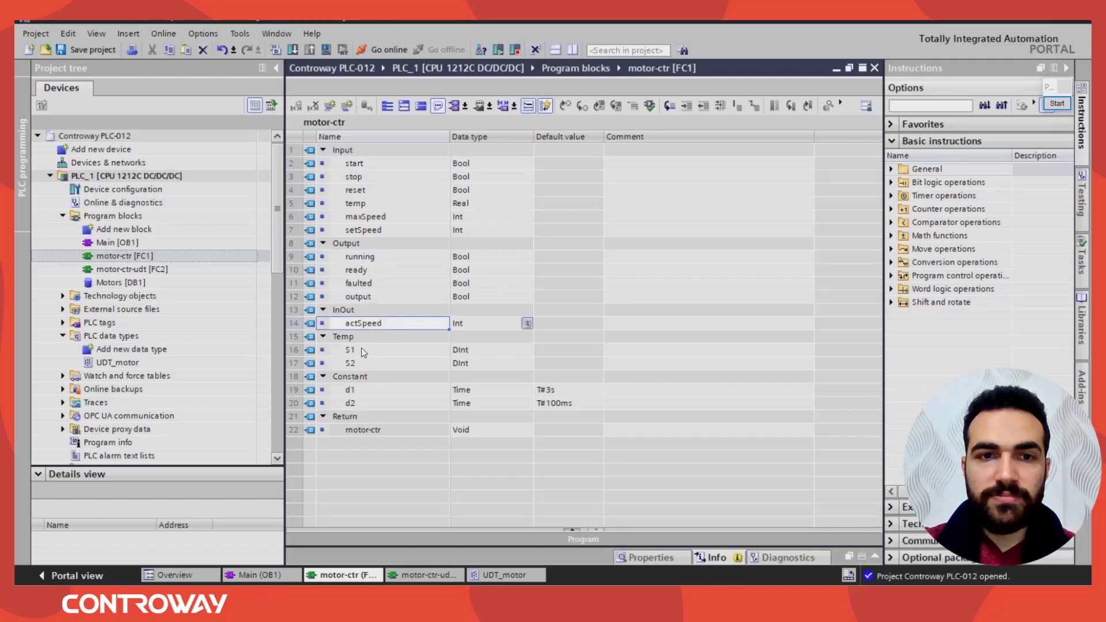
pyautogui.moveTo(418, 297)
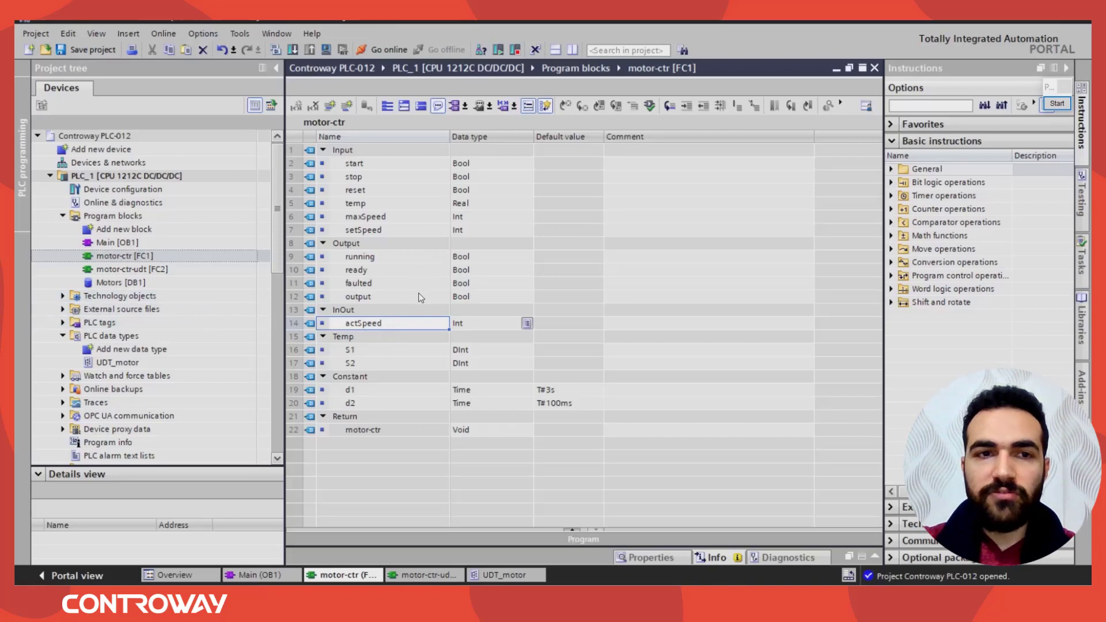
pyautogui.click(117, 242)
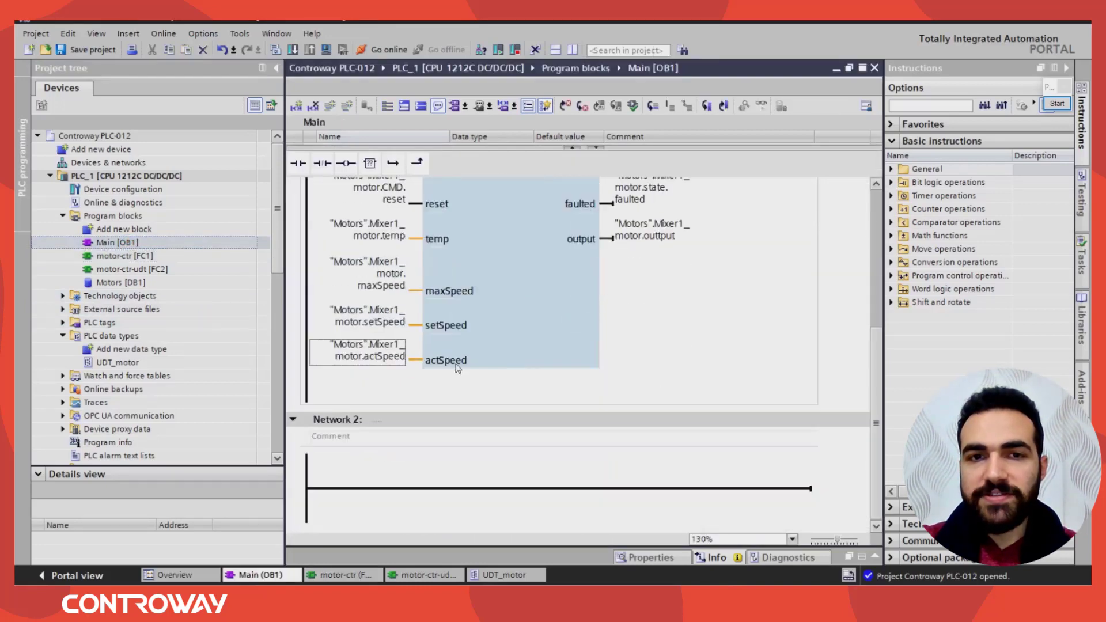
pyautogui.scroll(3)
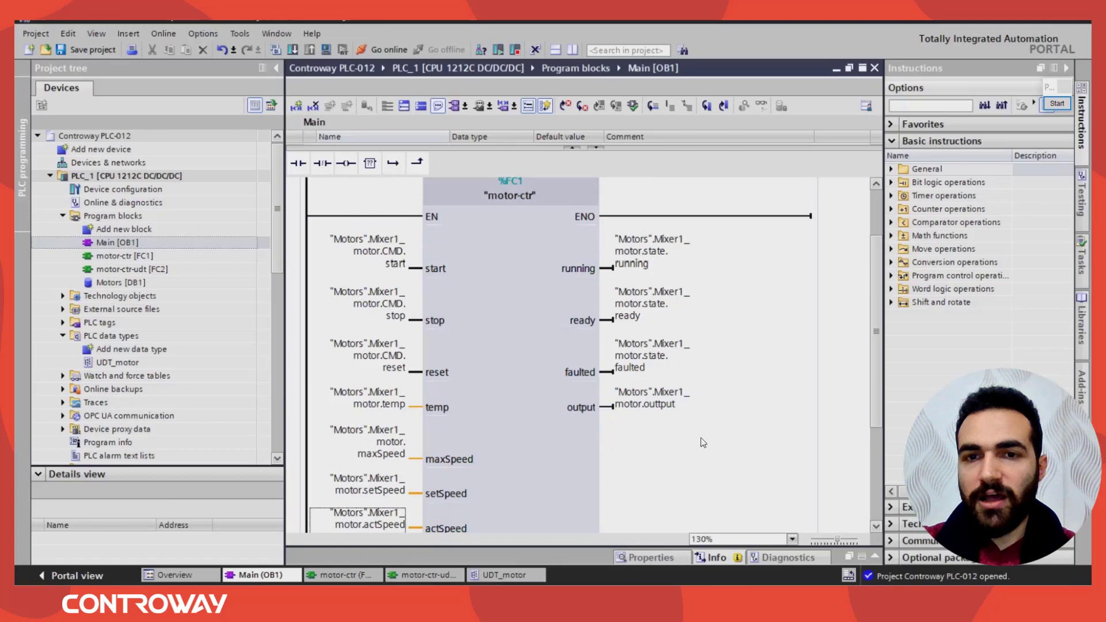
pyautogui.moveTo(629, 429)
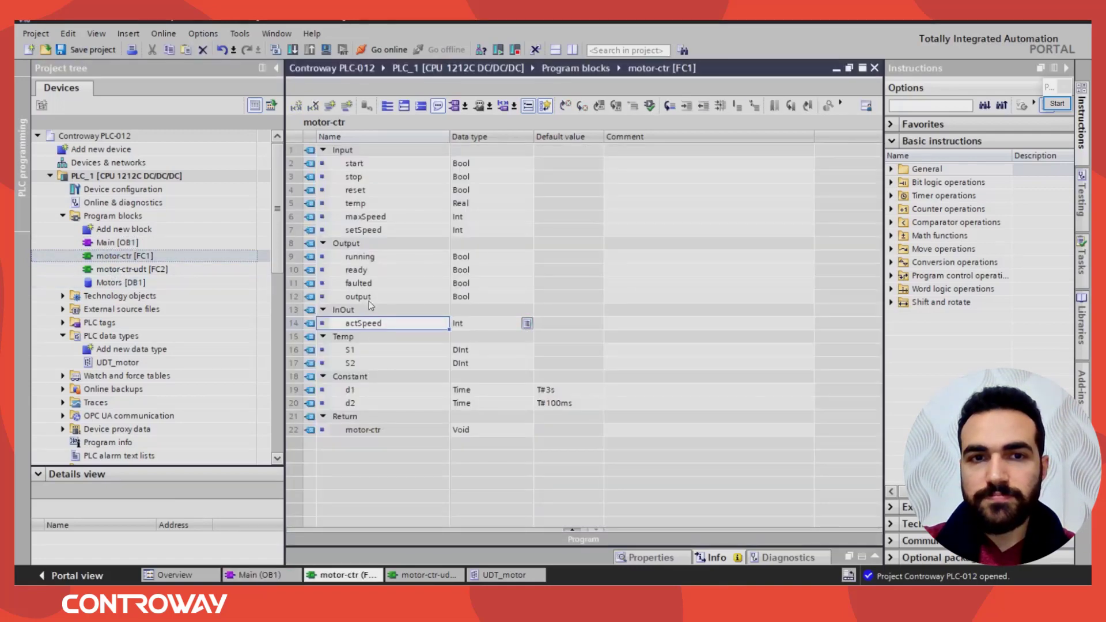
pyautogui.click(358, 296)
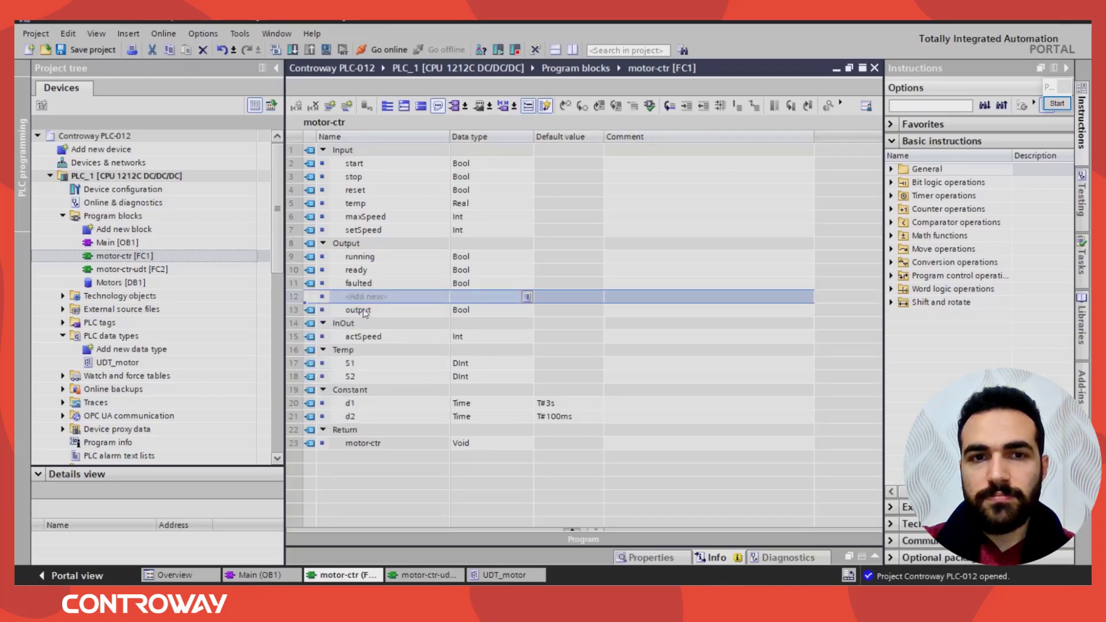
# - Name the new motor-ctr output alarm_code and set its data type to Word
pyautogui.write('alarm')
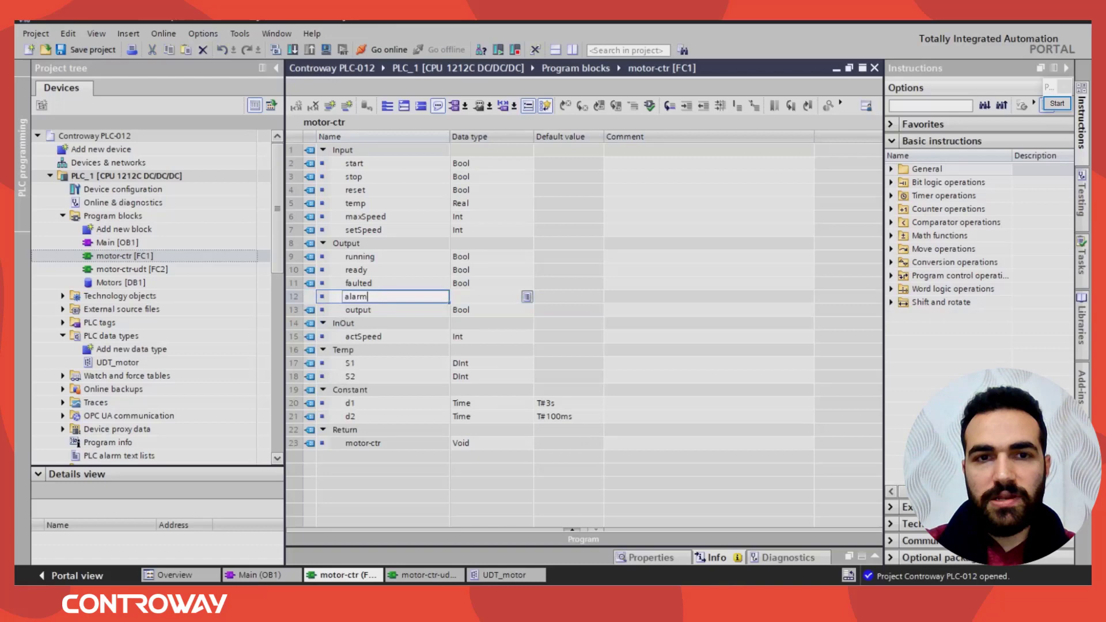
pyautogui.write('_code')
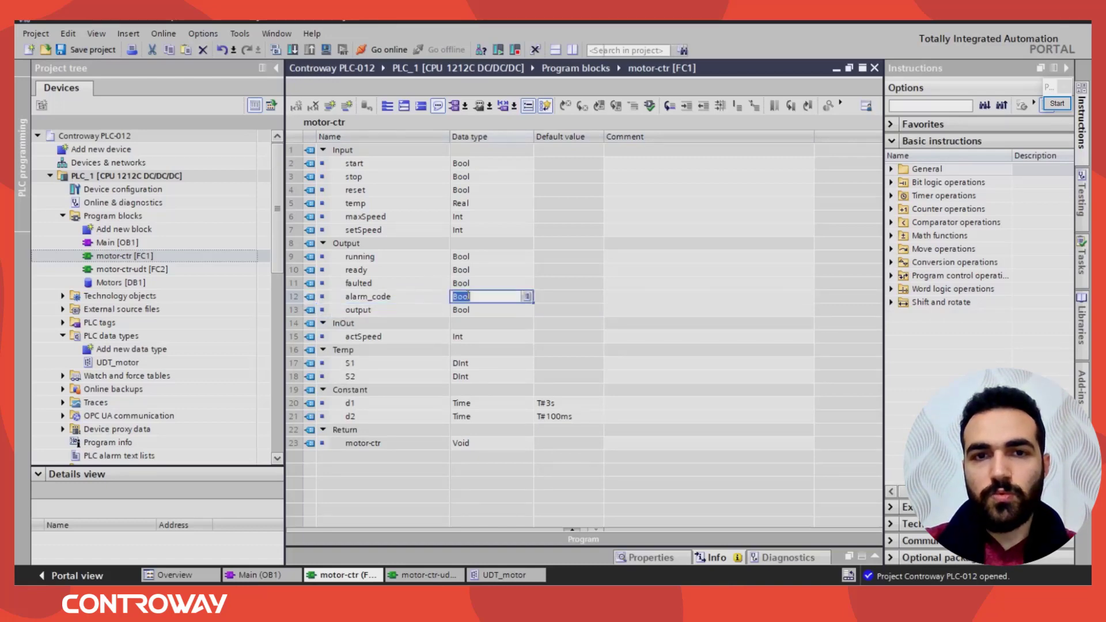
pyautogui.write('Word')
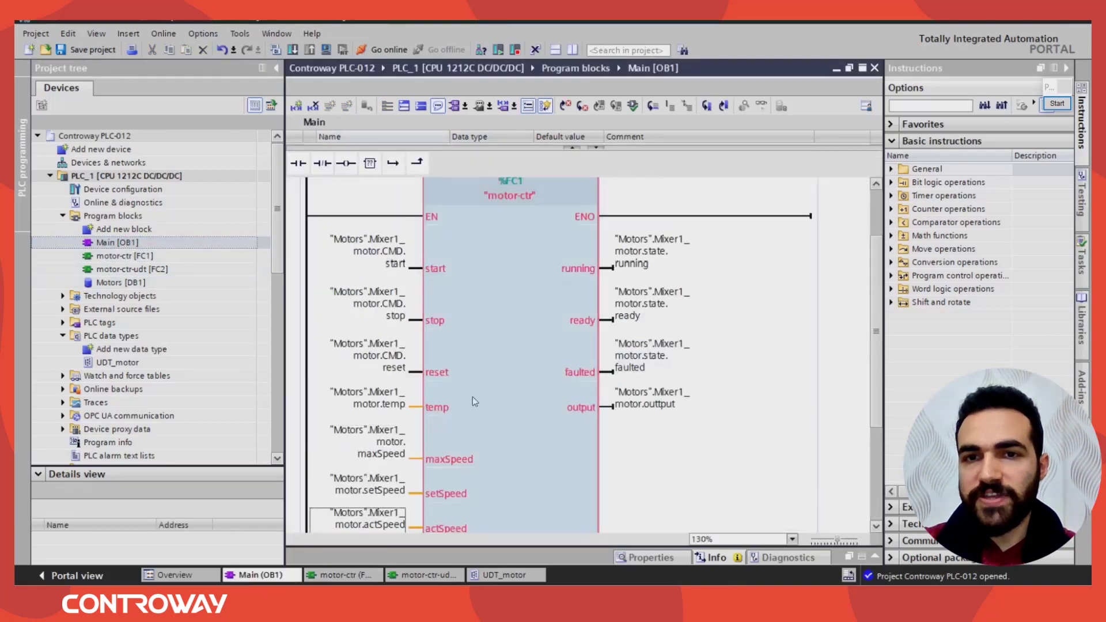
# - Update the motor-ctr call in Network 1 and accept the interface synchronization
pyautogui.rightClick(508, 198)
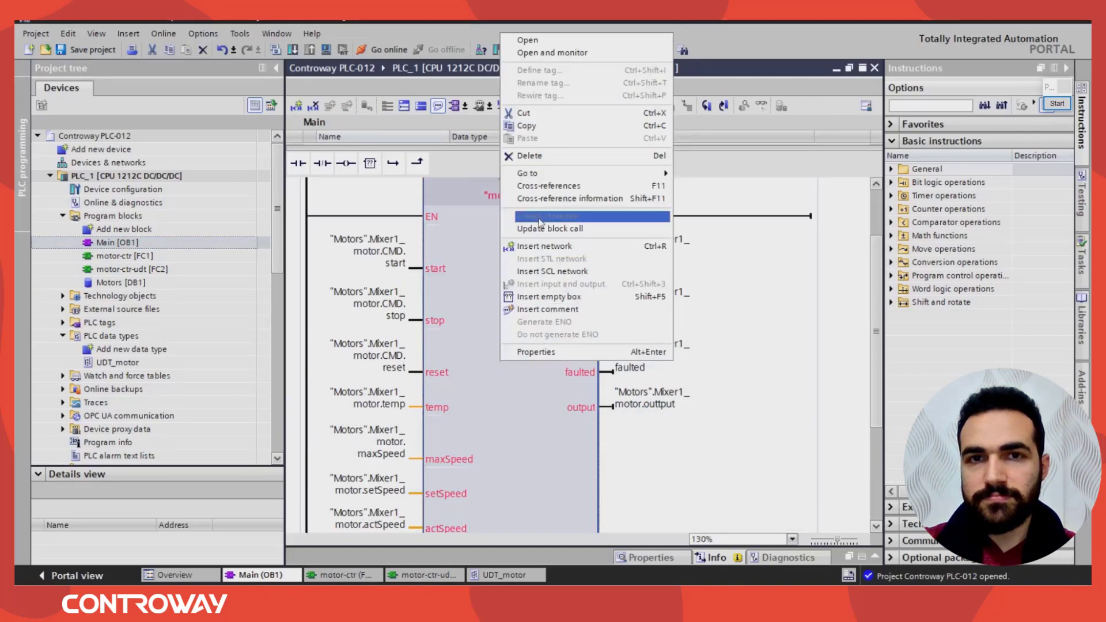
pyautogui.moveTo(550, 242)
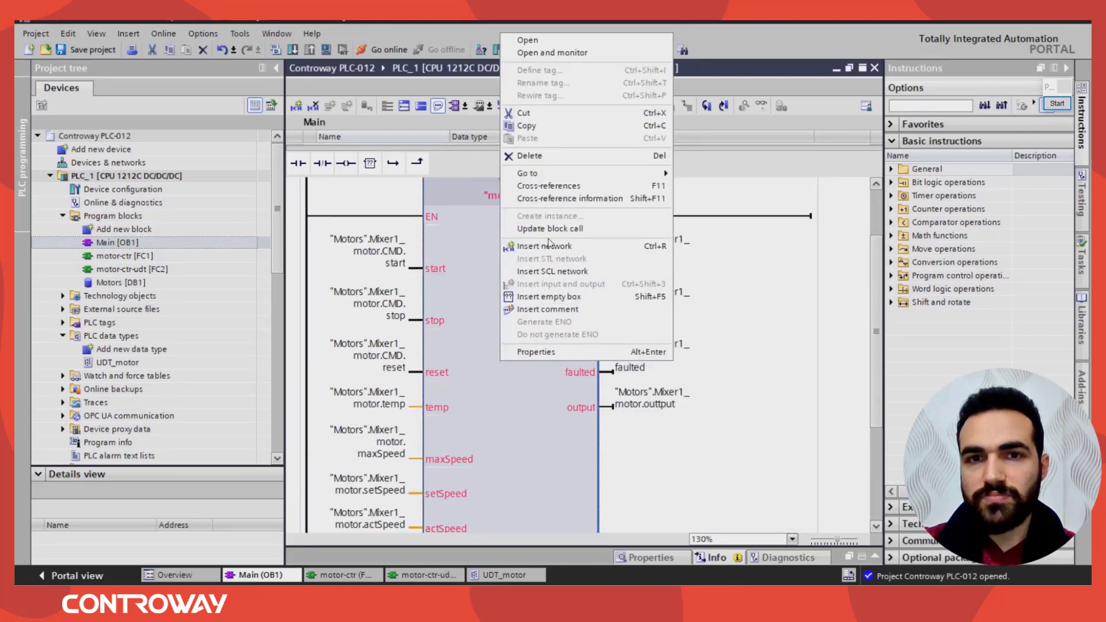
pyautogui.click(549, 228)
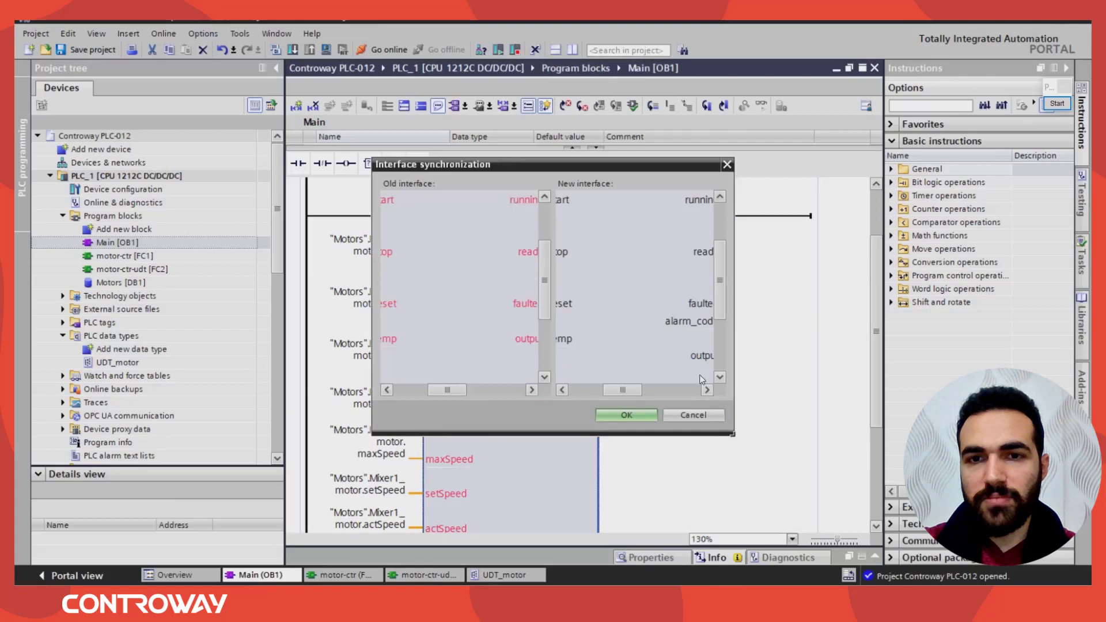
pyautogui.click(625, 415)
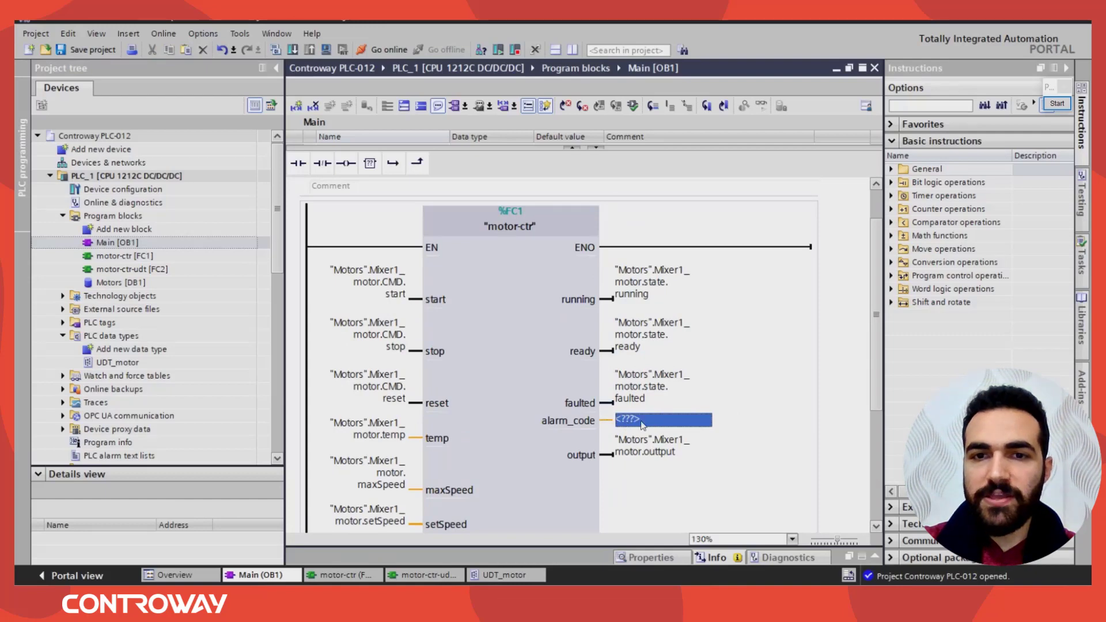
pyautogui.scroll(-3)
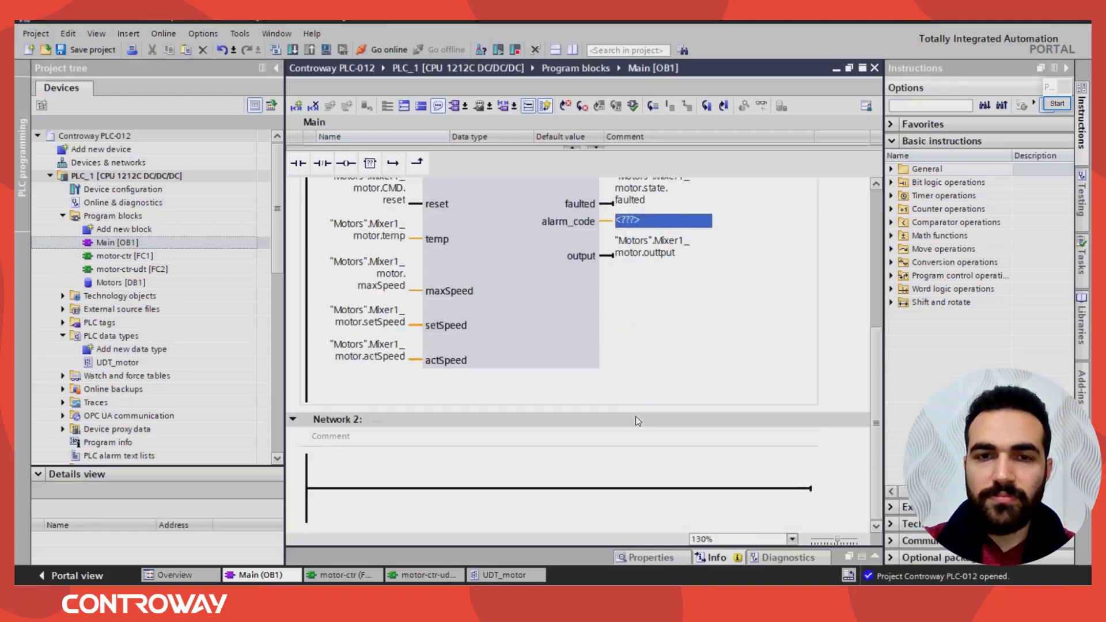
pyautogui.scroll(3)
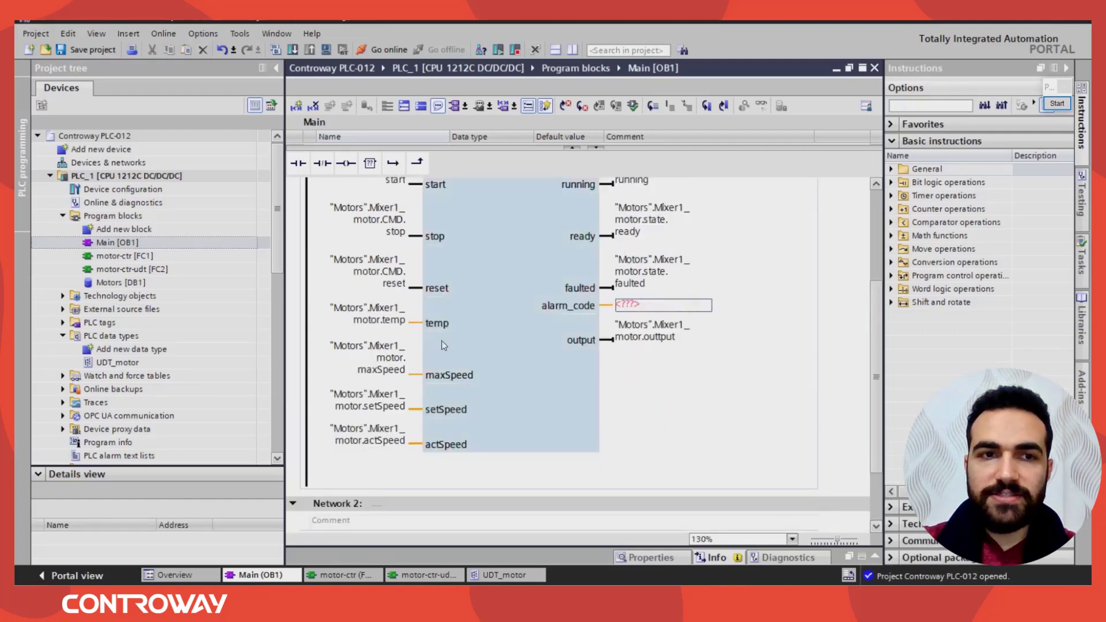
pyautogui.moveTo(478, 286)
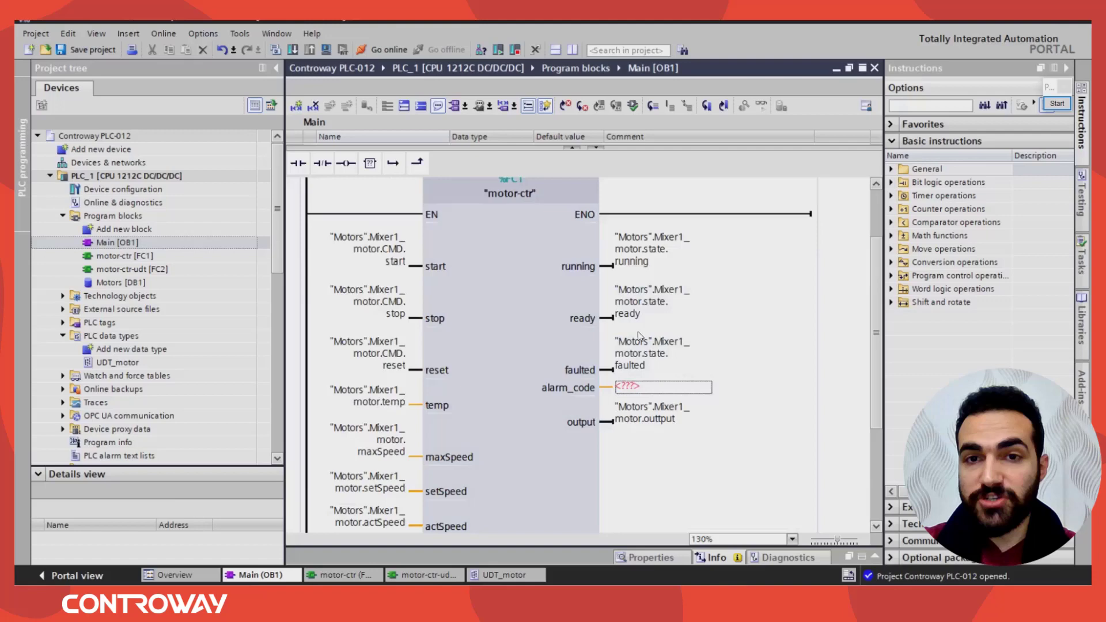
pyautogui.scroll(-3)
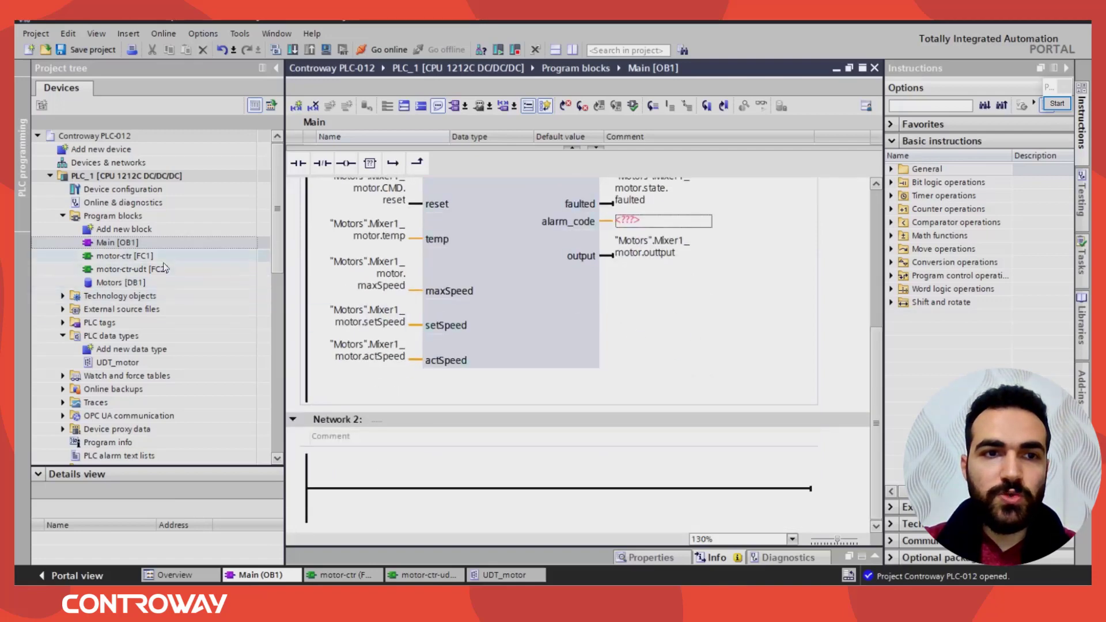
pyautogui.click(129, 269)
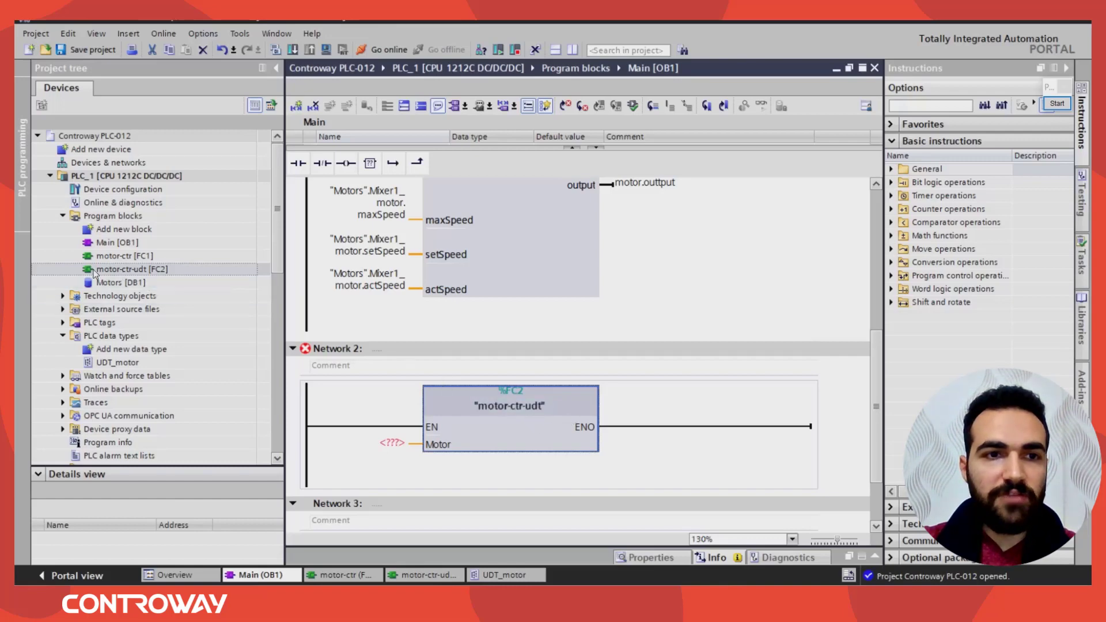
# - Inspect motor-ctr-udt's Motor InOut struct, then enter "Motors".mixer2_motor at Motor in Main
pyautogui.doubleClick(131, 269)
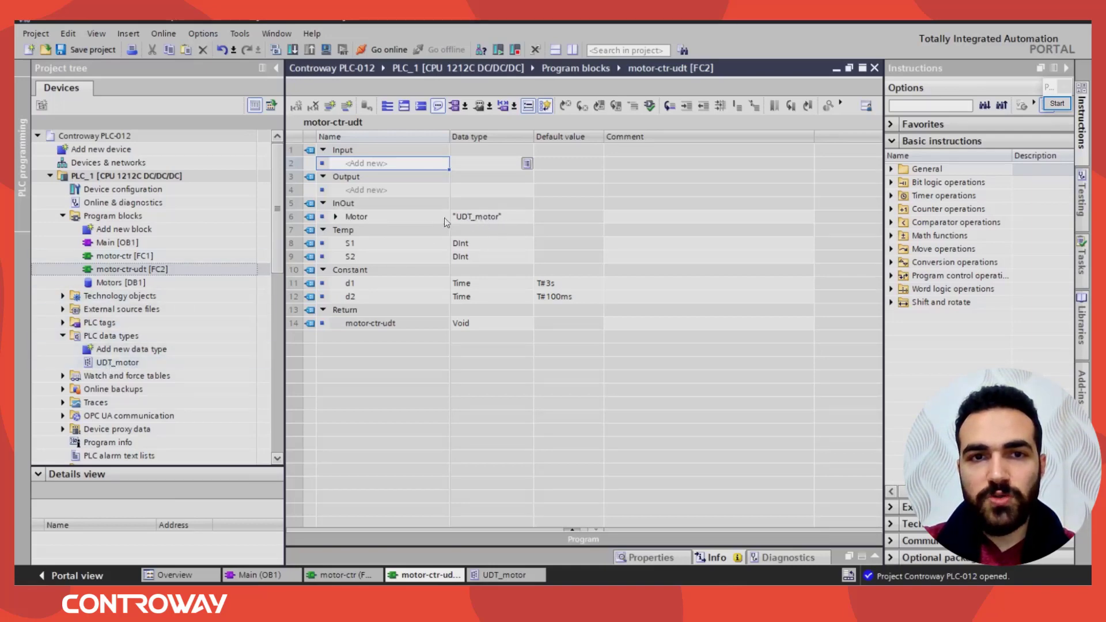
pyautogui.click(336, 217)
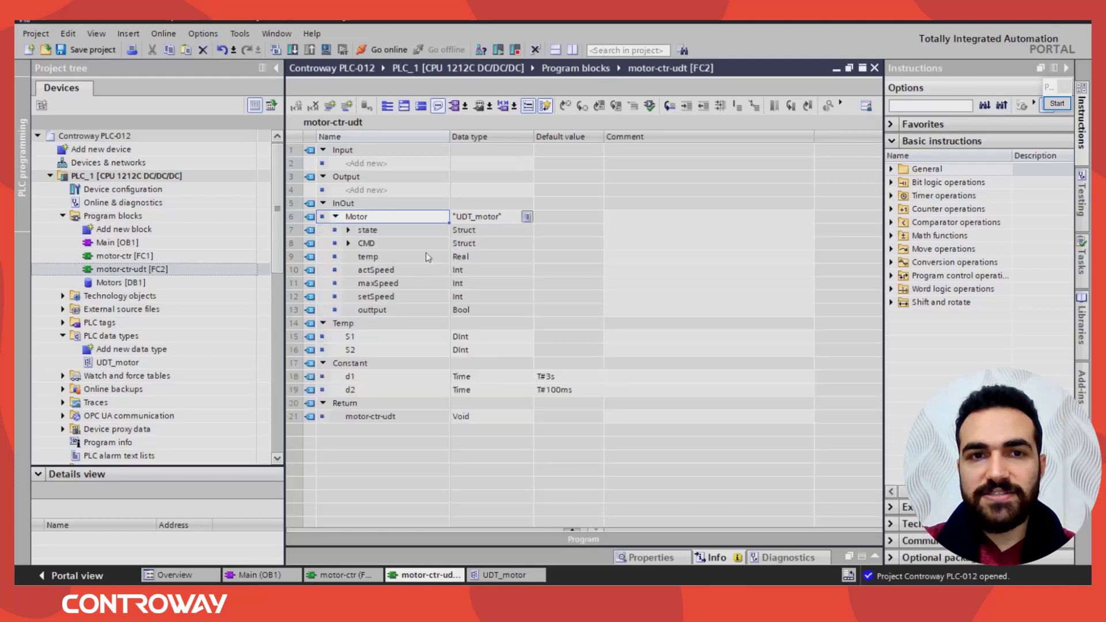
pyautogui.click(347, 229)
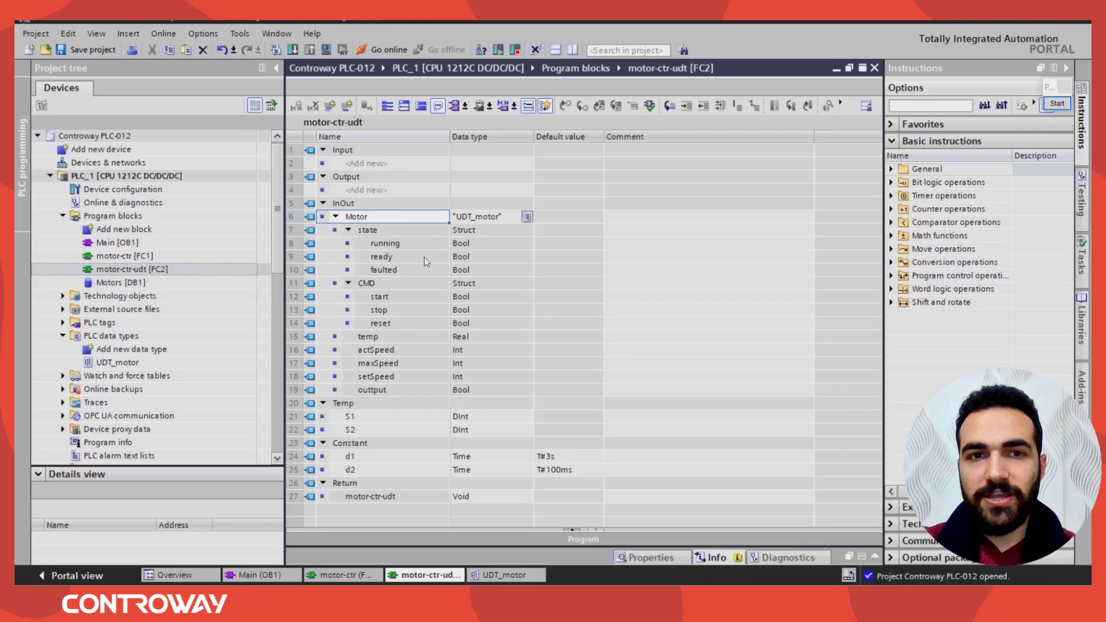
pyautogui.moveTo(359, 306)
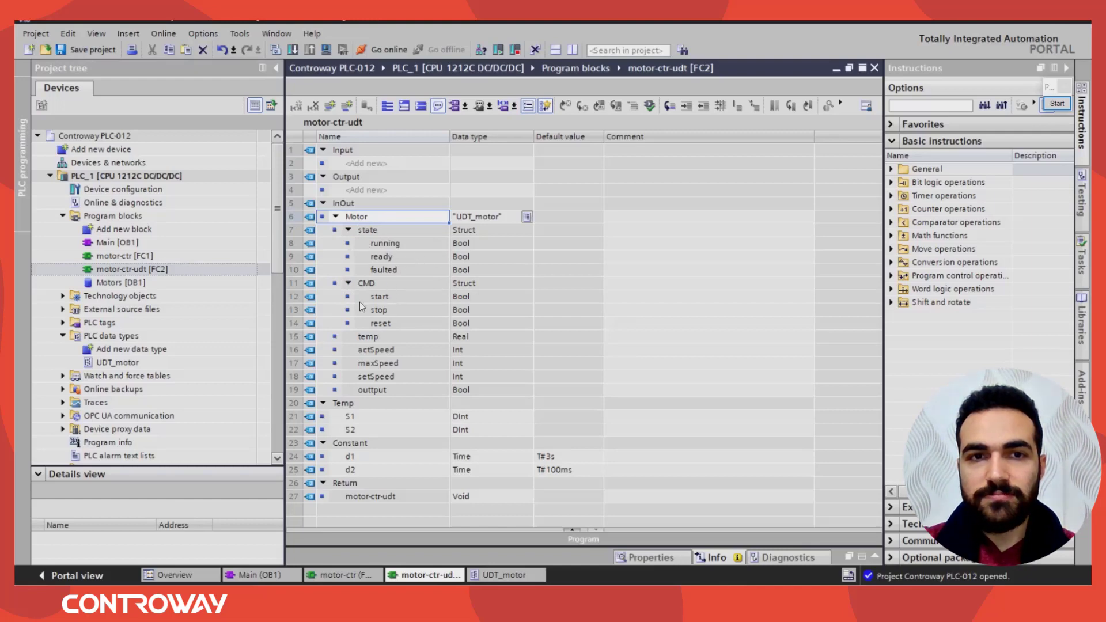
pyautogui.click(117, 242)
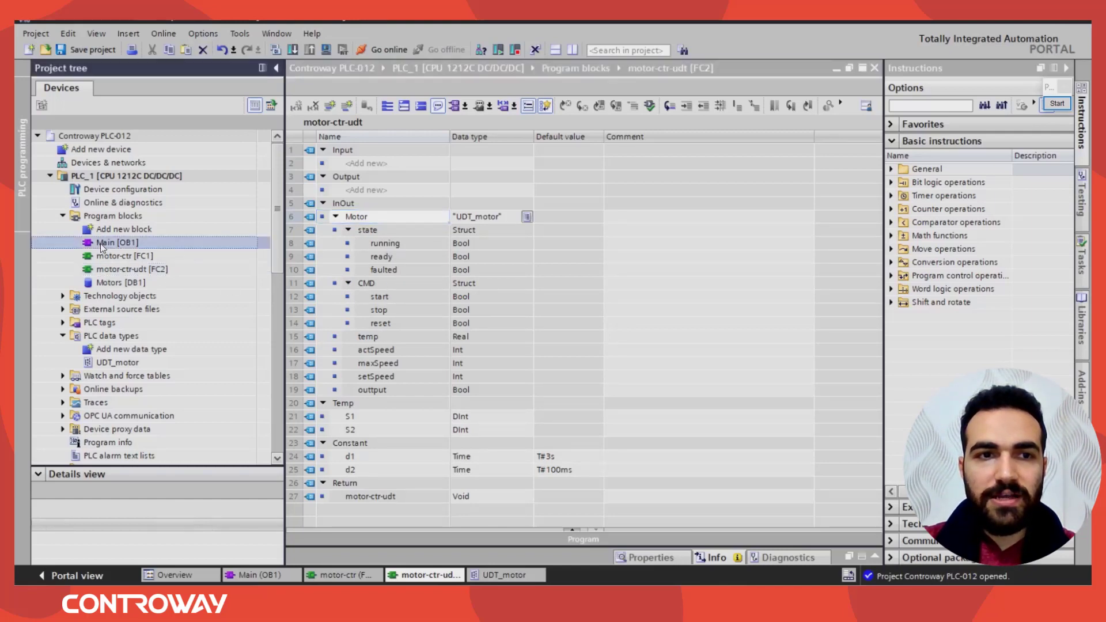
pyautogui.doubleClick(116, 242)
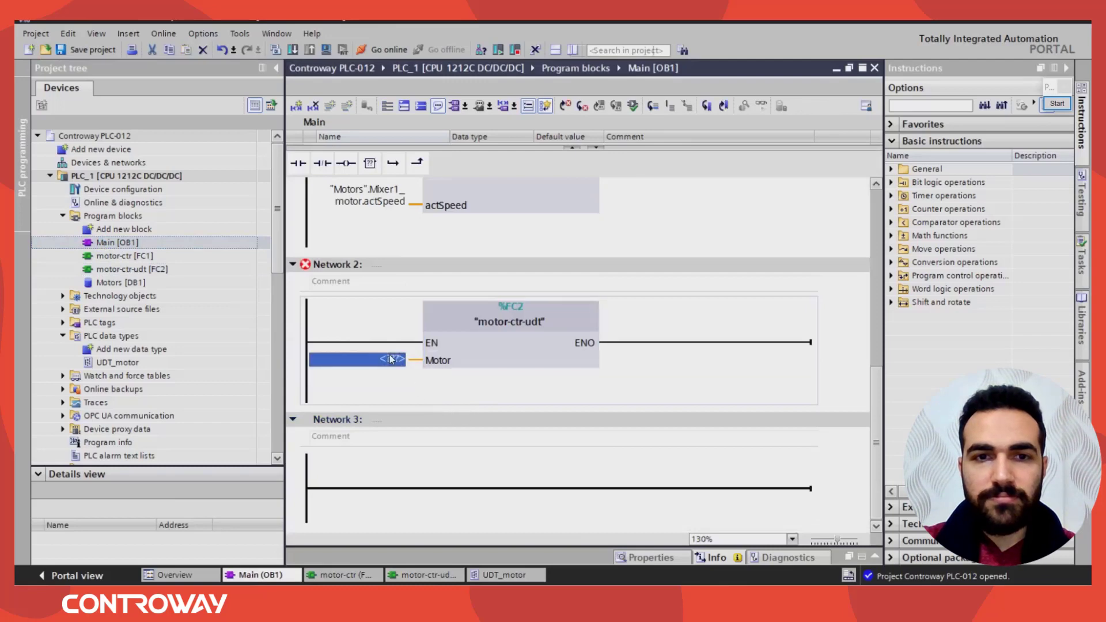
pyautogui.write('mo')
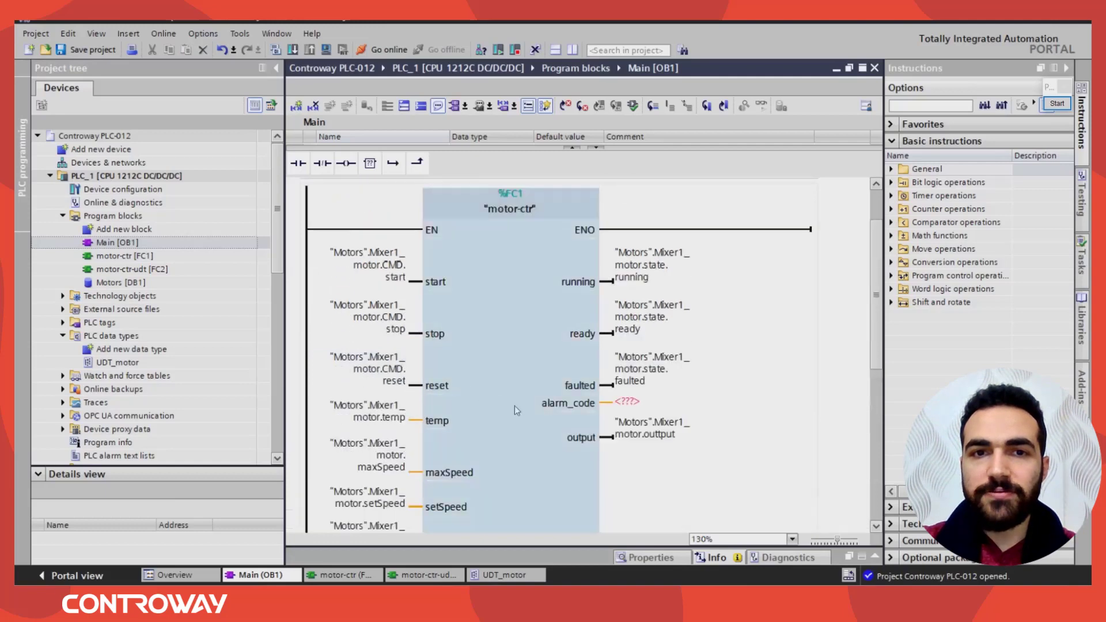
pyautogui.scroll(-3)
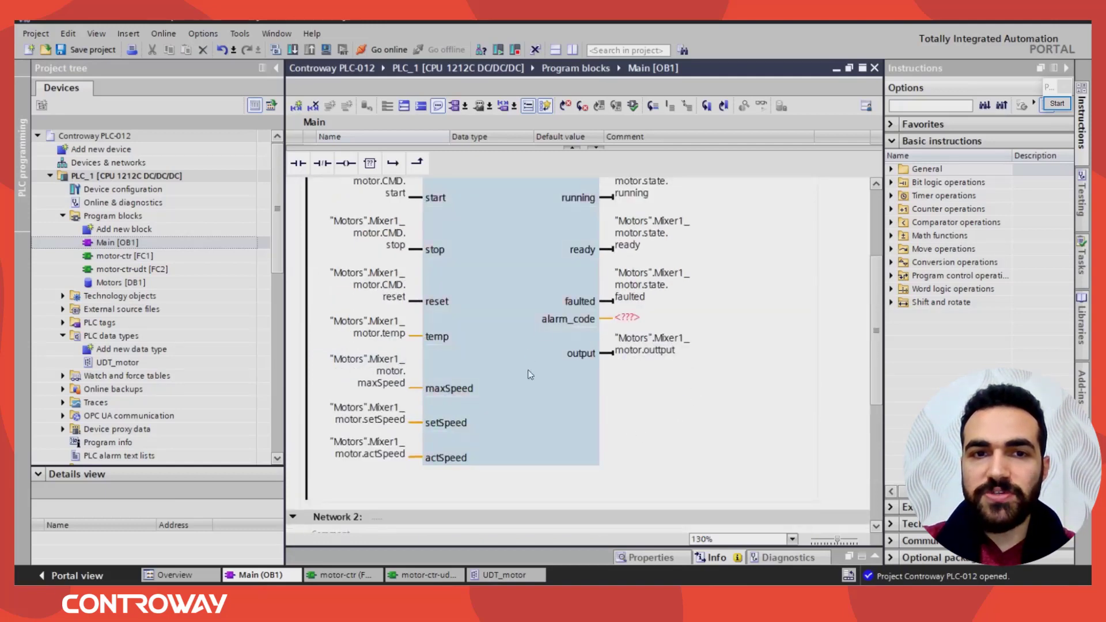
pyautogui.moveTo(469, 458)
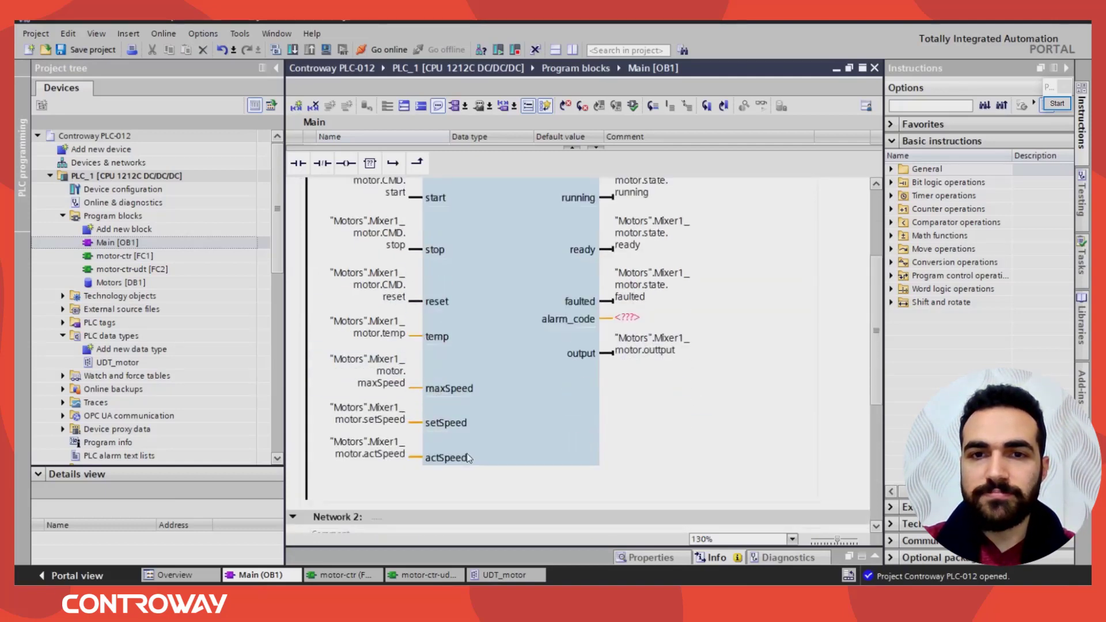
pyautogui.scroll(-3)
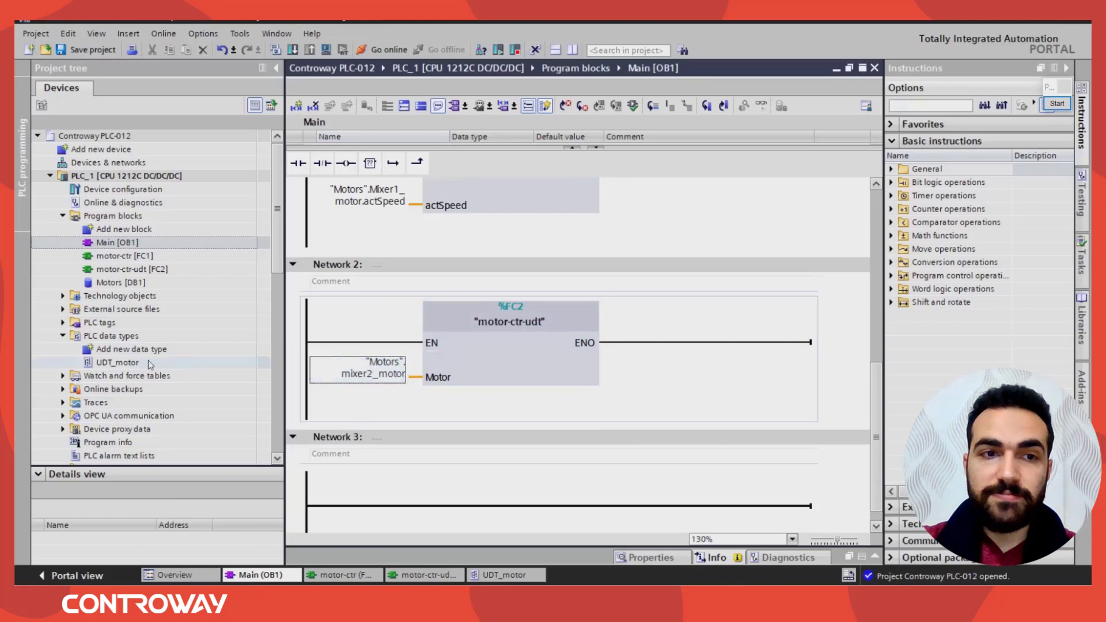
# - Add an alarm_code member with data type Word at the end of UDT_motor
pyautogui.click(117, 362)
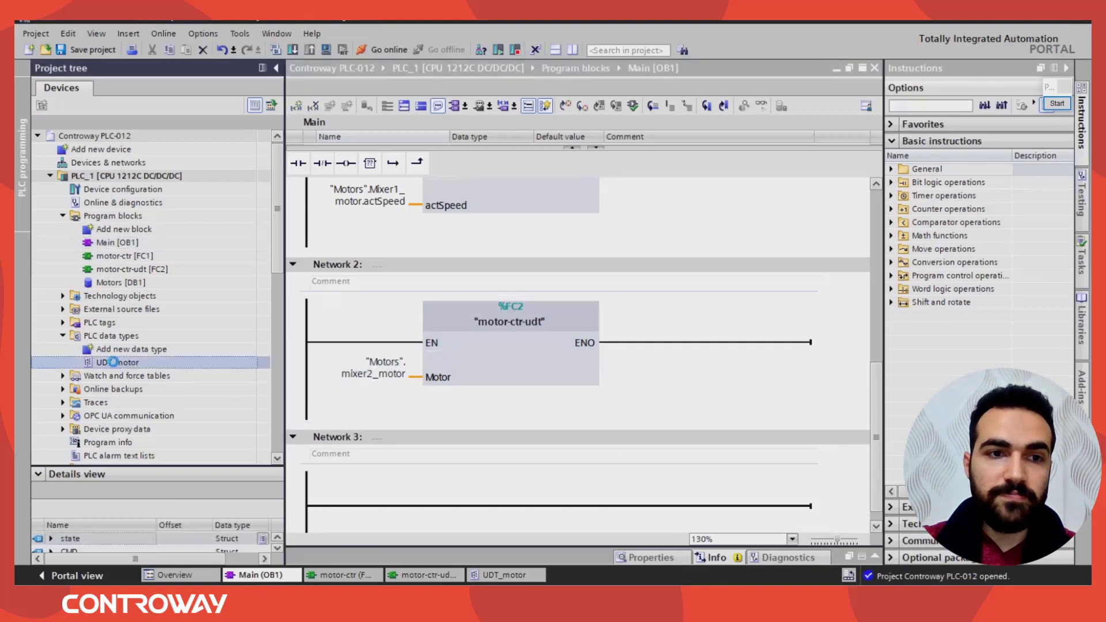
pyautogui.doubleClick(116, 361)
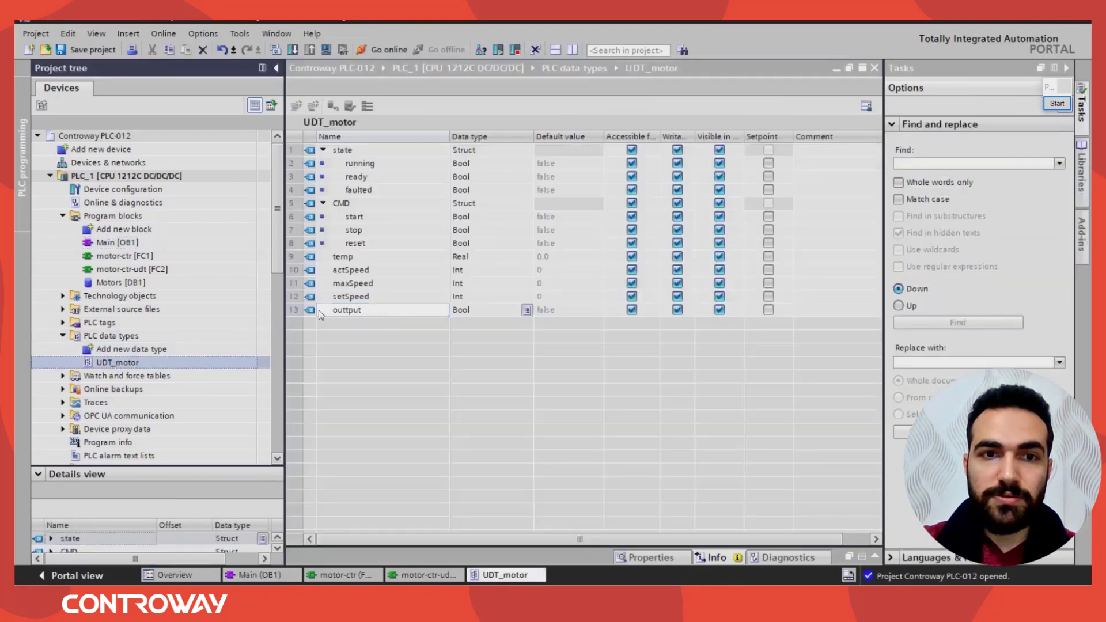
pyautogui.doubleClick(345, 310)
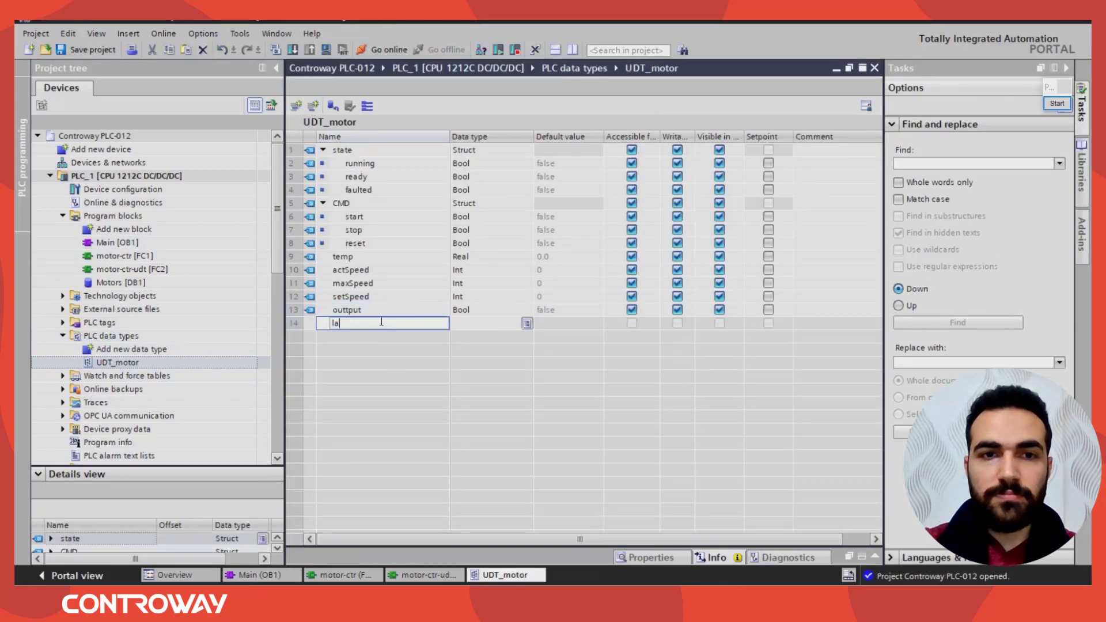
pyautogui.write('alarm')
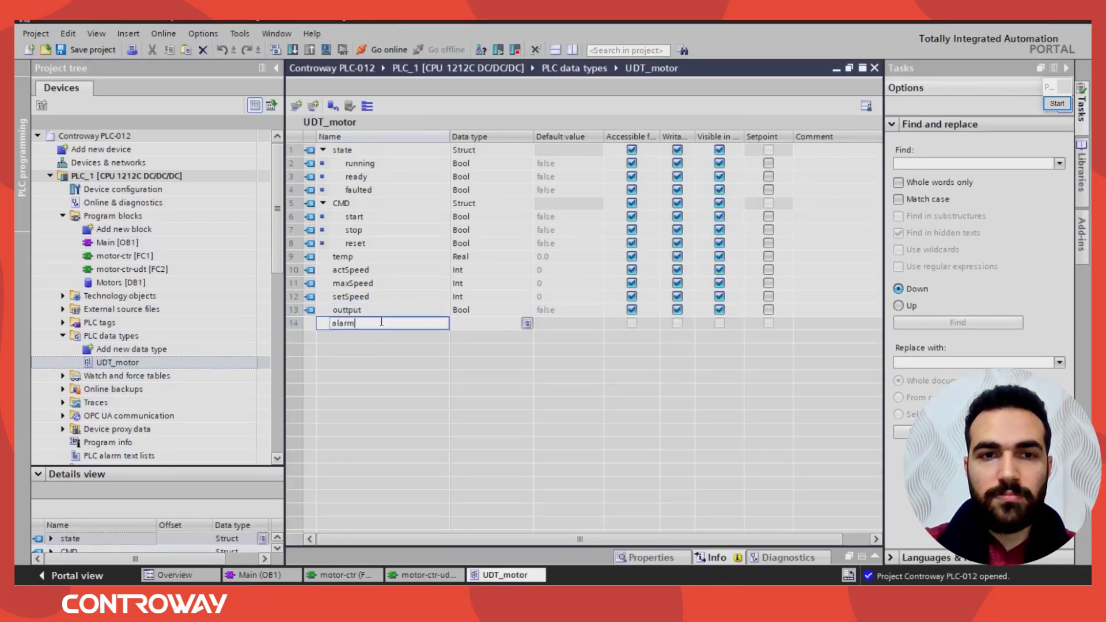
pyautogui.write('_code')
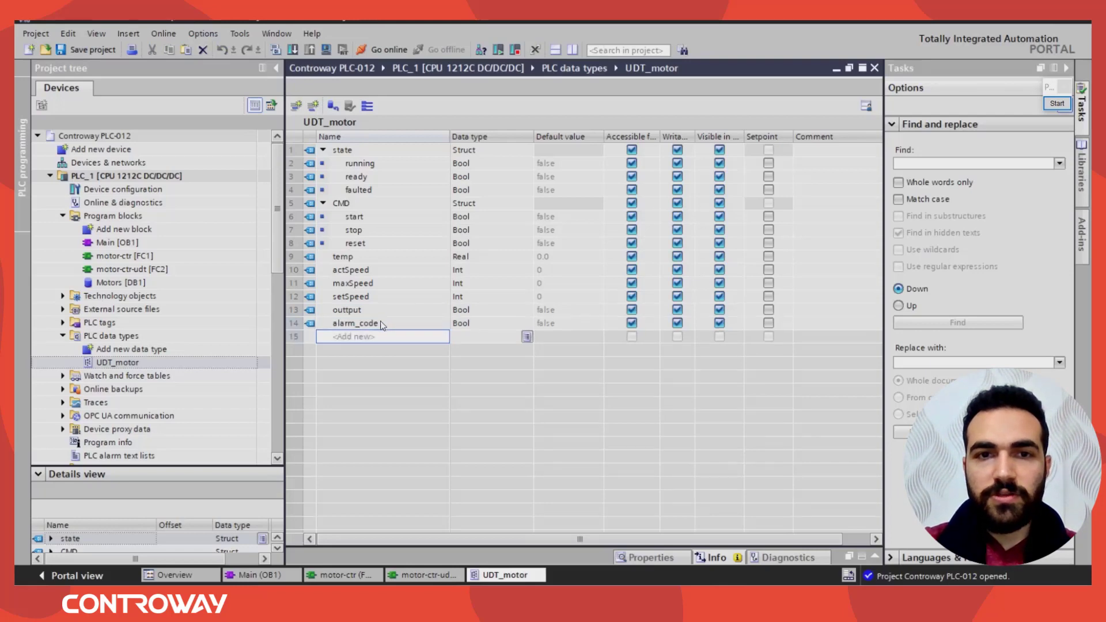
pyautogui.doubleClick(490, 323)
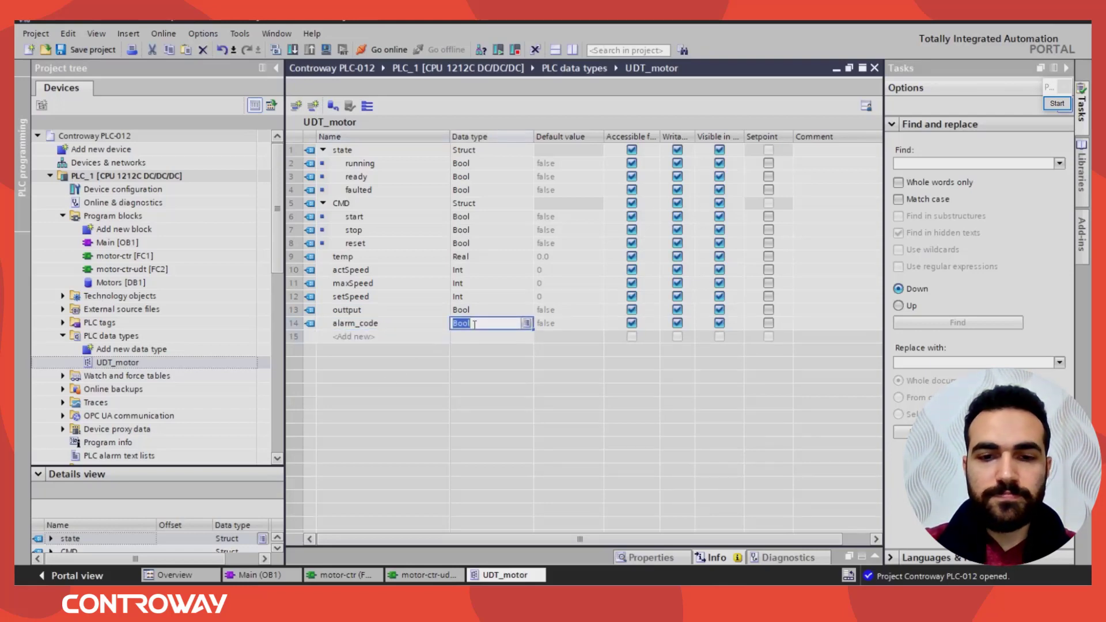
pyautogui.write('Word')
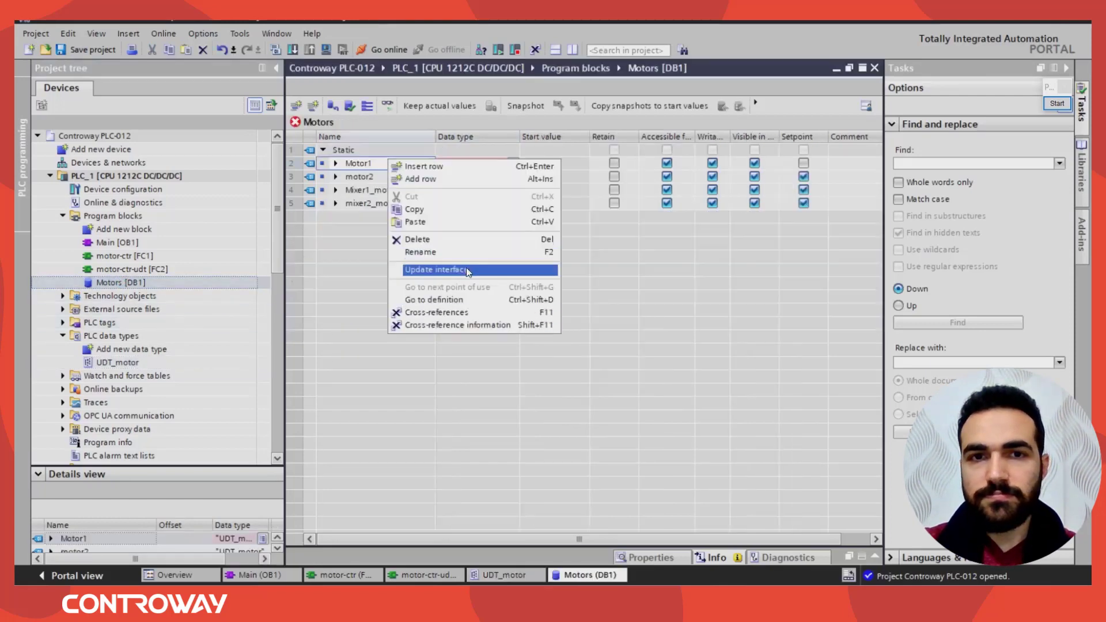
# - Update the Motors DB1 interface to pick up the changed motor type
pyautogui.click(435, 269)
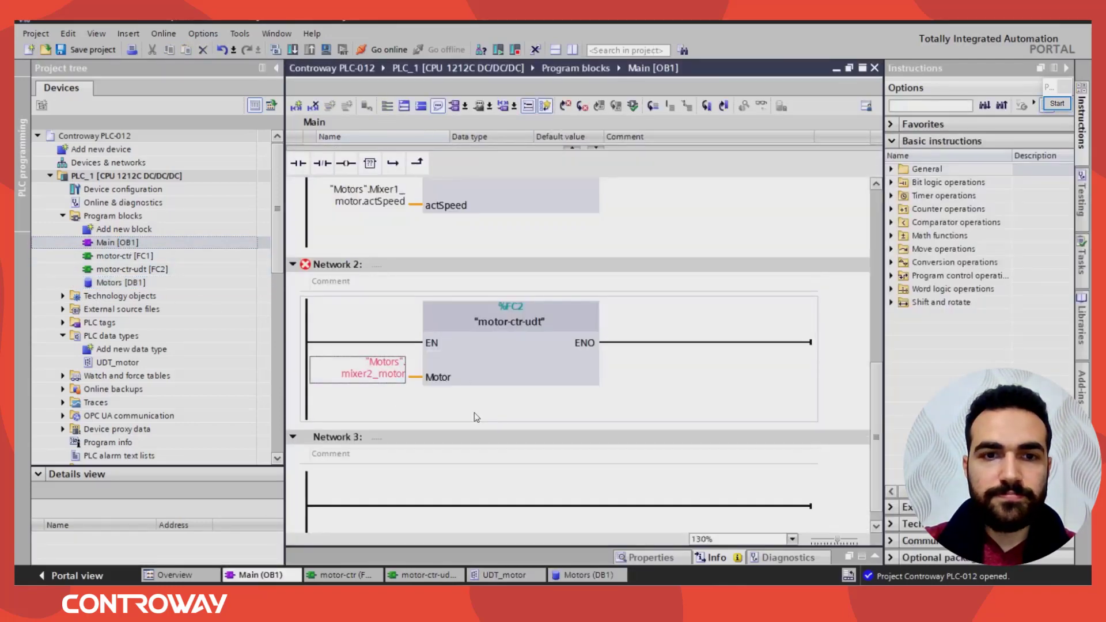
pyautogui.click(358, 462)
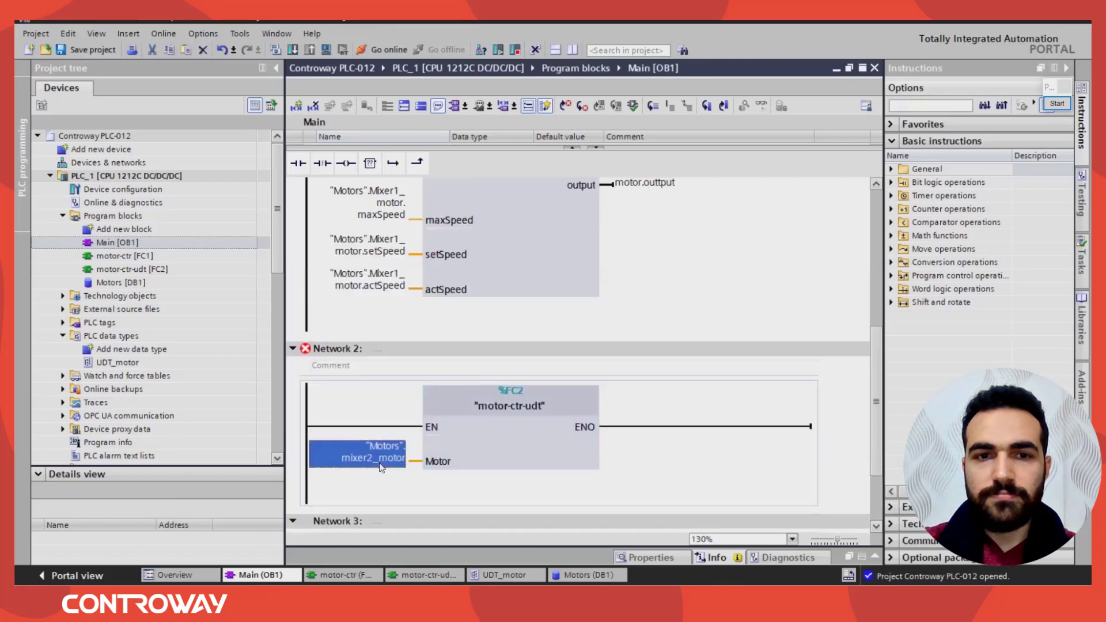
pyautogui.scroll(3)
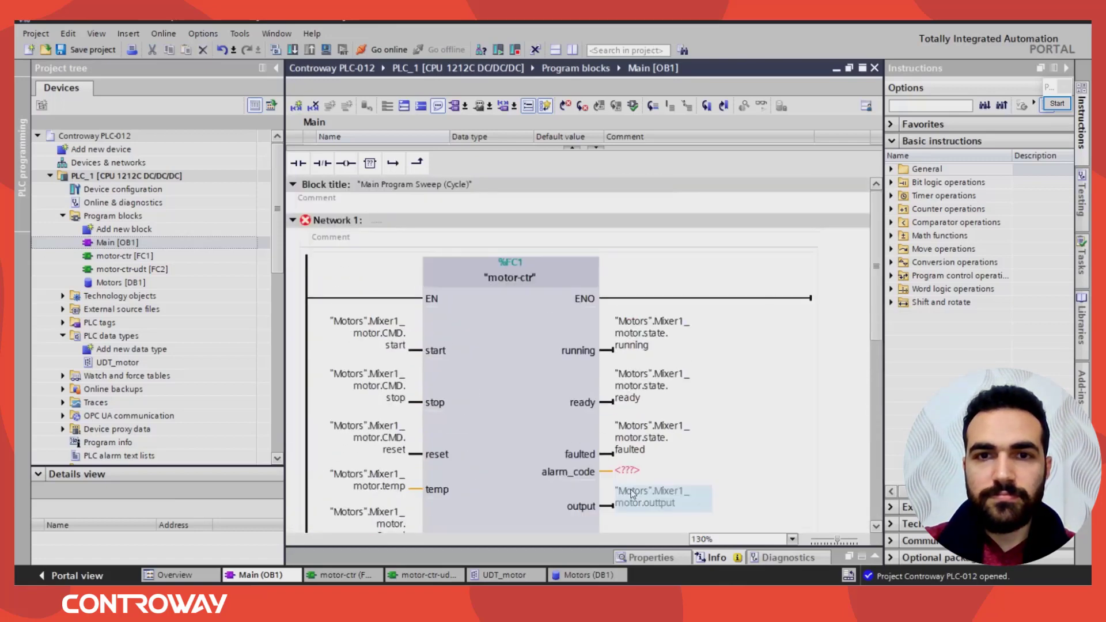
# - Update the Motor parameter in motor-ctr-udt FC2 and expand it to show alarm_code
pyautogui.click(422, 575)
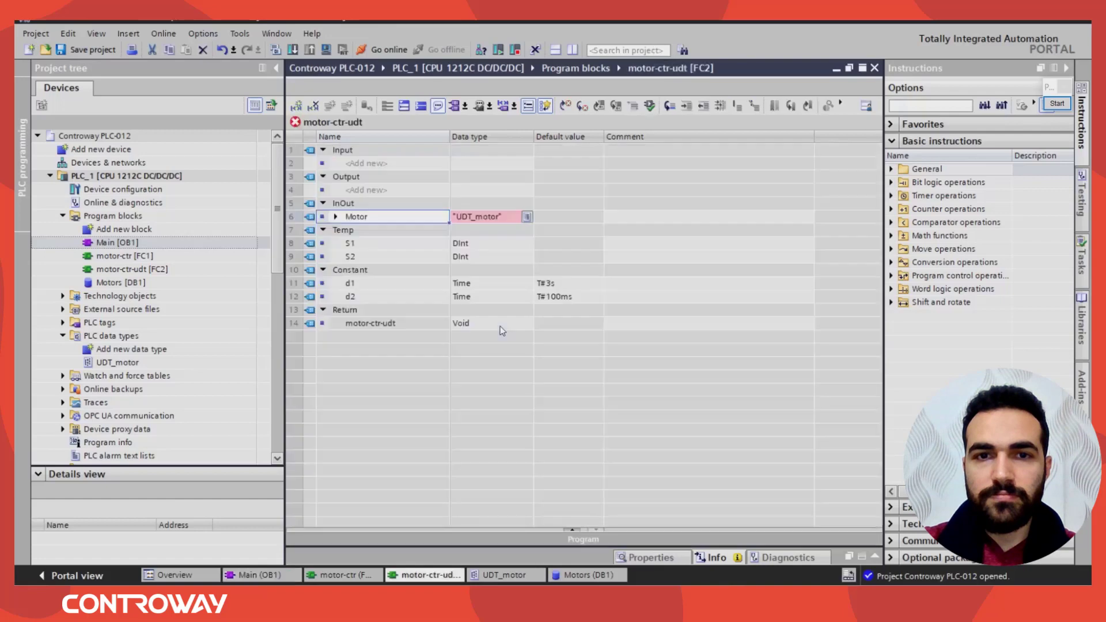
pyautogui.rightClick(490, 216)
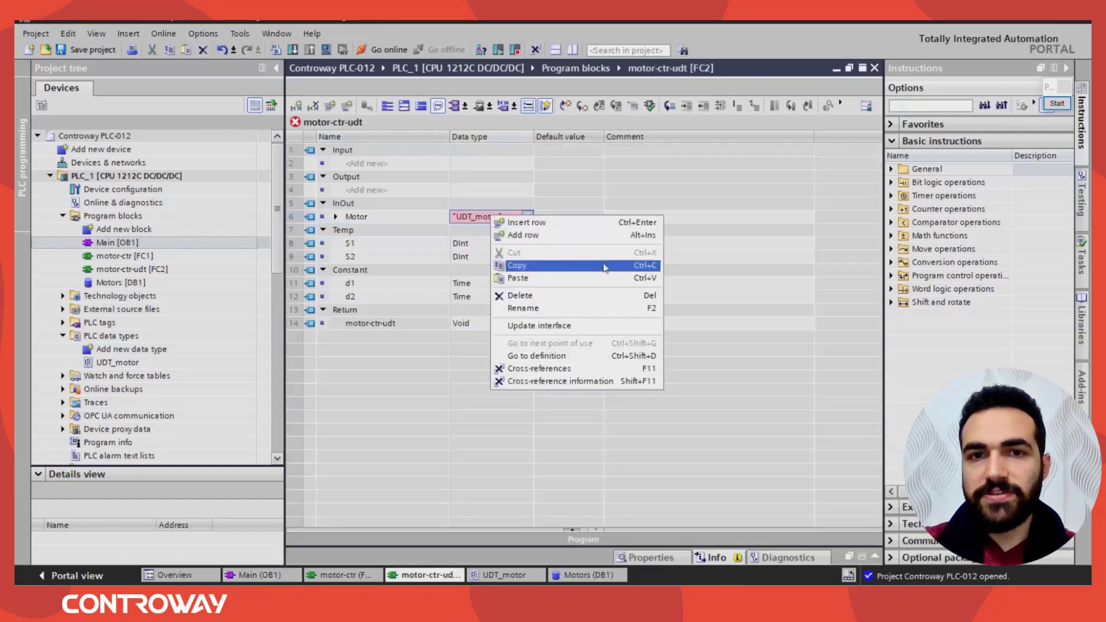
pyautogui.moveTo(538, 324)
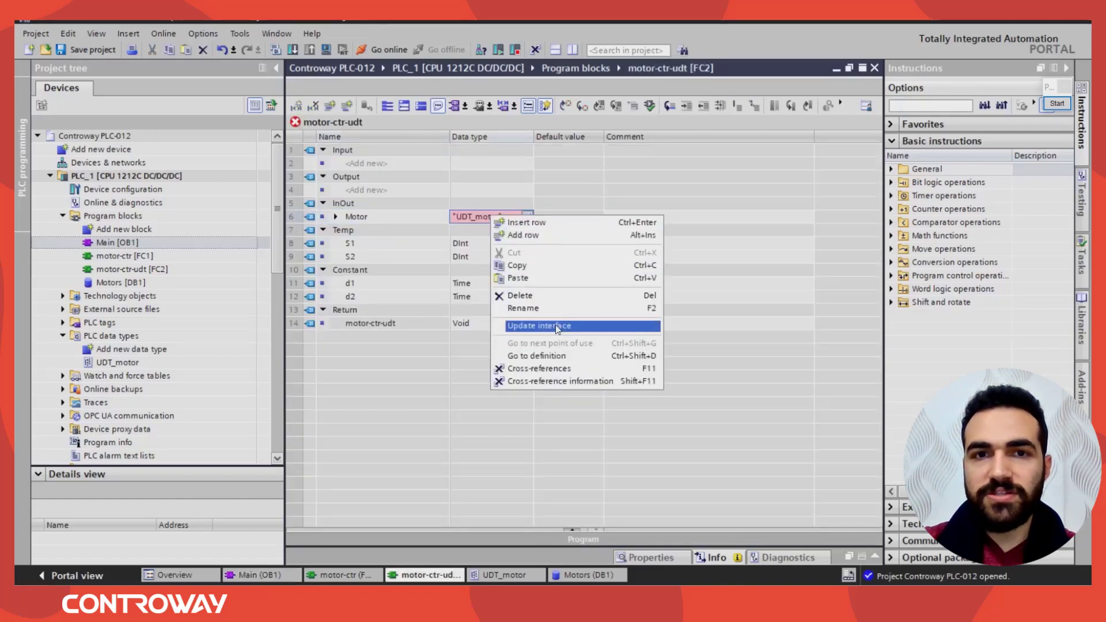
pyautogui.click(538, 325)
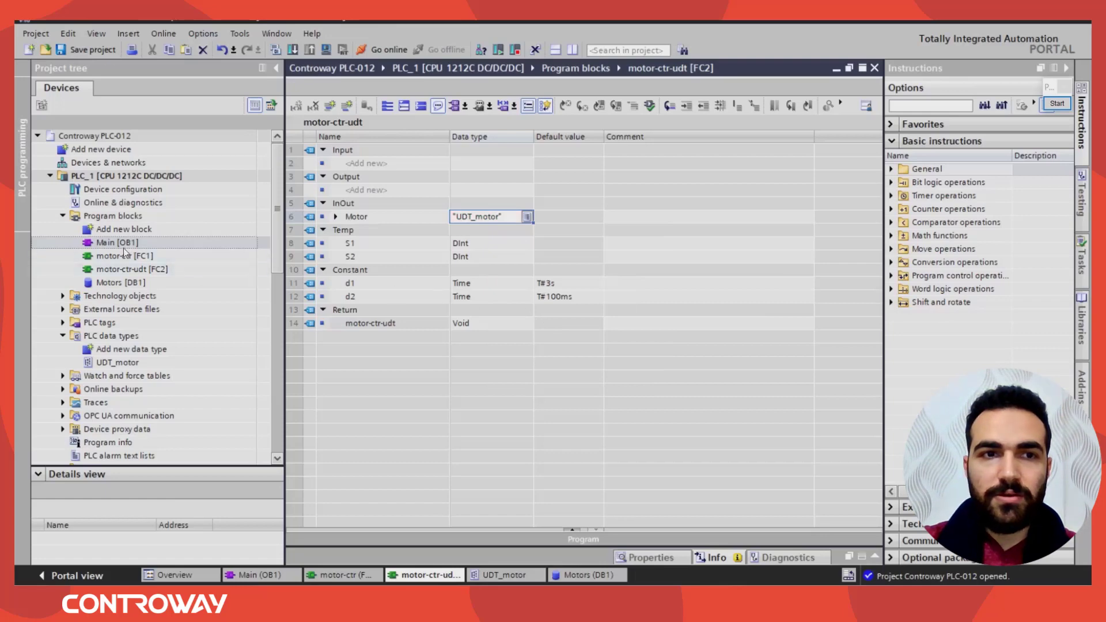
pyautogui.click(335, 217)
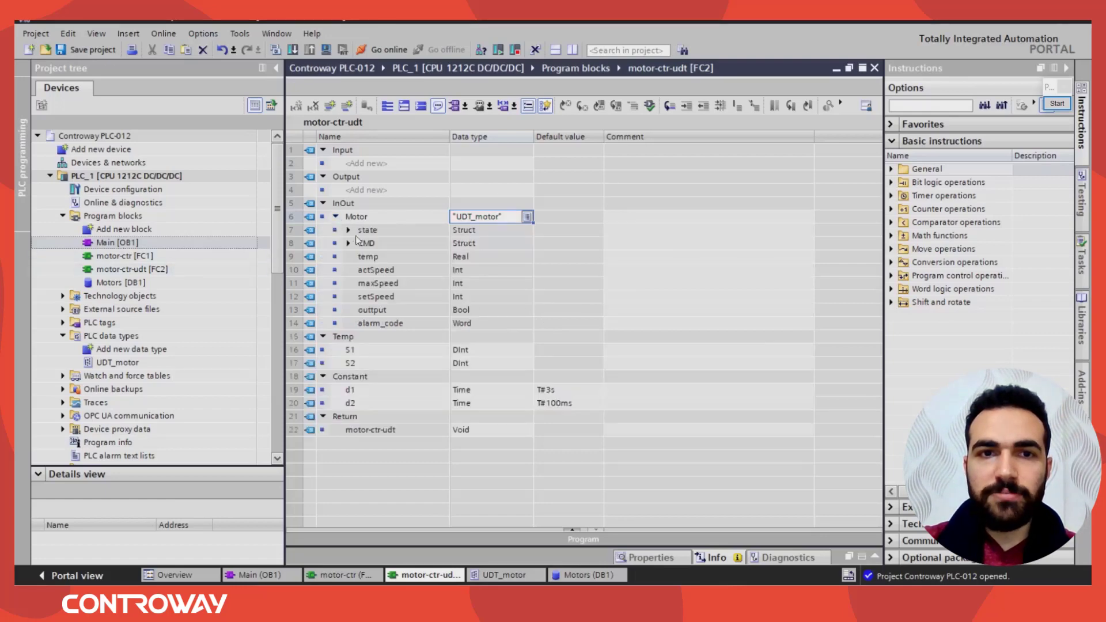
pyautogui.click(346, 242)
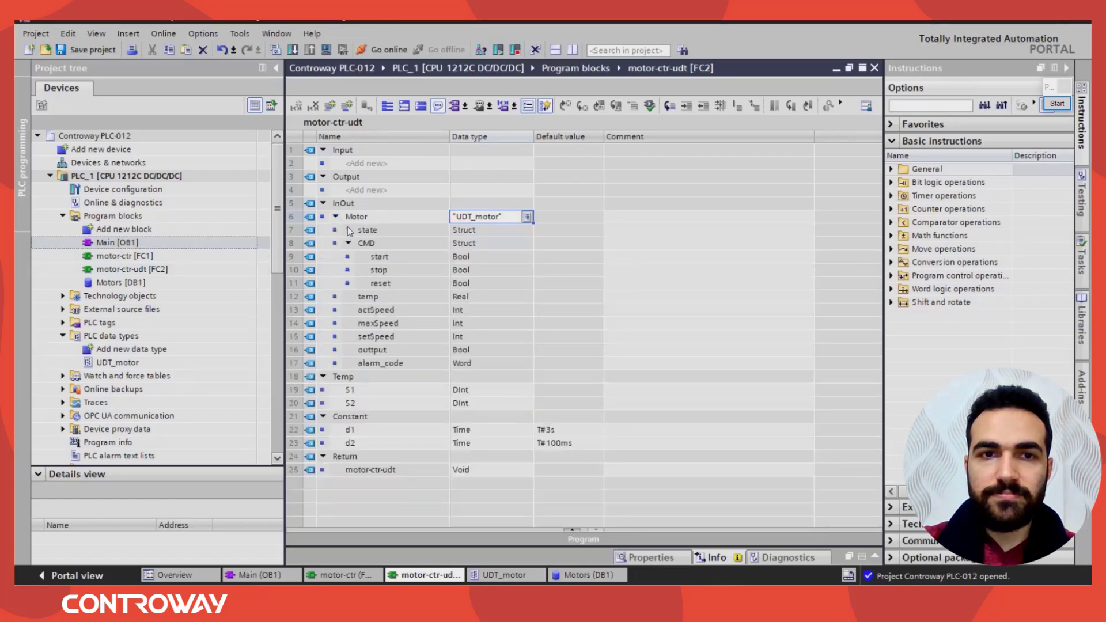
pyautogui.click(347, 243)
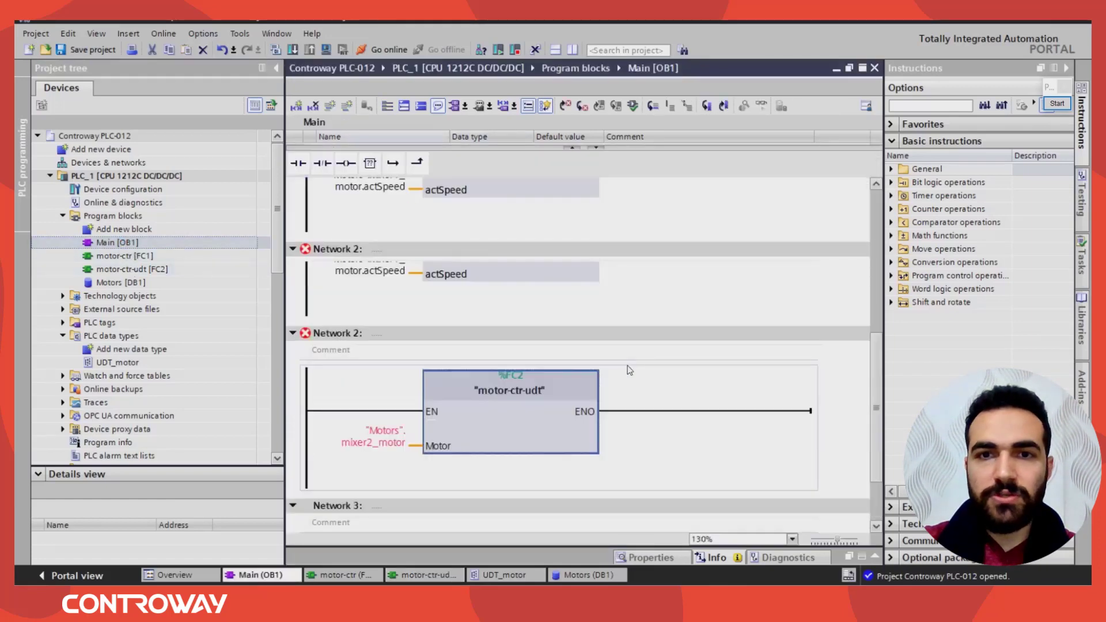
# - Connect motor-ctr's alarm_code output in Network 1 to "Motors".Mixer1_motor.alarm_code
pyautogui.scroll(3)
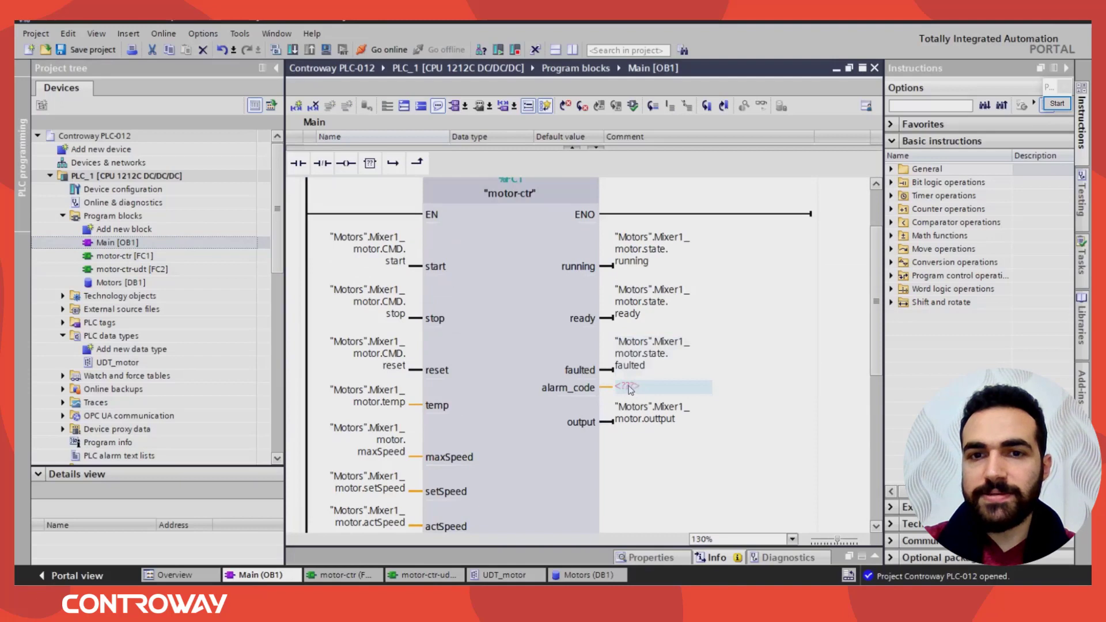
pyautogui.click(663, 386)
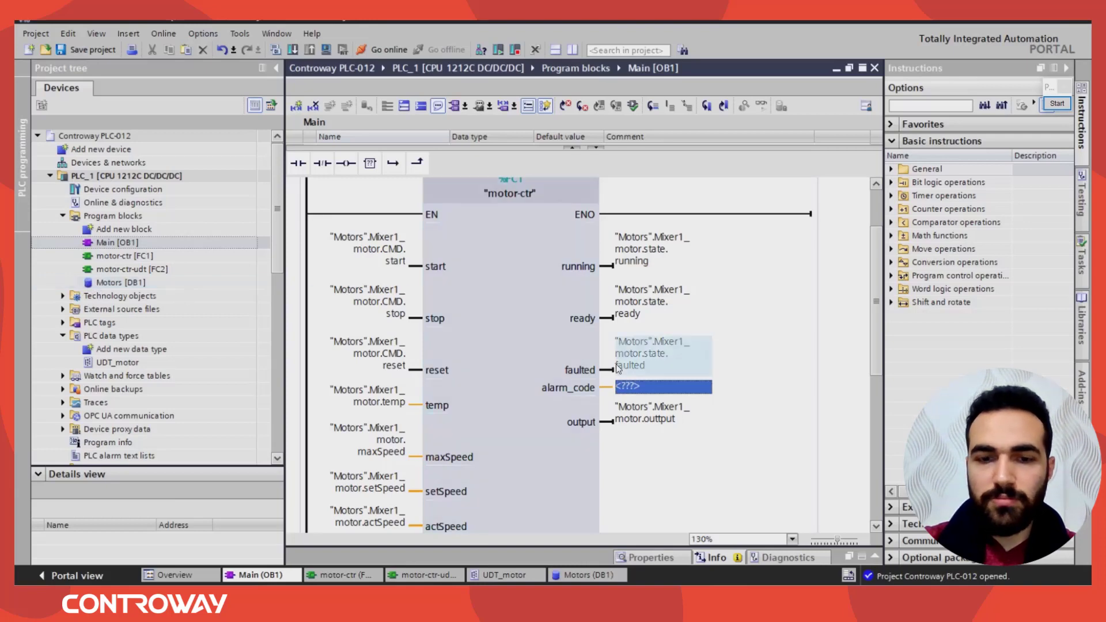
pyautogui.write('motor.alarm_code')
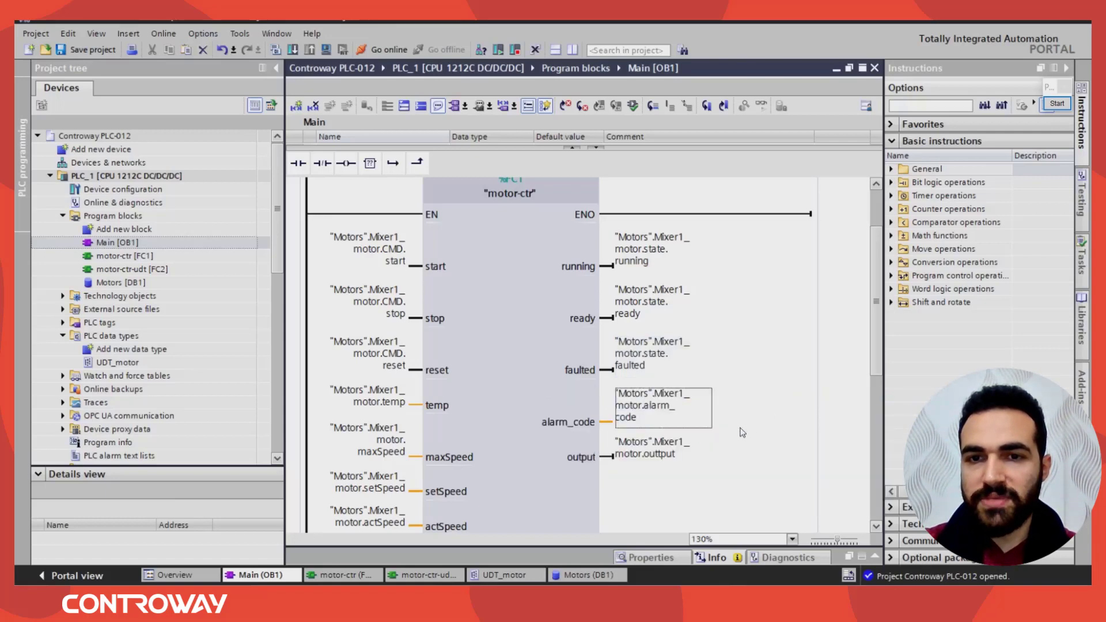
pyautogui.scroll(-3)
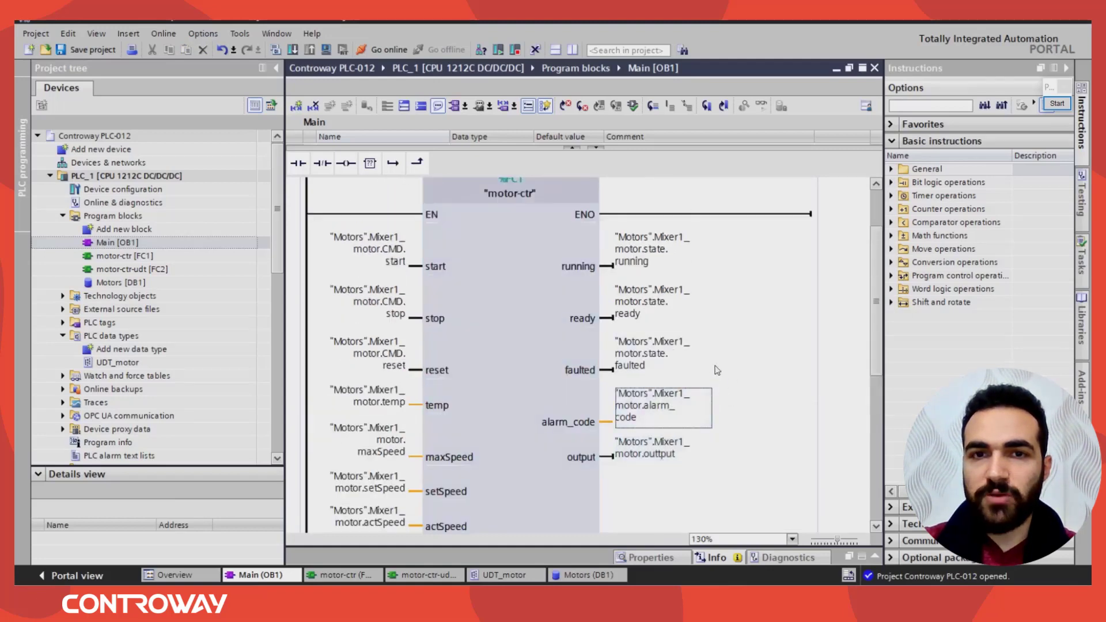
pyautogui.scroll(-3)
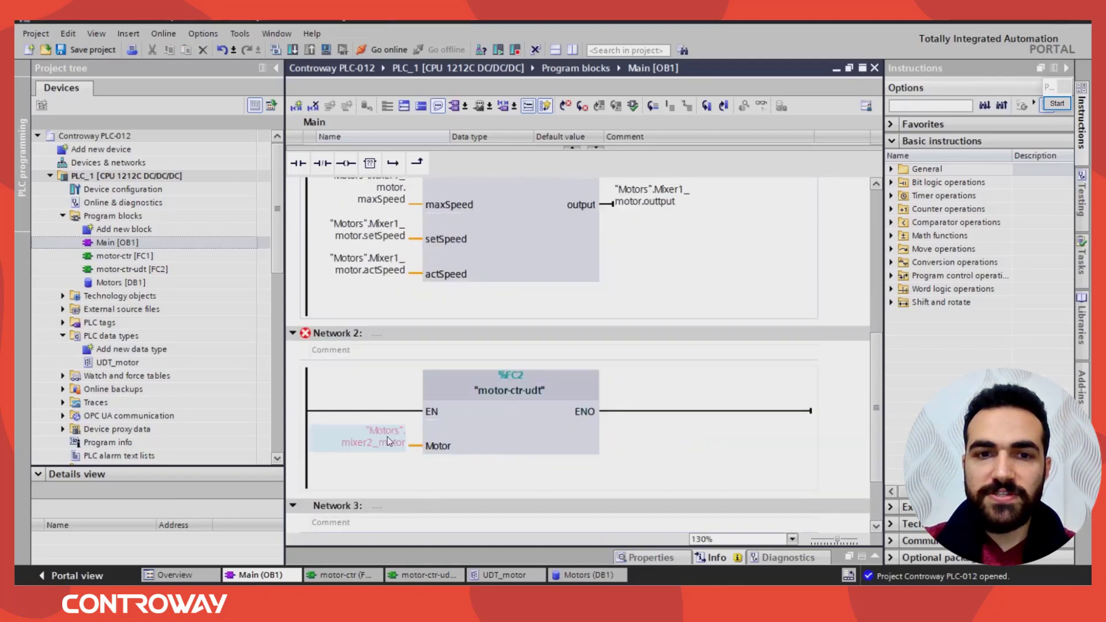
# - Open the Motors data block and inspect its Mixer1_motor entry
pyautogui.click(373, 437)
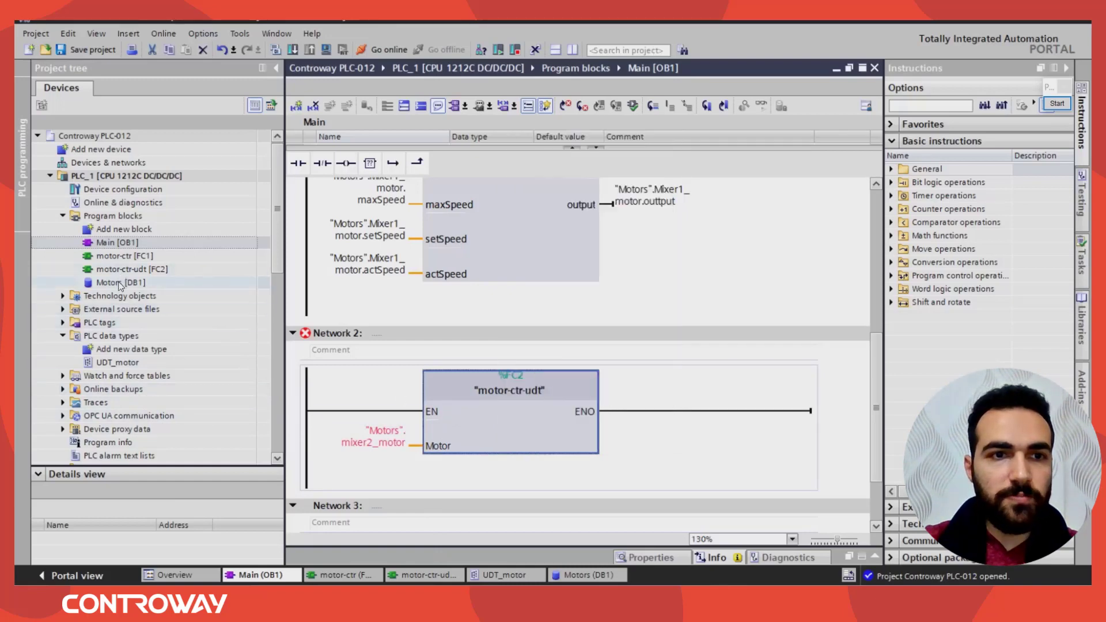
pyautogui.doubleClick(120, 282)
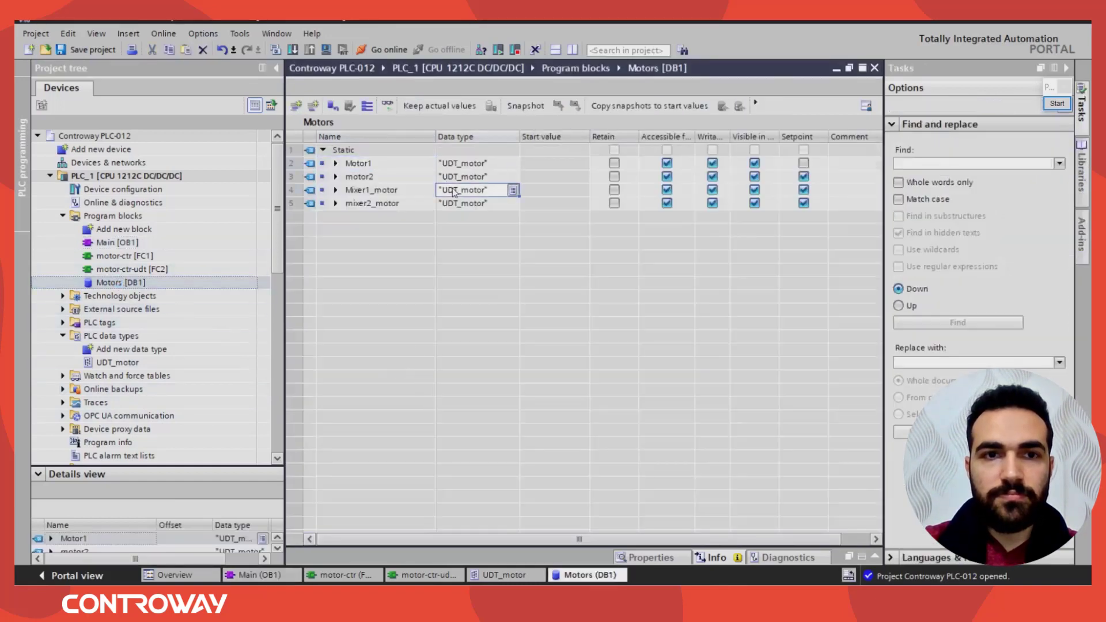
pyautogui.rightClick(462, 190)
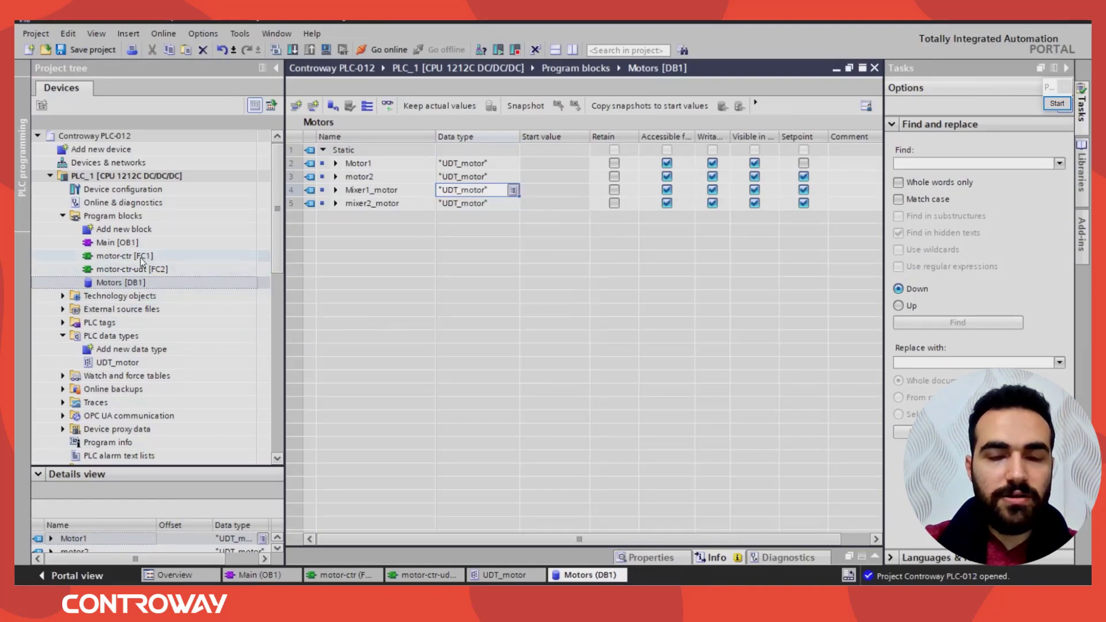
pyautogui.click(124, 255)
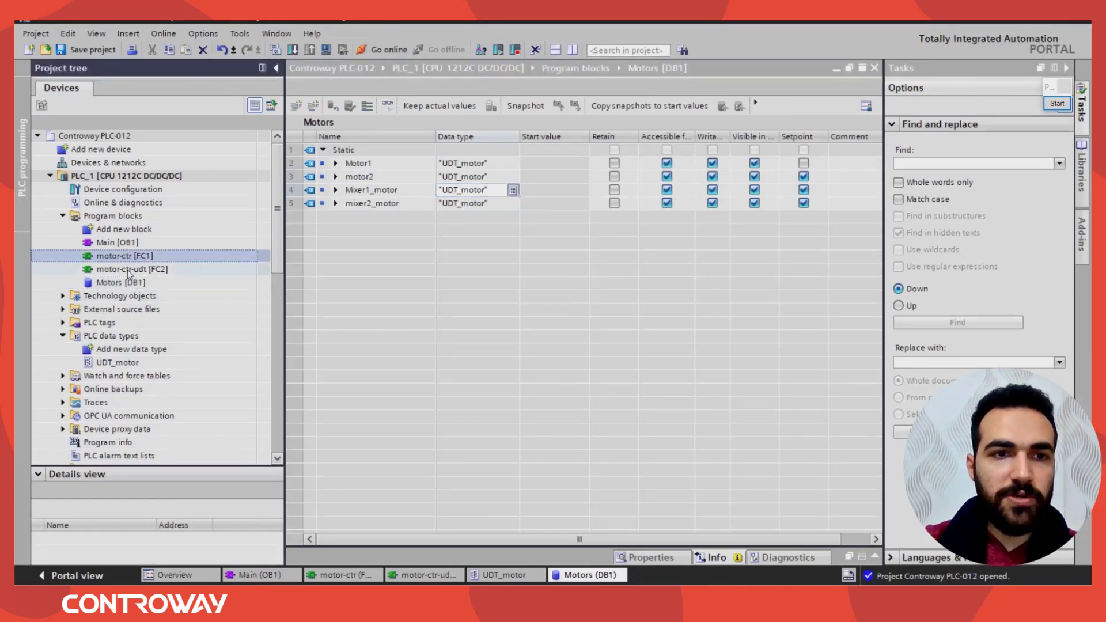
# - Compile motor-ctr-udt FC2 with 0 errors and close the compile results panel
pyautogui.doubleClick(131, 269)
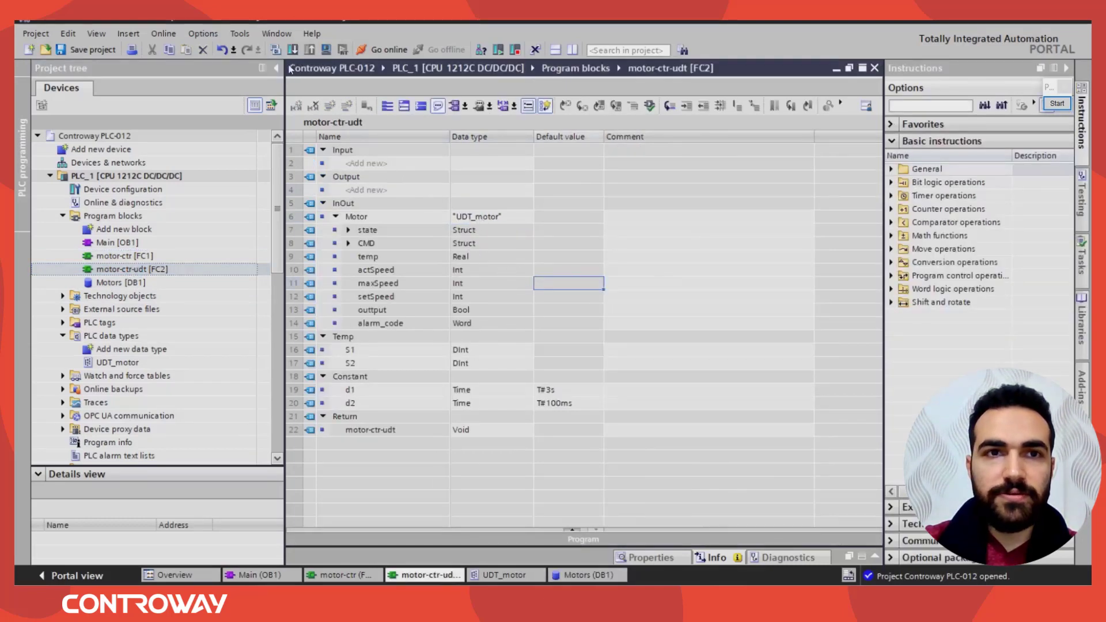
pyautogui.click(275, 50)
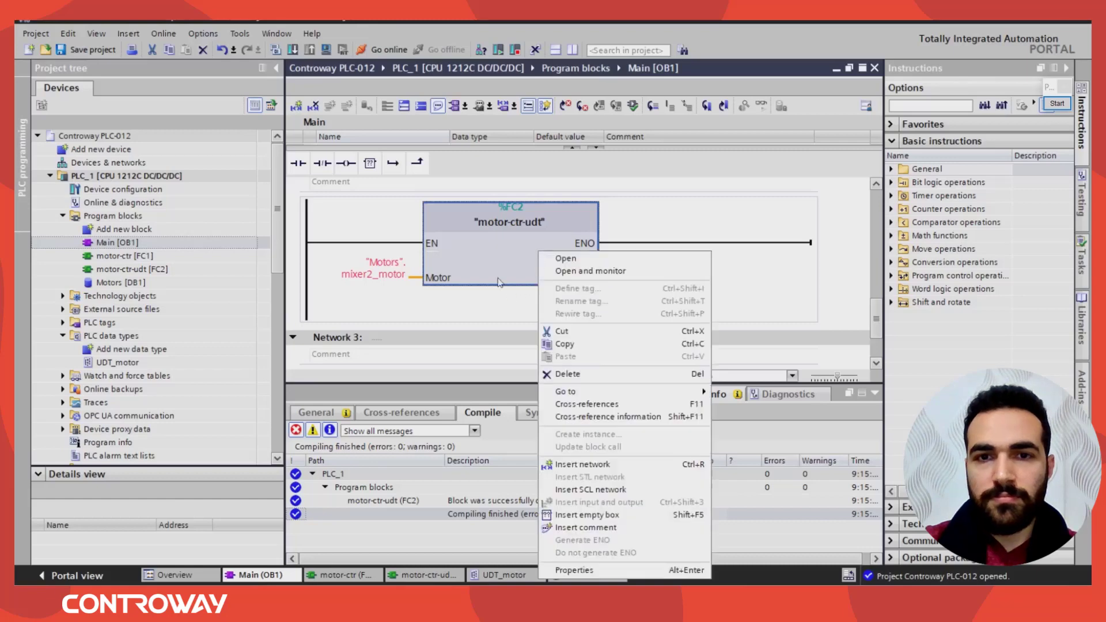
pyautogui.click(373, 274)
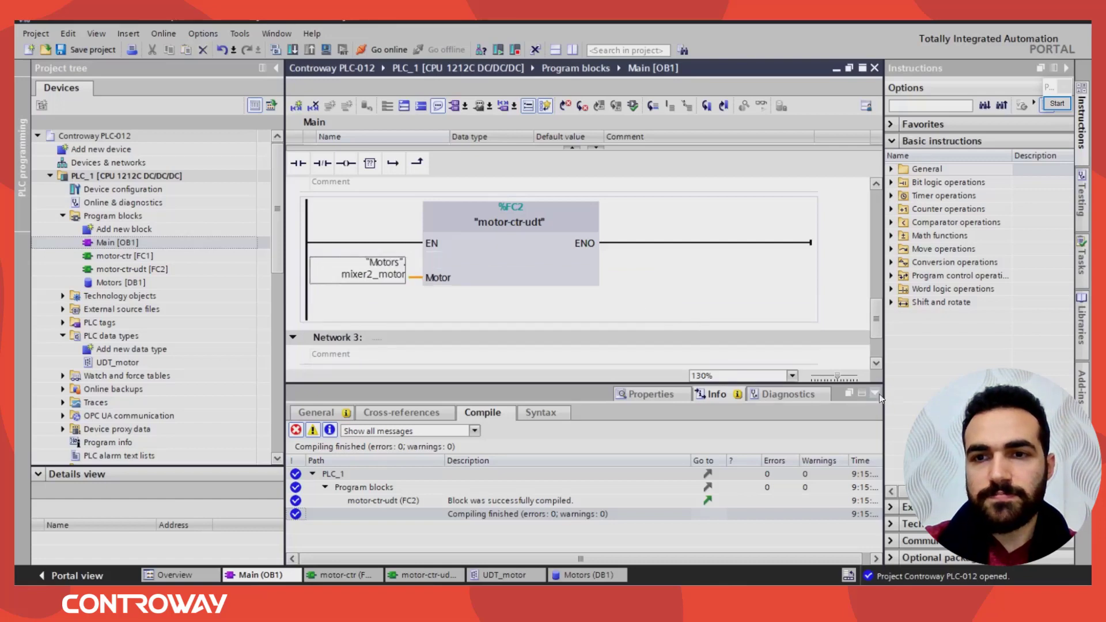
pyautogui.click(877, 394)
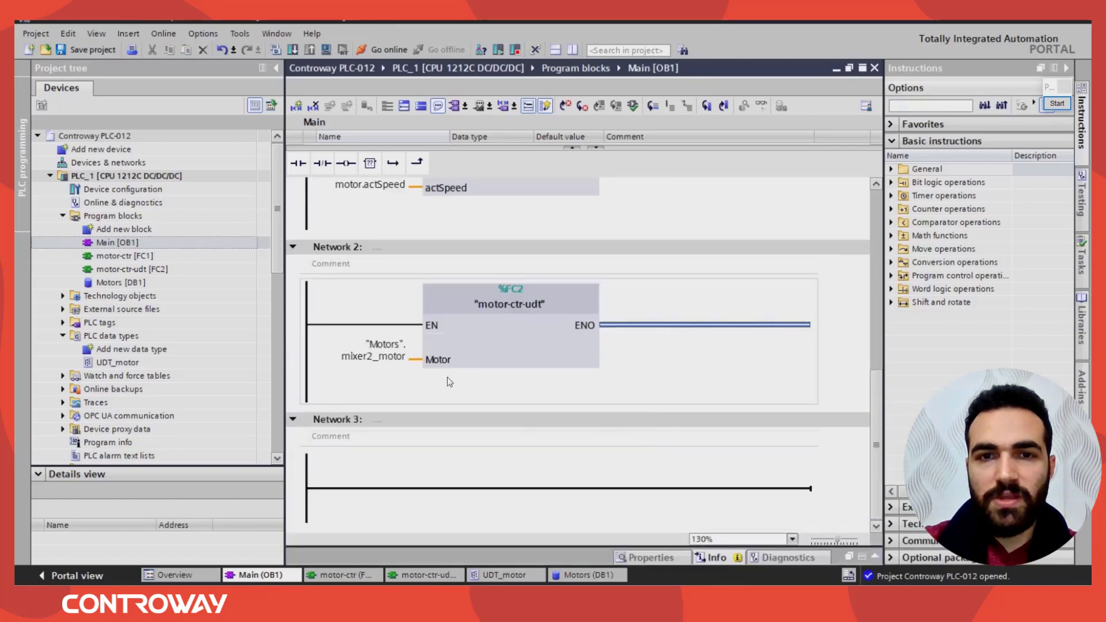
# - Collapse Program blocks and select UDT_motor to list its state and CMD members
pyautogui.scroll(3)
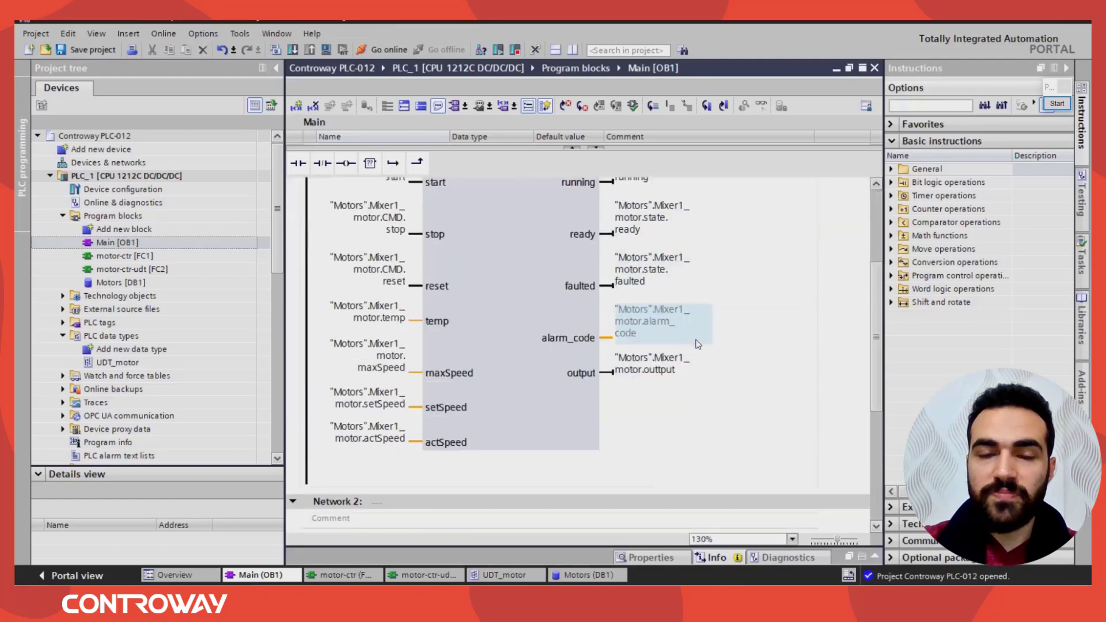
pyautogui.scroll(3)
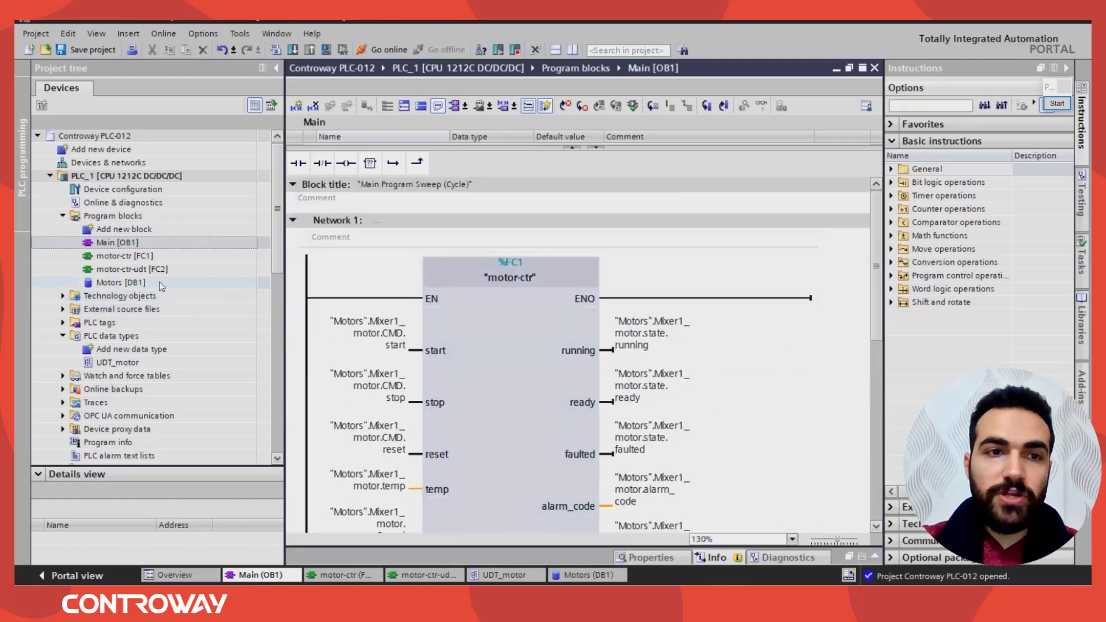
pyautogui.scroll(-3)
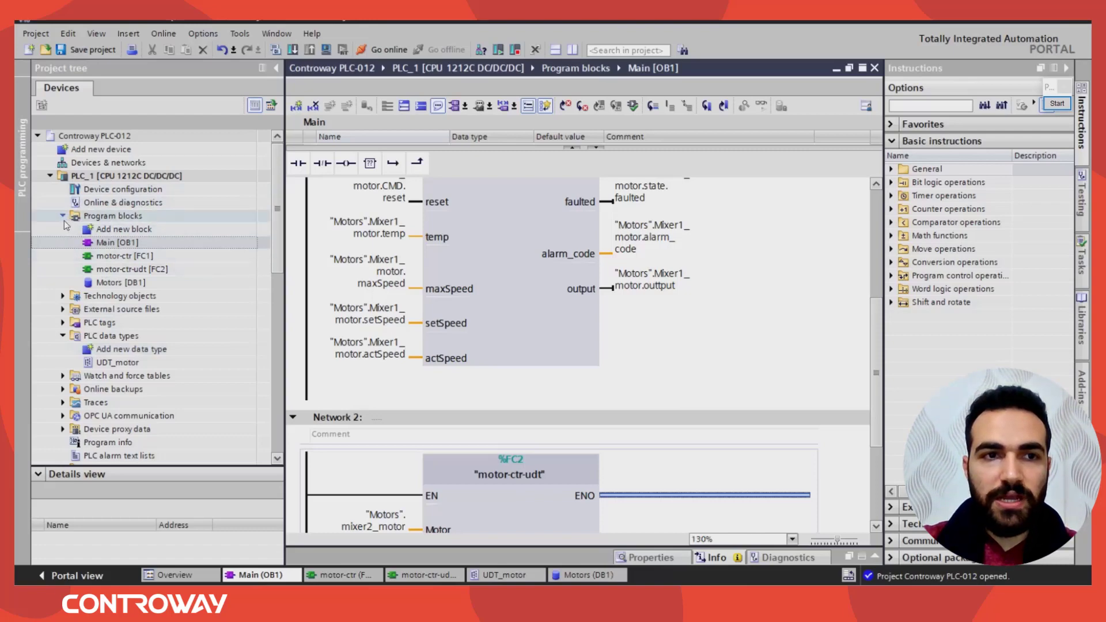
pyautogui.click(62, 216)
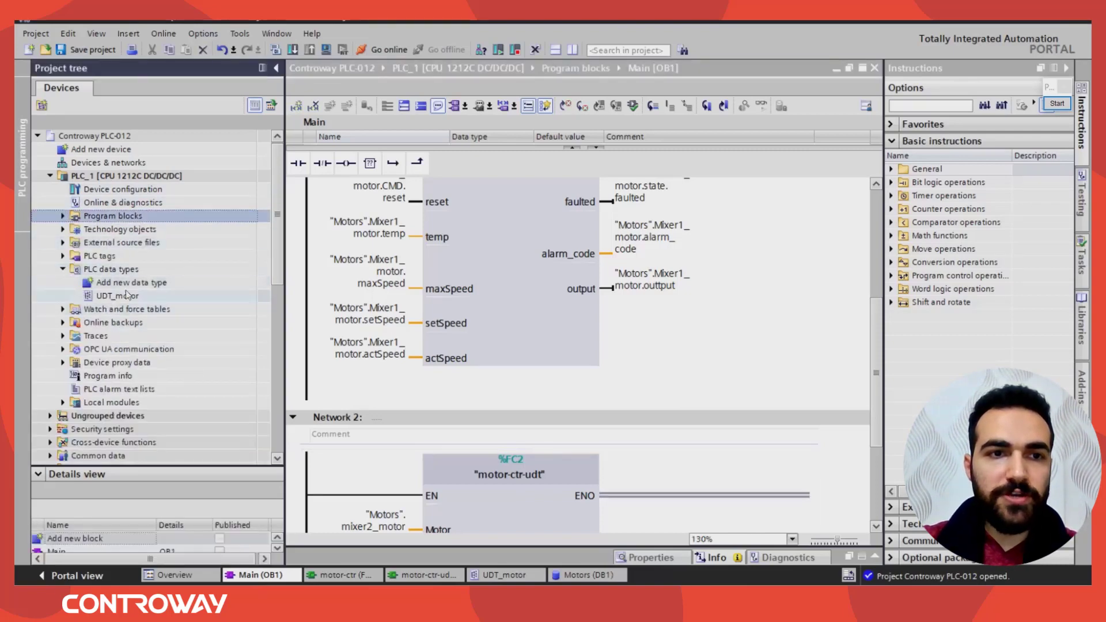
pyautogui.click(117, 295)
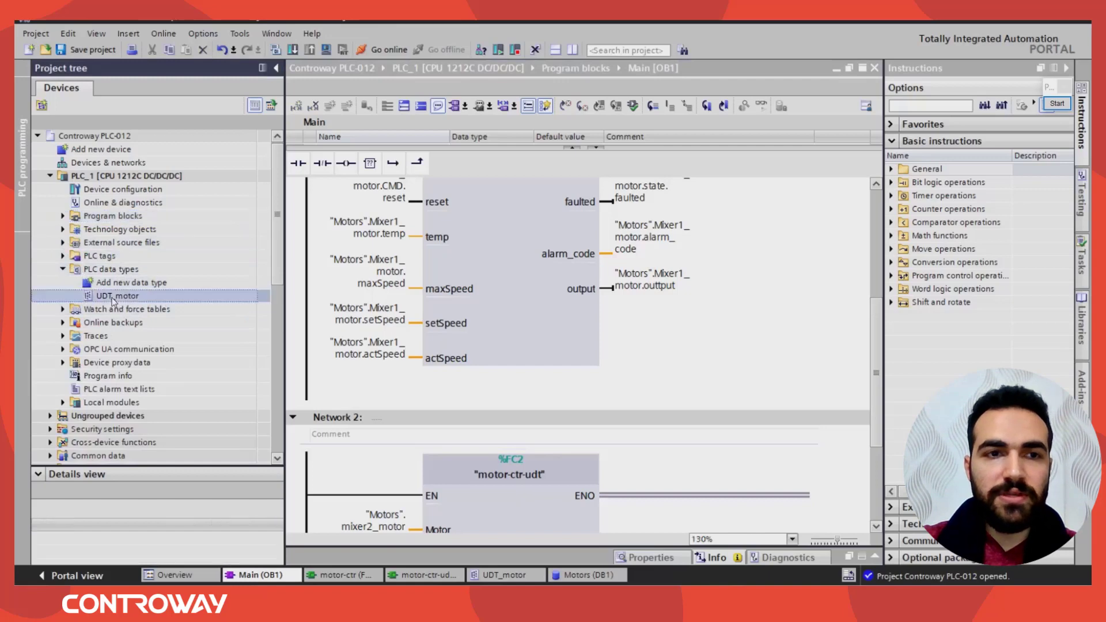
pyautogui.click(117, 295)
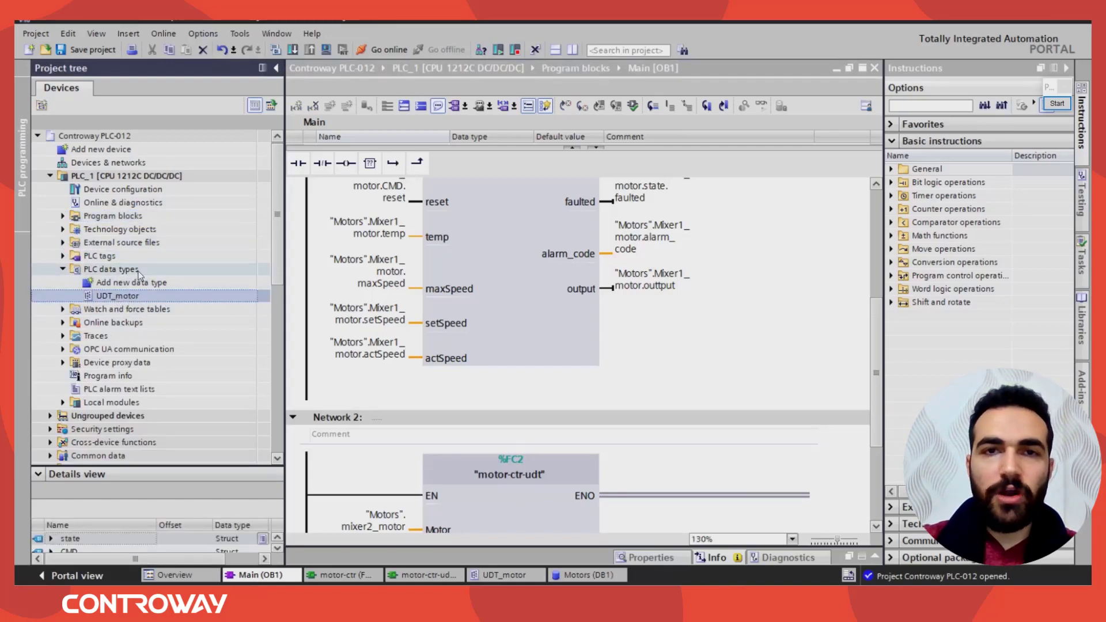
pyautogui.moveTo(198, 312)
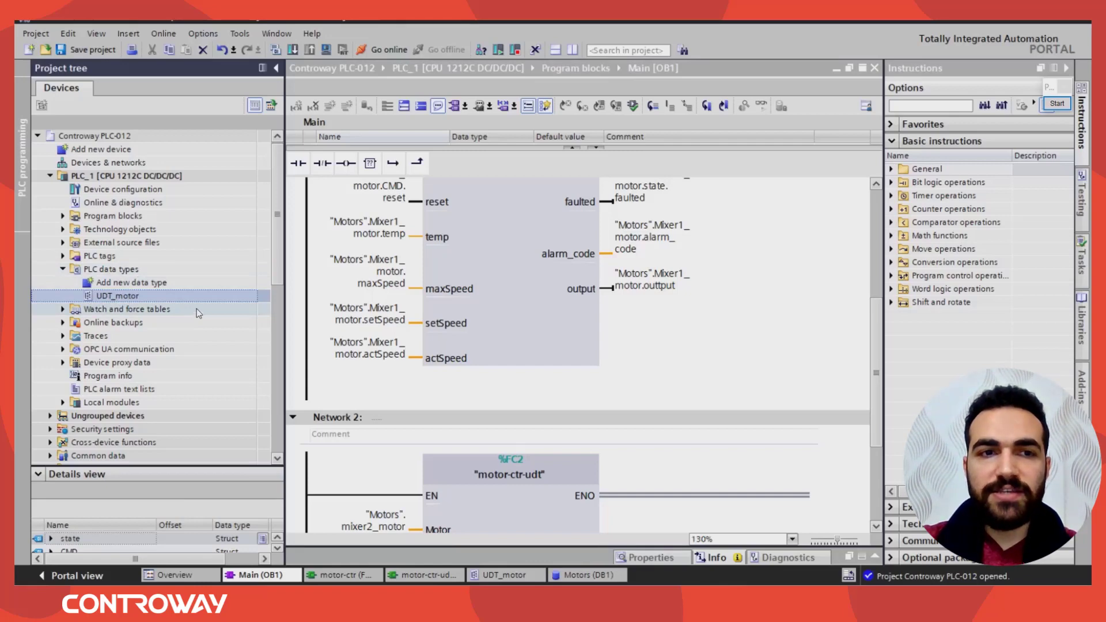
pyautogui.moveTo(116, 305)
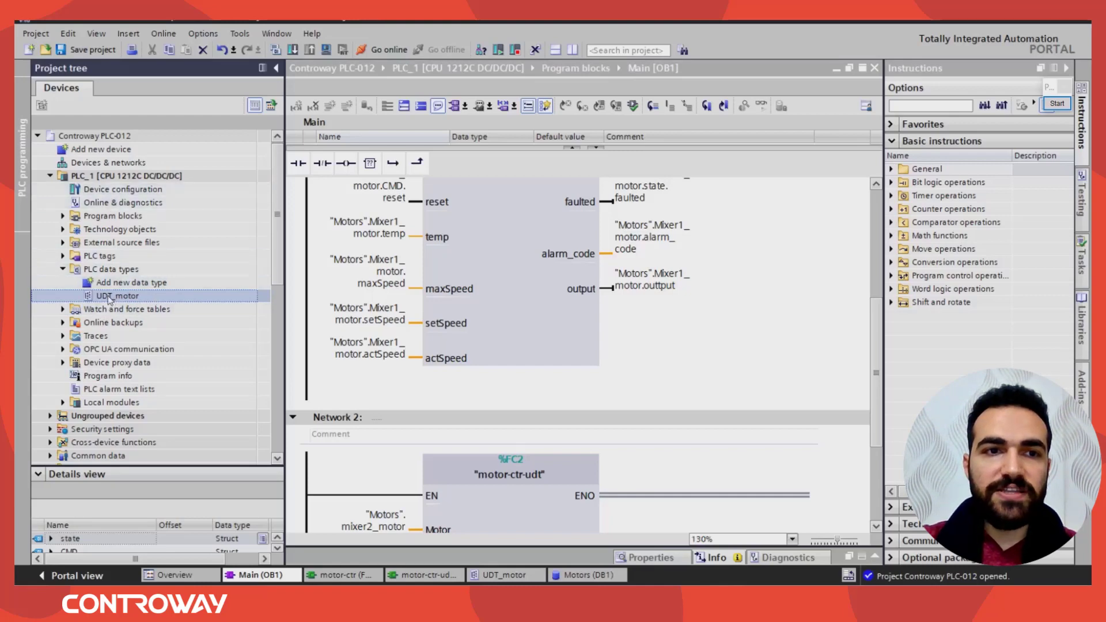
pyautogui.moveTo(84, 185)
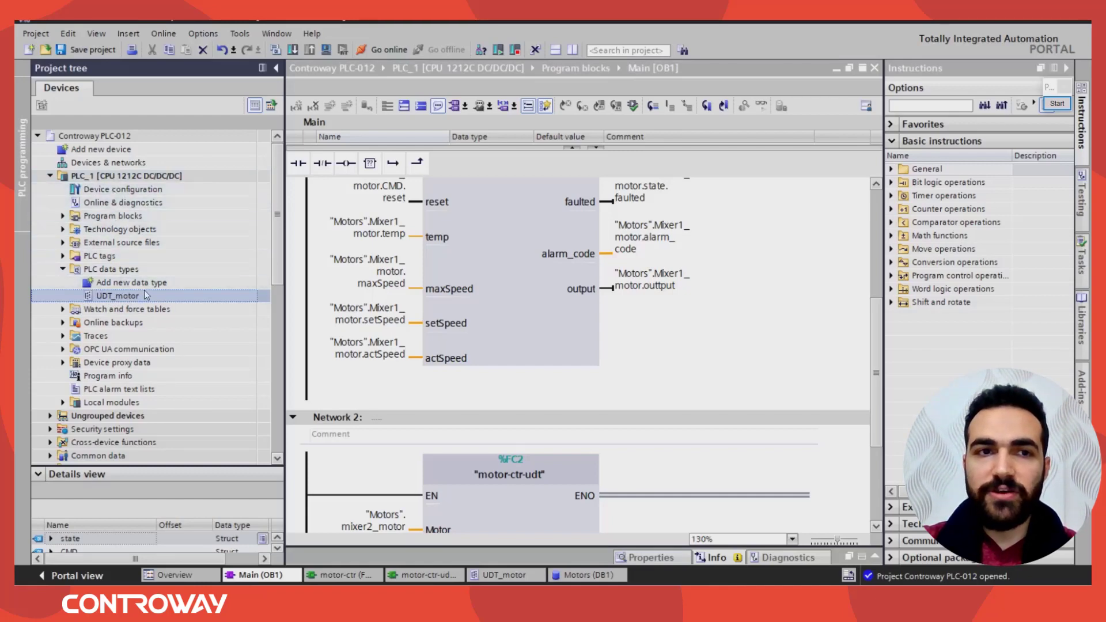
pyautogui.moveTo(118, 306)
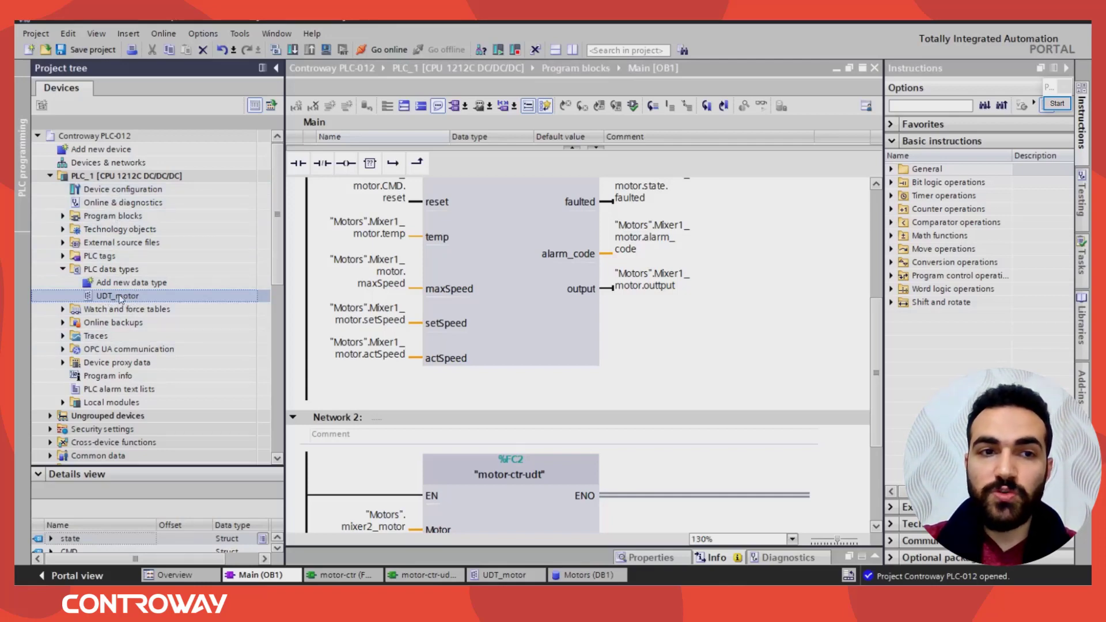
pyautogui.moveTo(117, 298)
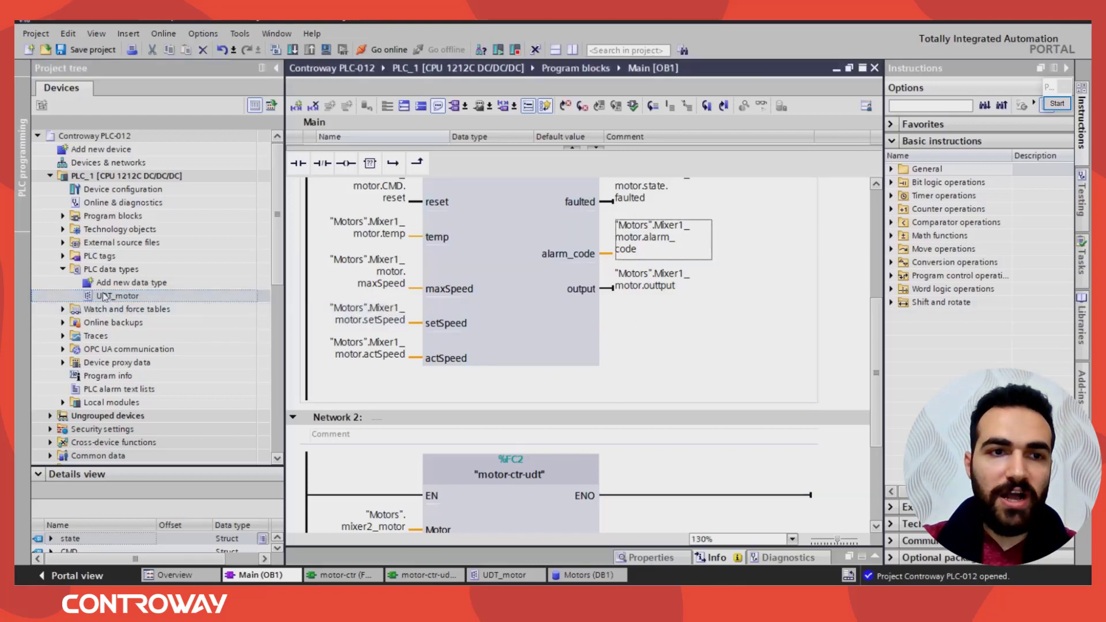
pyautogui.moveTo(778, 276)
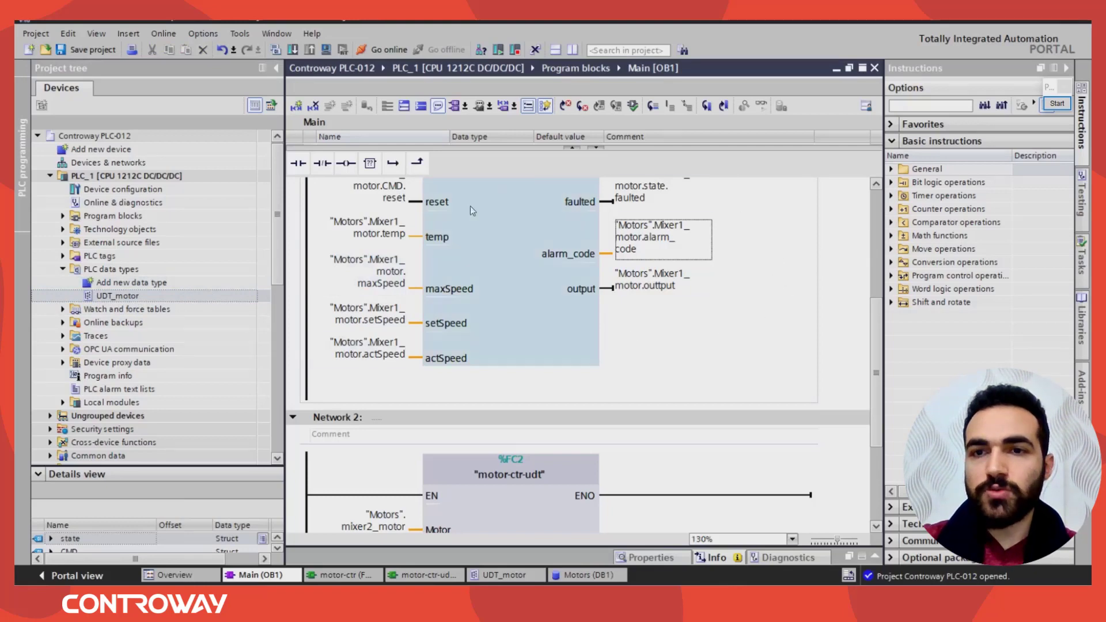
pyautogui.moveTo(329, 133)
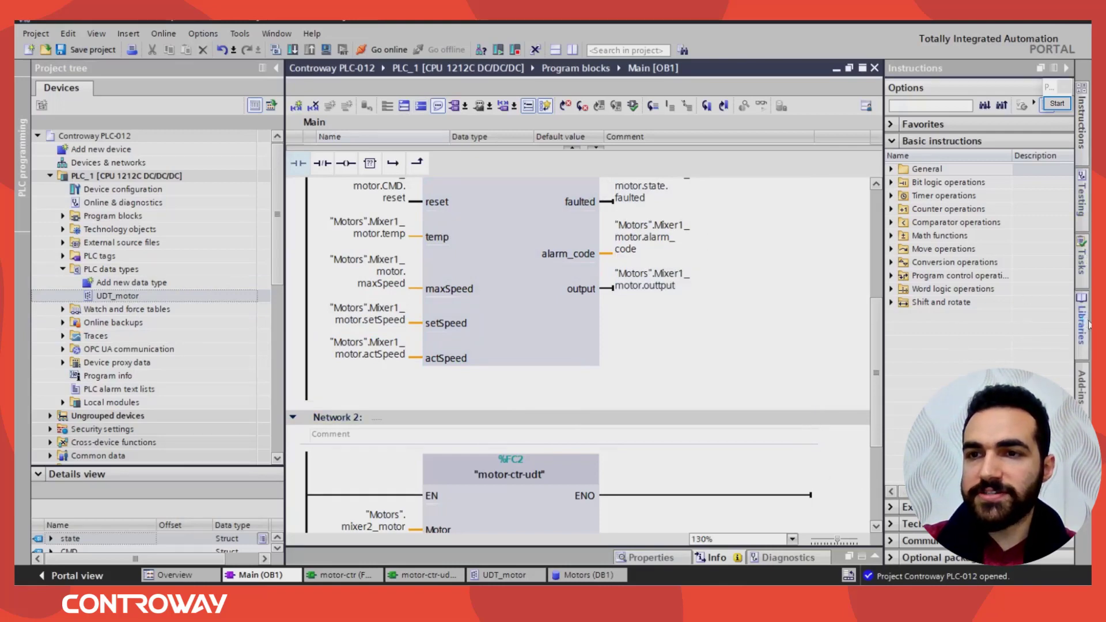
# - Open the Libraries pane and expand the project library to its Types and Master copies
pyautogui.click(1084, 324)
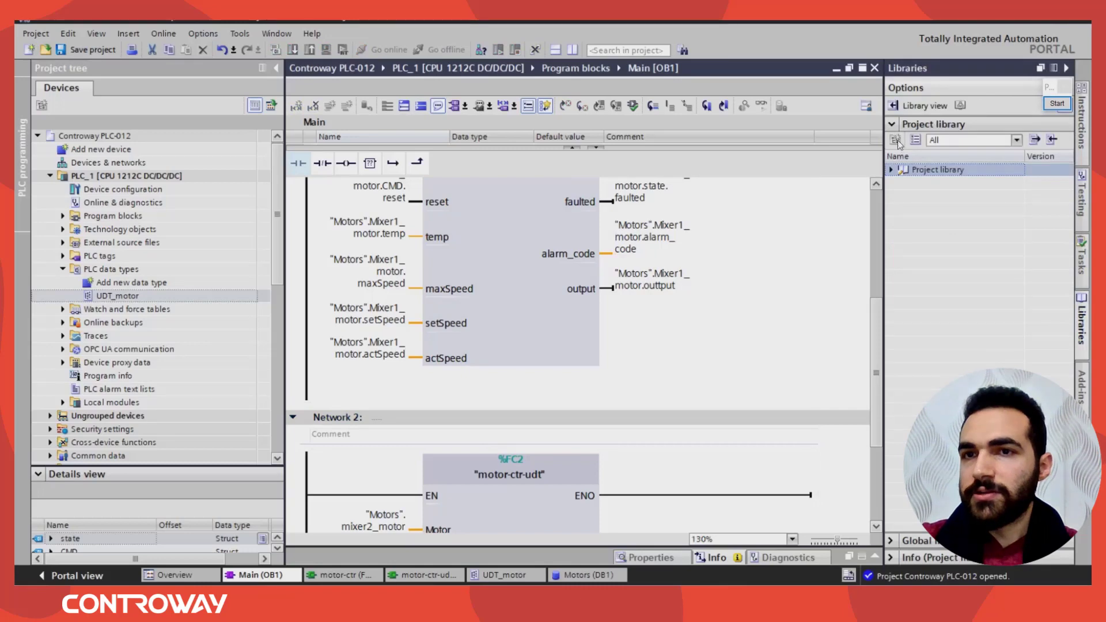
pyautogui.click(891, 125)
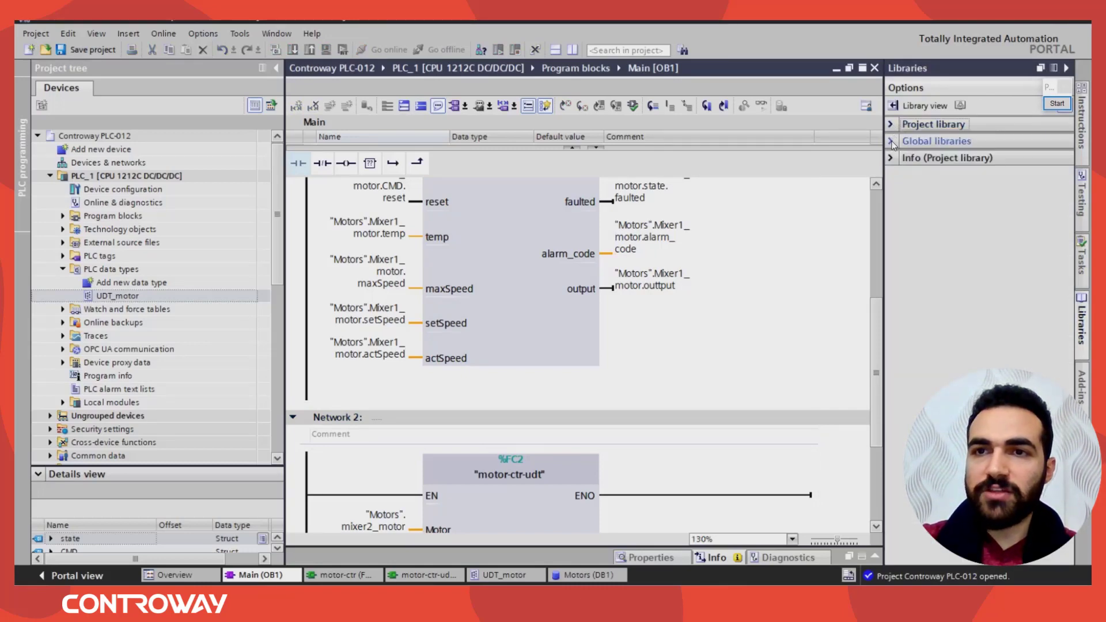
pyautogui.click(891, 141)
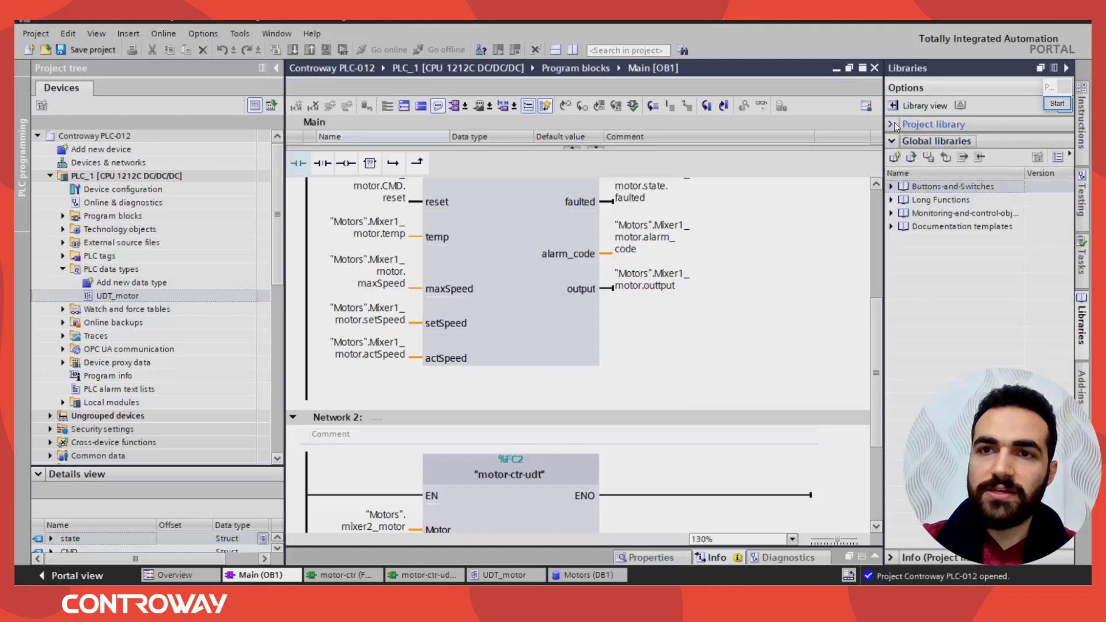
pyautogui.click(891, 125)
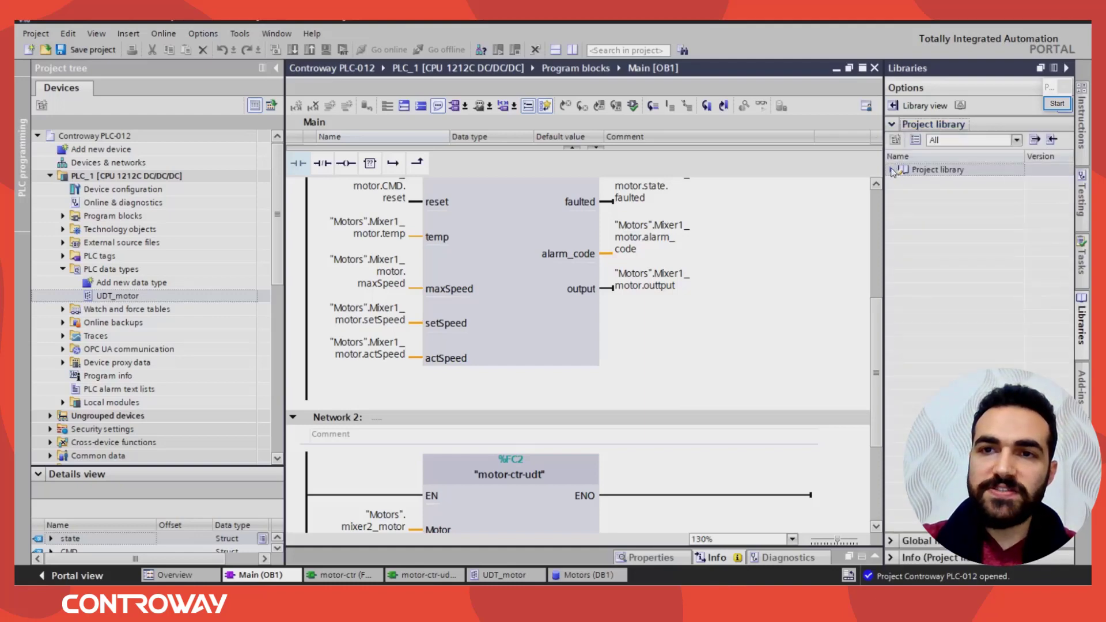
pyautogui.click(896, 169)
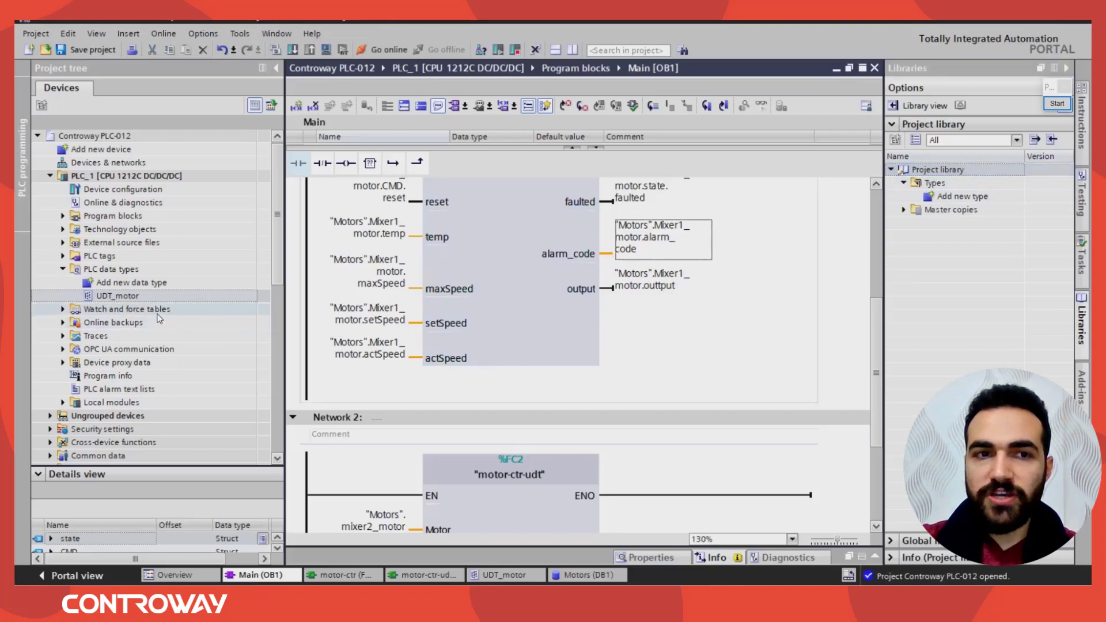
pyautogui.moveTo(959, 202)
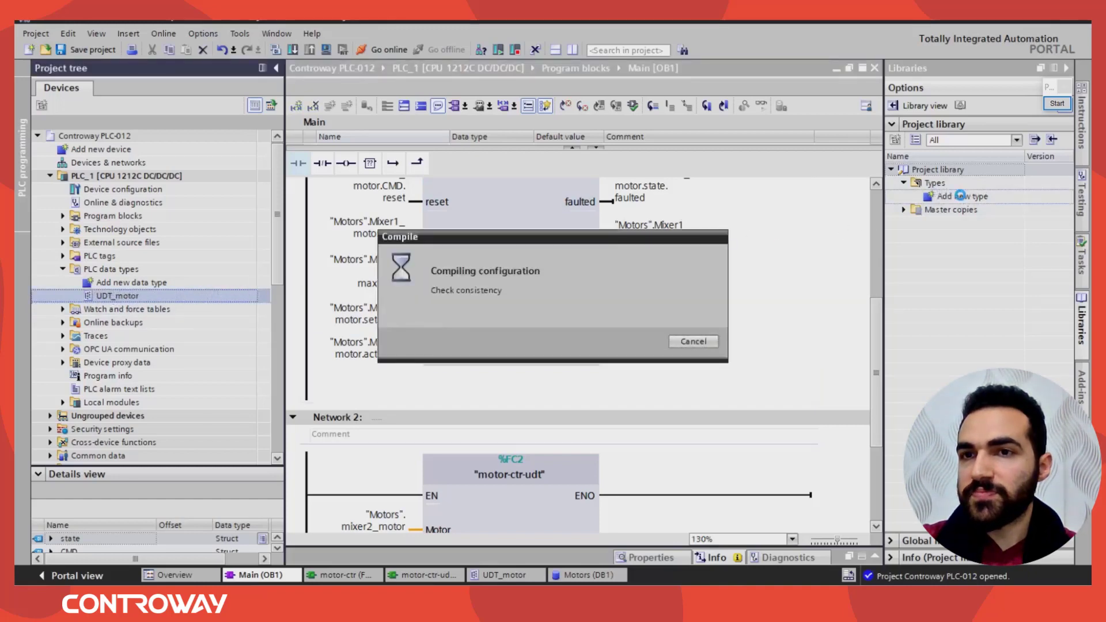
# - Name the new library type motor_udt and confirm, creating version V 0.0.1
pyautogui.click(962, 195)
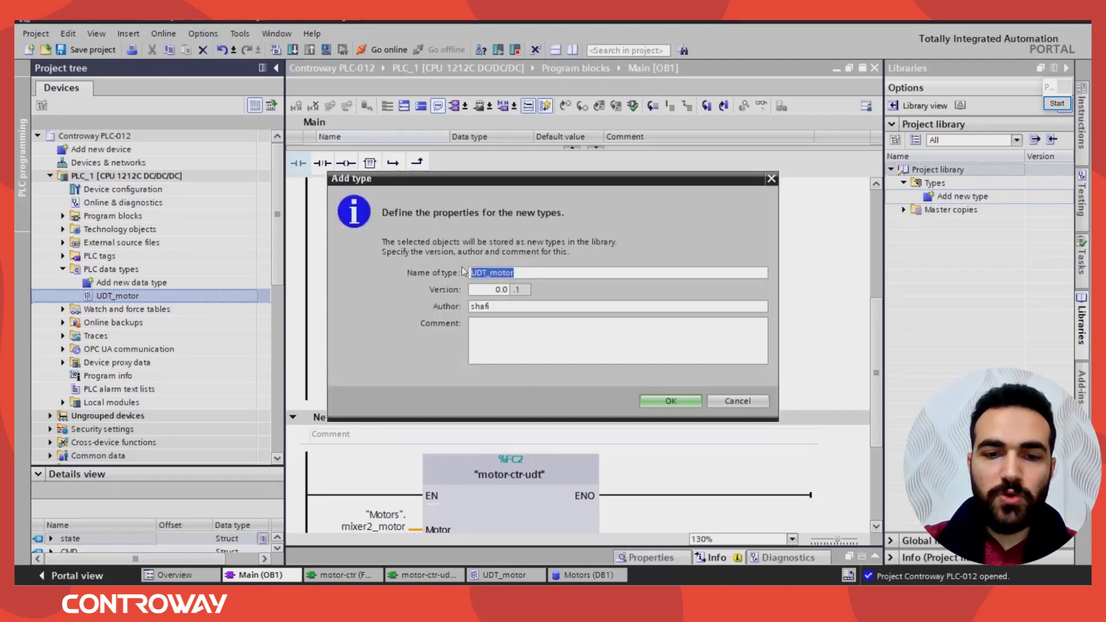
pyautogui.write('motor_')
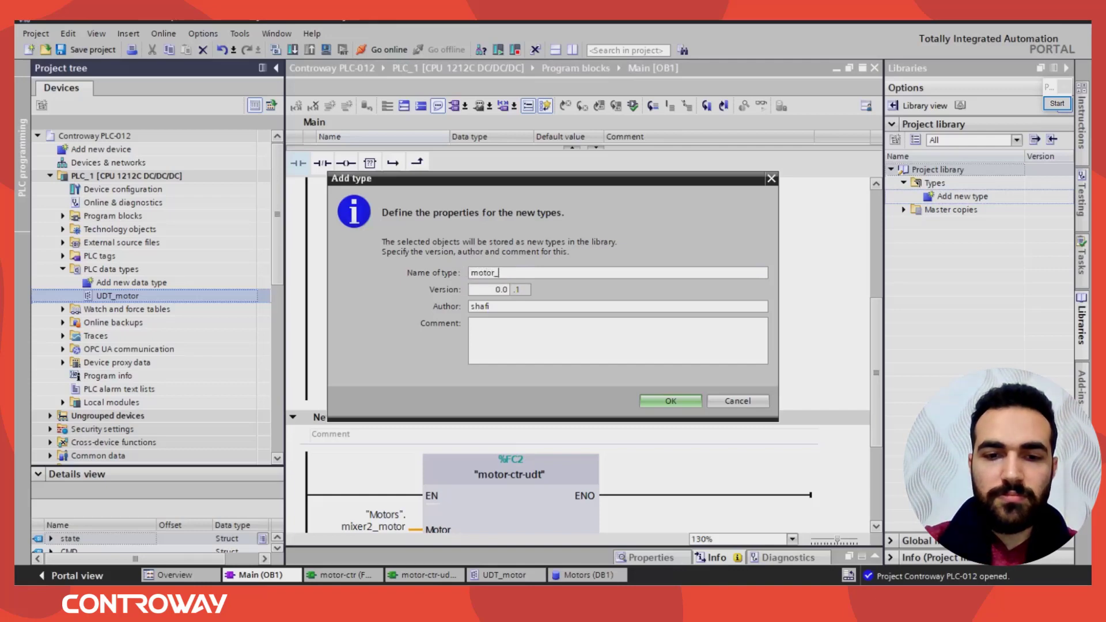
pyautogui.write('udt')
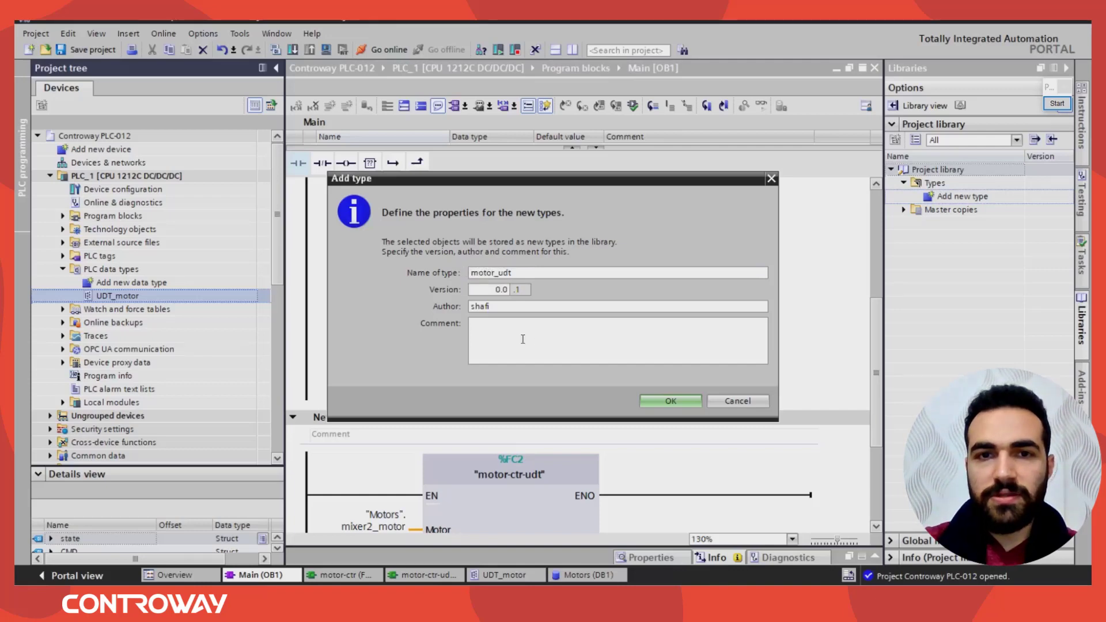
pyautogui.write('k')
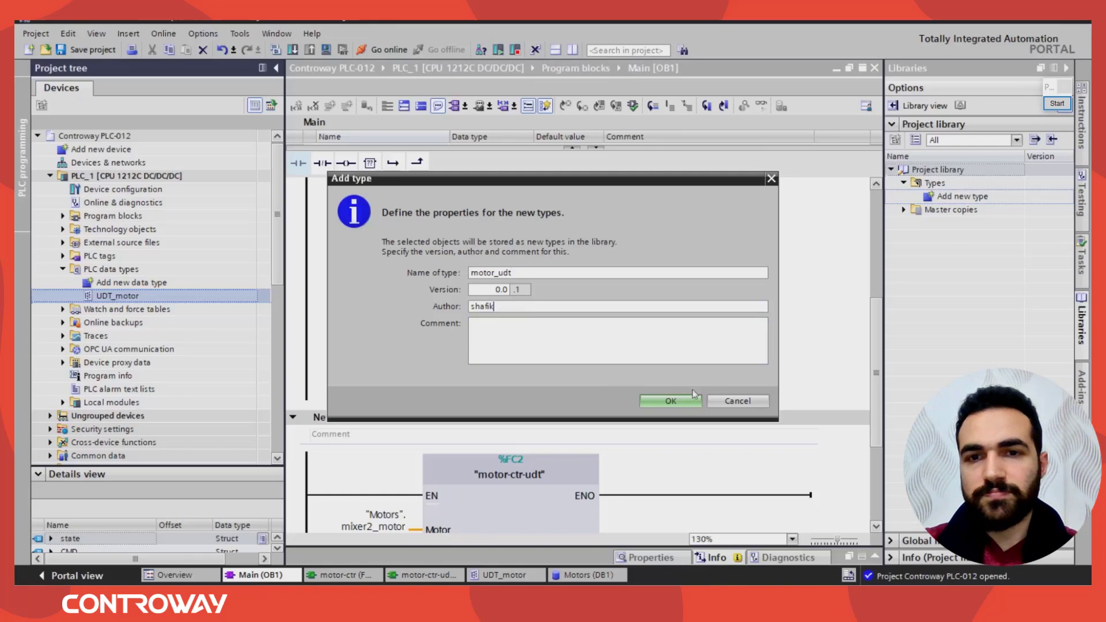
pyautogui.click(669, 401)
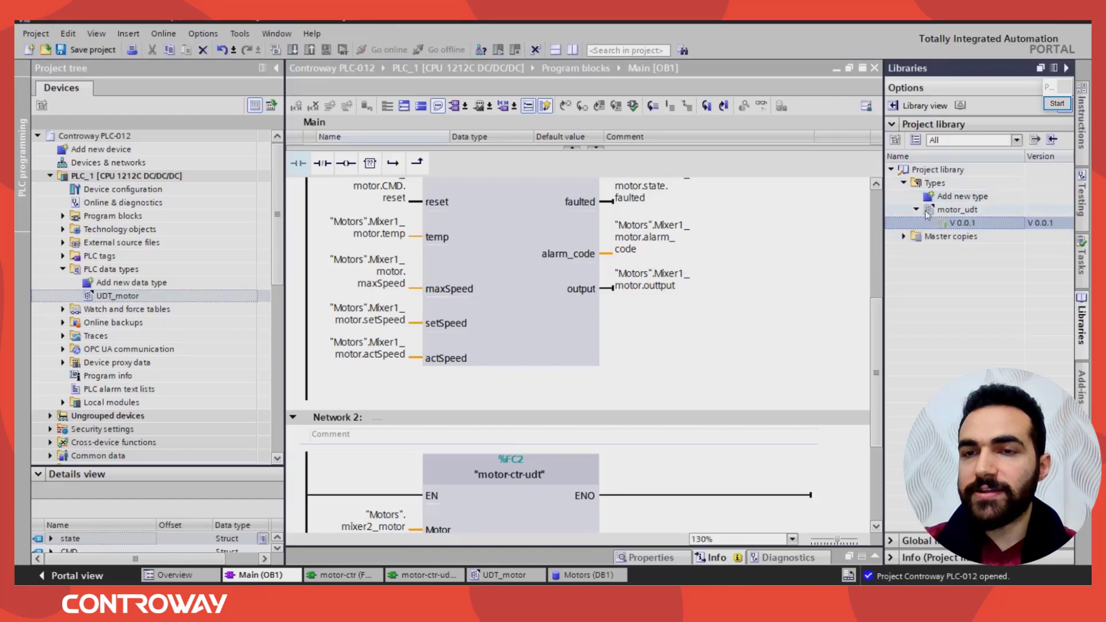
# - Collapse motor_udt and PLC data types, then expand the Global libraries list
pyautogui.click(917, 209)
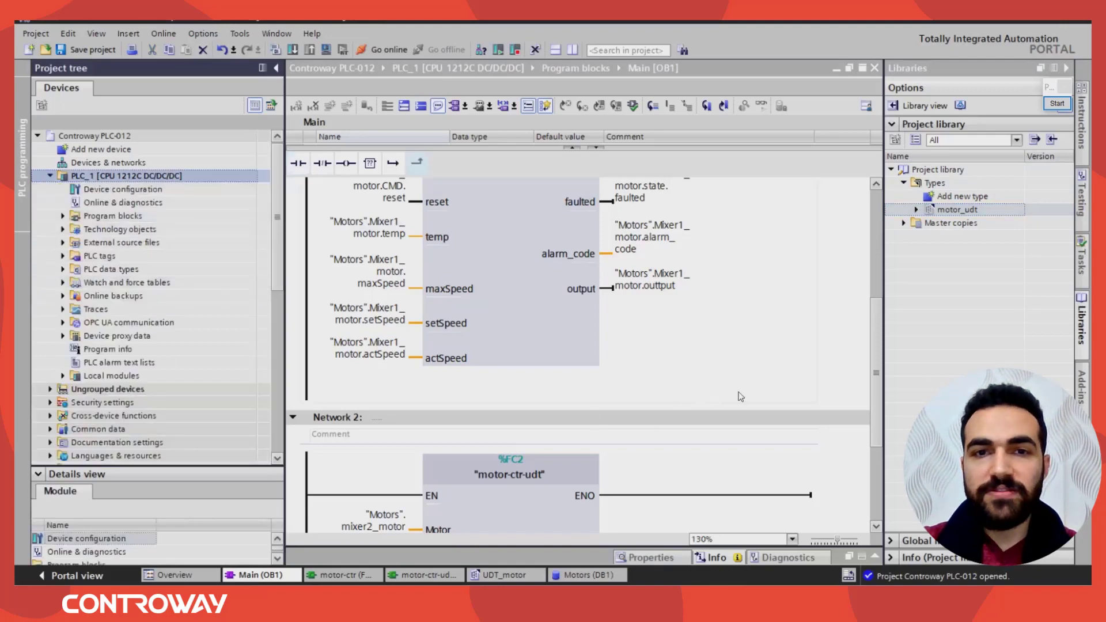
pyautogui.click(652, 240)
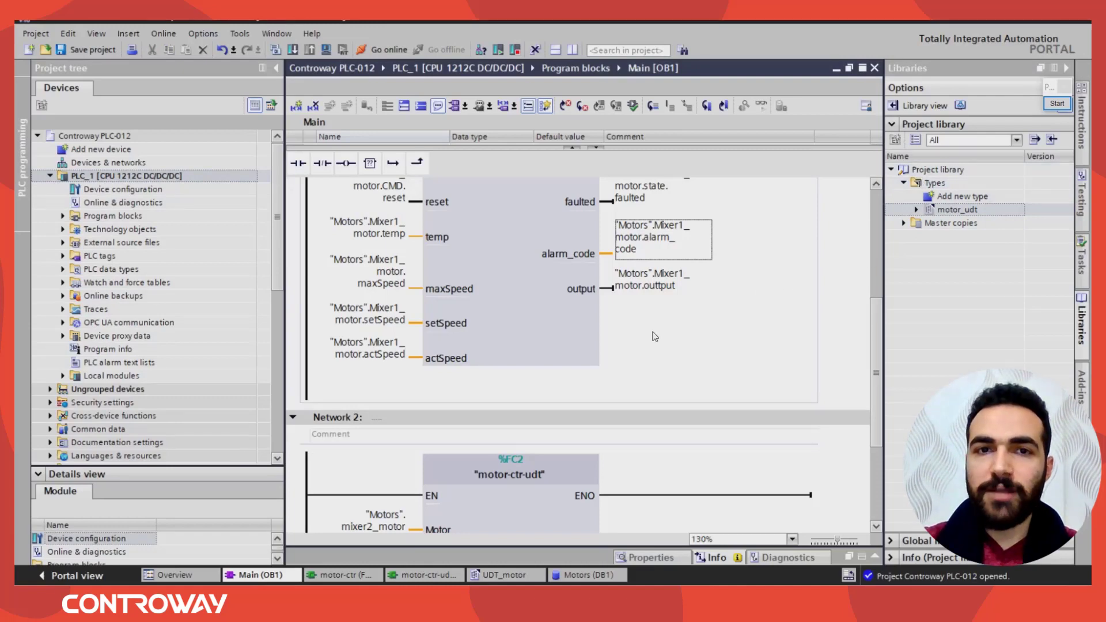
pyautogui.moveTo(751, 315)
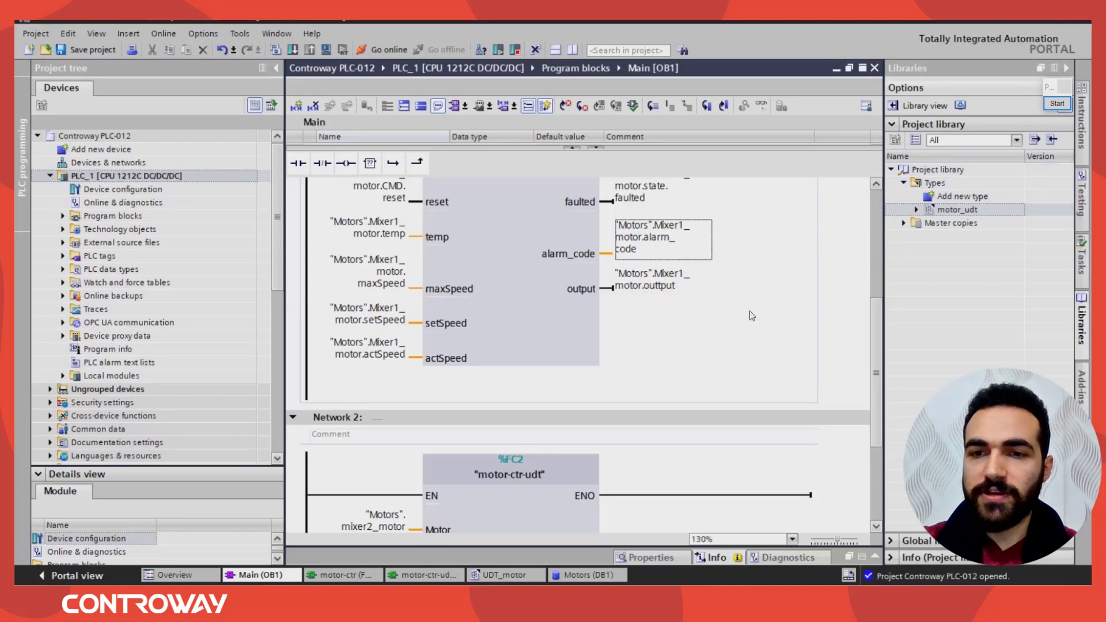
pyautogui.moveTo(747, 309)
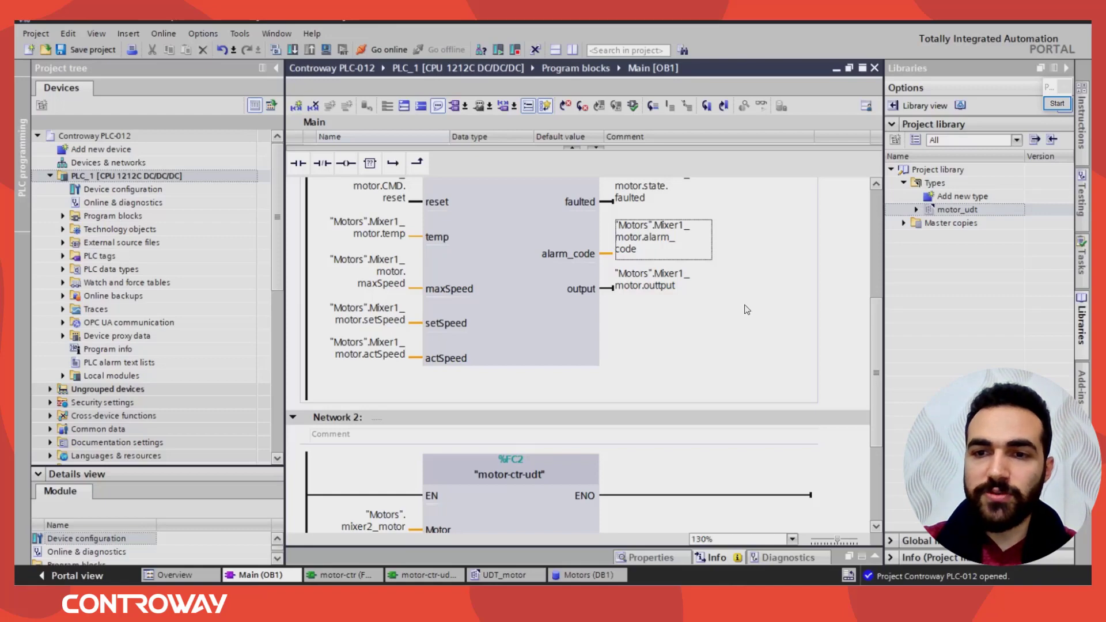
pyautogui.click(936, 140)
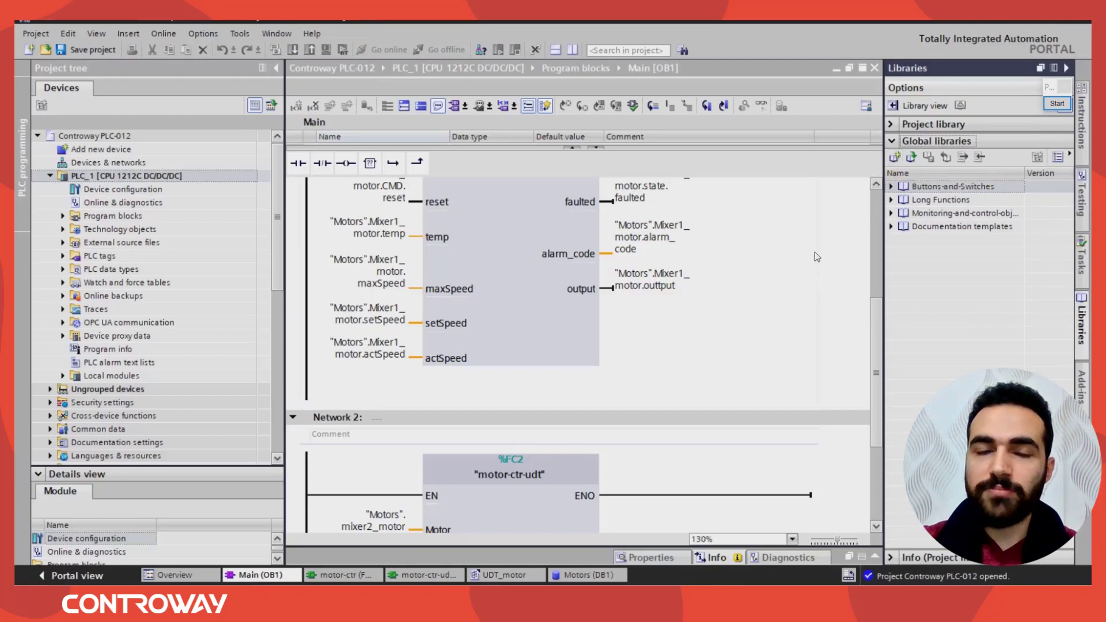
pyautogui.moveTo(800, 265)
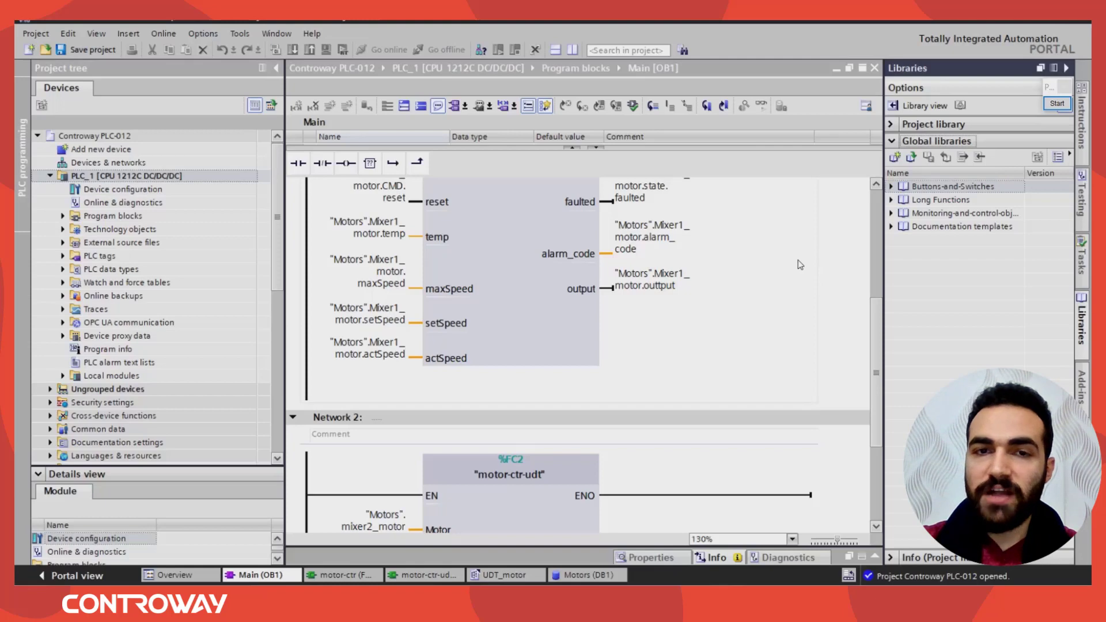